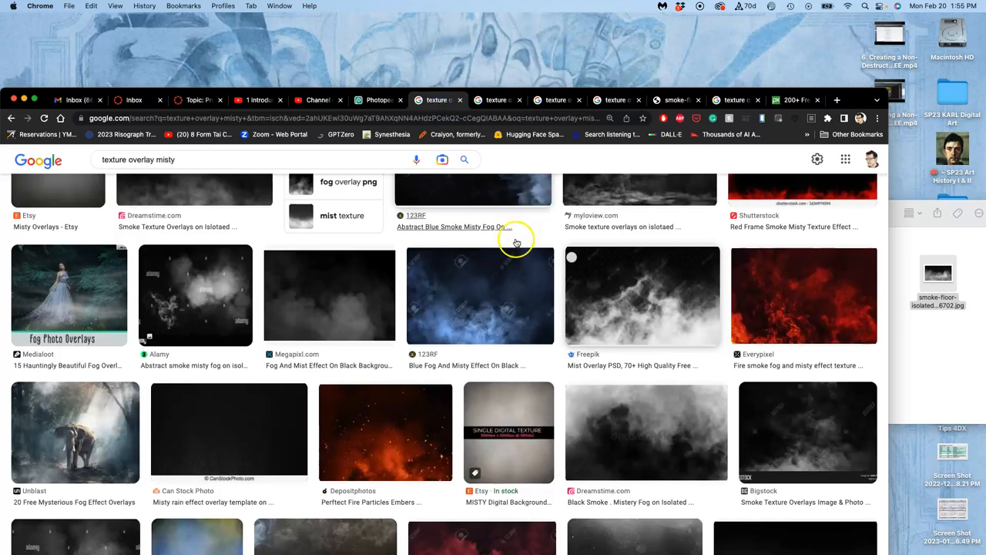
Step: Browse the misty overlay results, briefly opening and closing the black smoke fog result
scroll("down", 3)
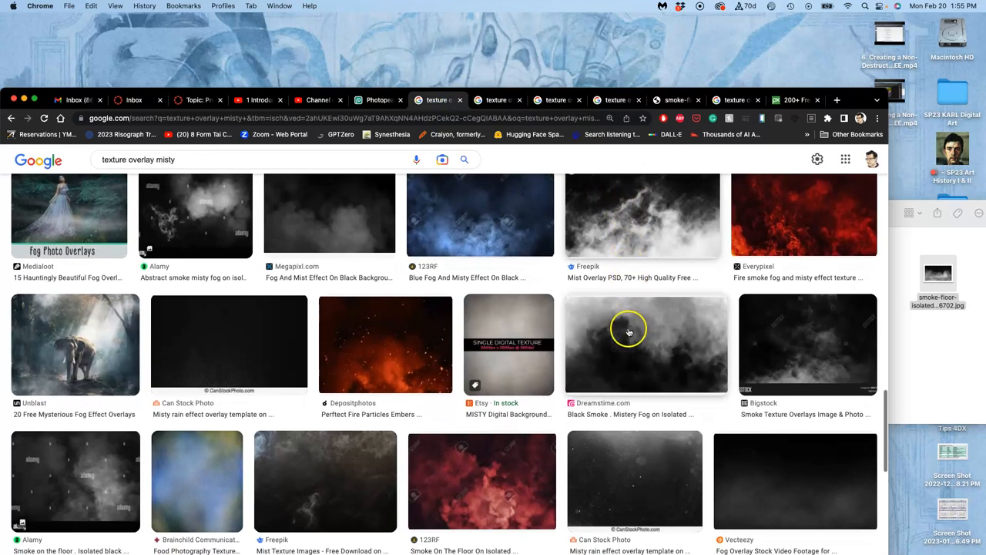
scroll("down", 3)
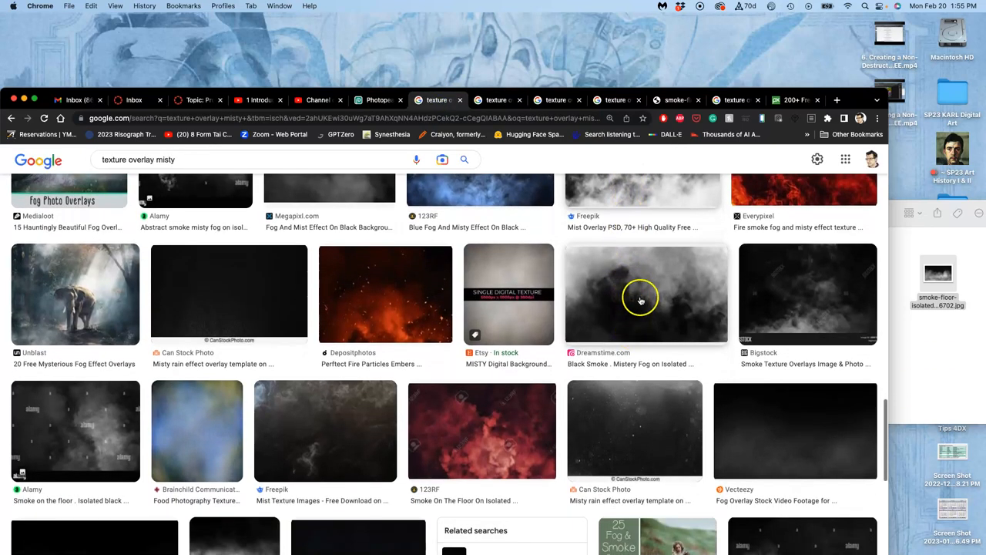
right_click(640, 300)
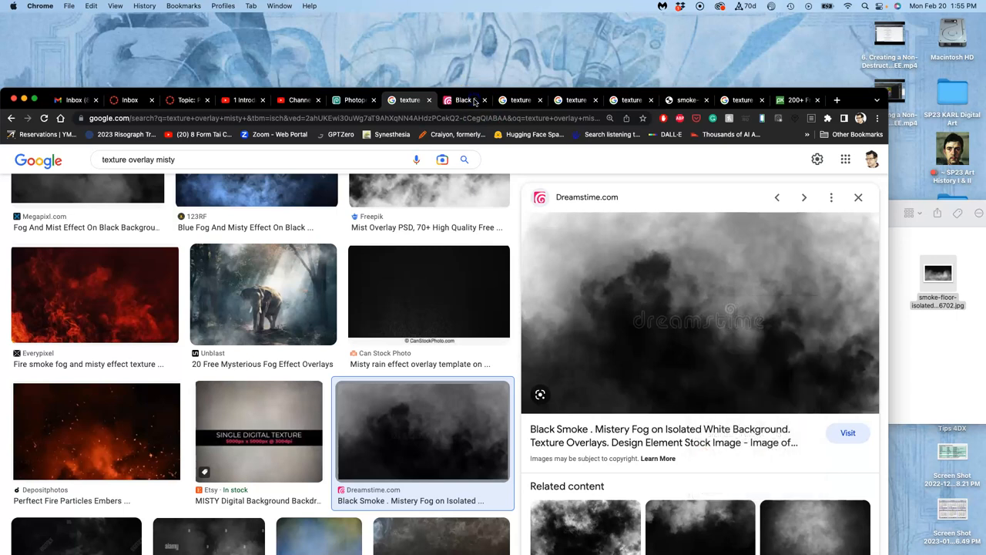
left_click(462, 100)
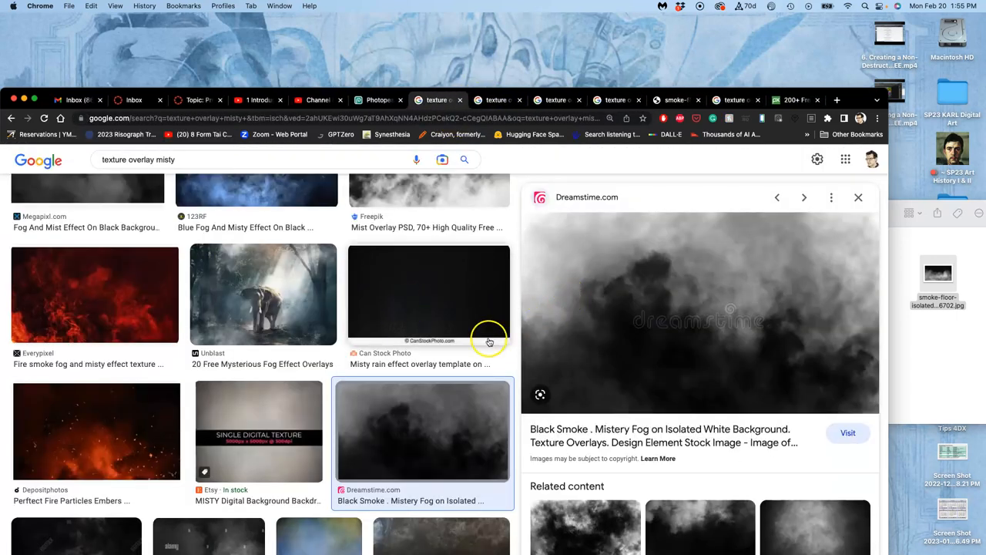
Step: Preview the Shutterstock '17,460 Mist Overlay Transparent Images' result
scroll("down", 3)
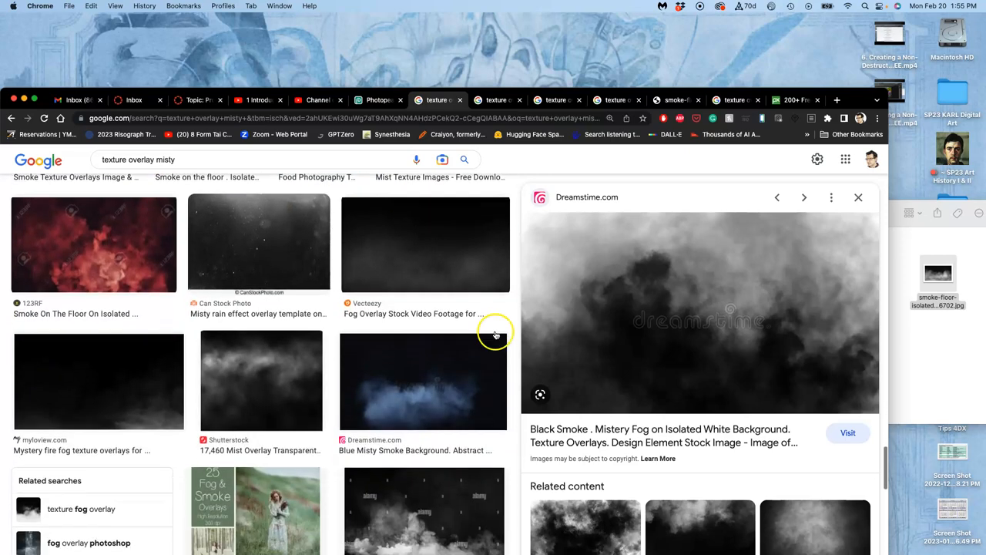
scroll("down", 3)
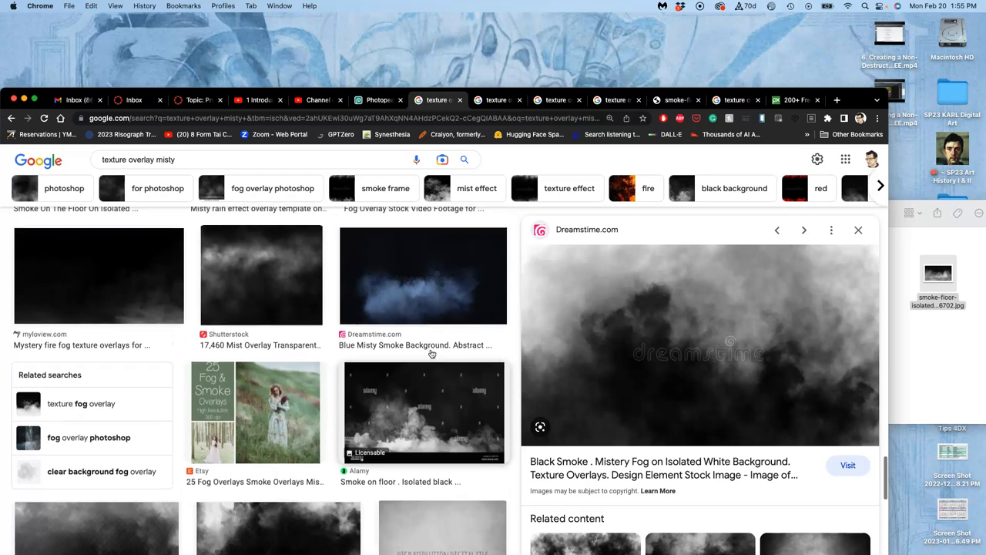
left_click(261, 275)
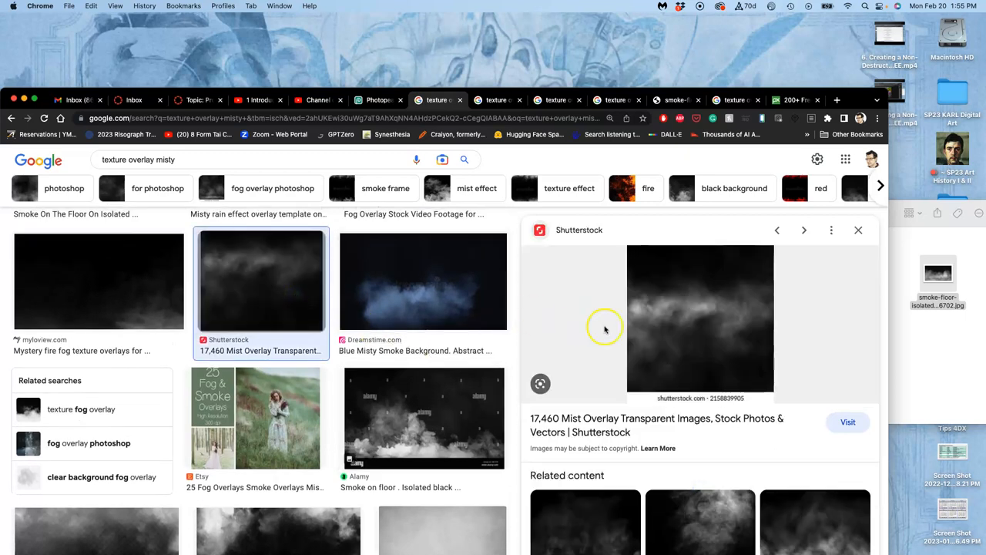
mouse_move(669, 318)
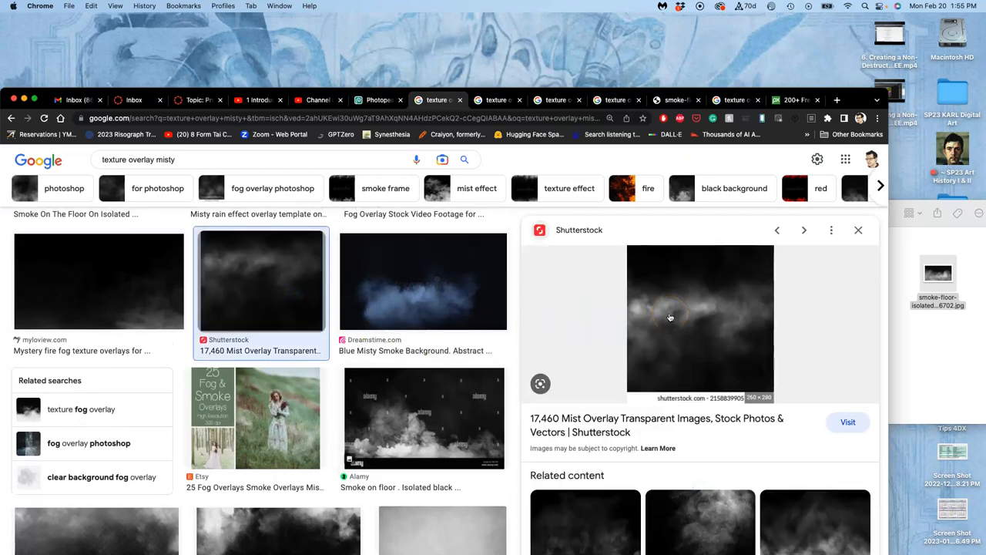
scroll("down", 3)
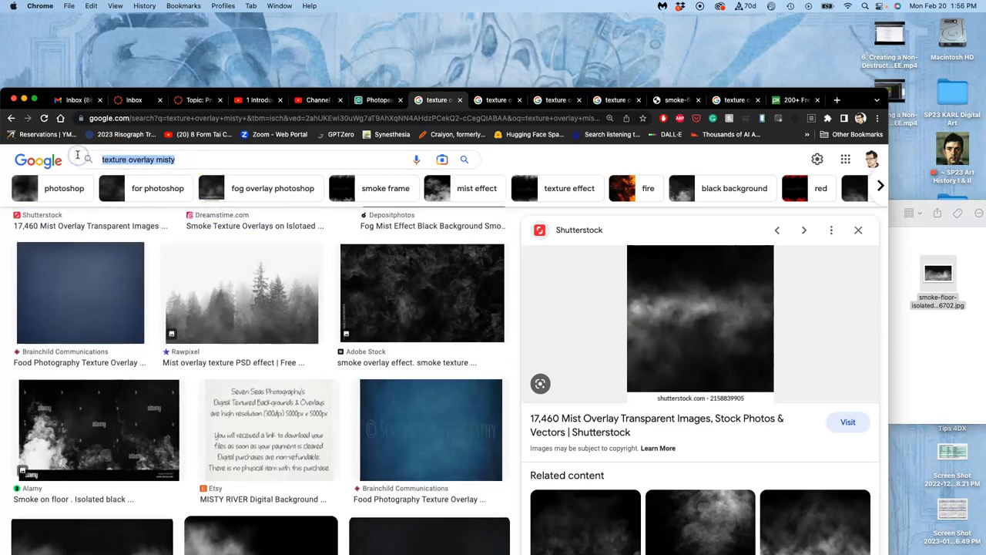
Step: Go to page 2 of Pixabay texture overlay results and open the black smoke illustration
left_click(792, 100)
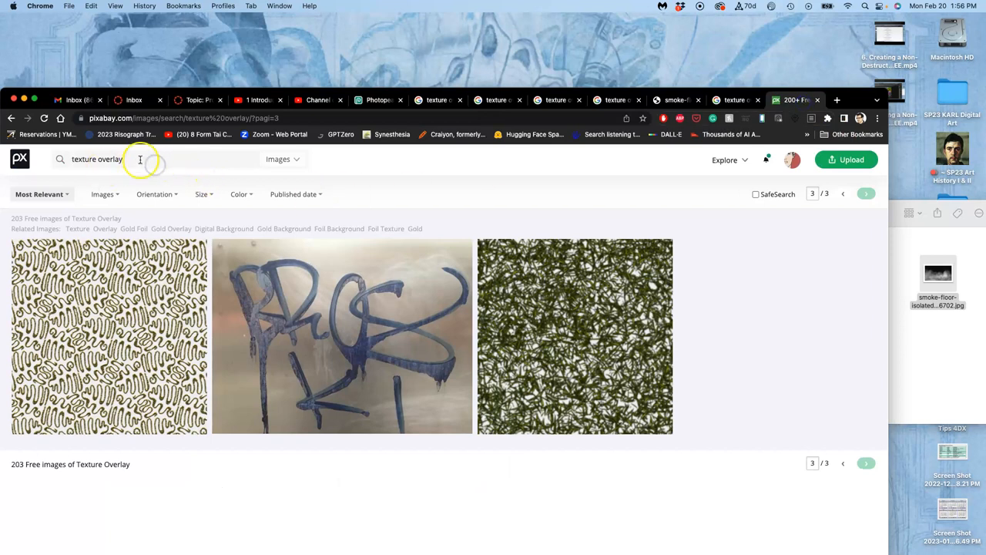
mouse_move(855, 96)
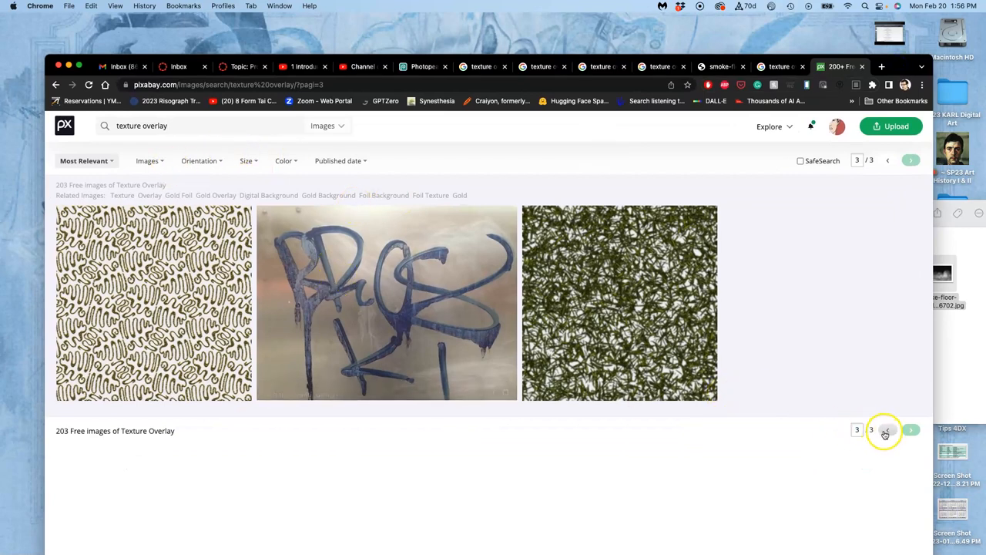
left_click(888, 160)
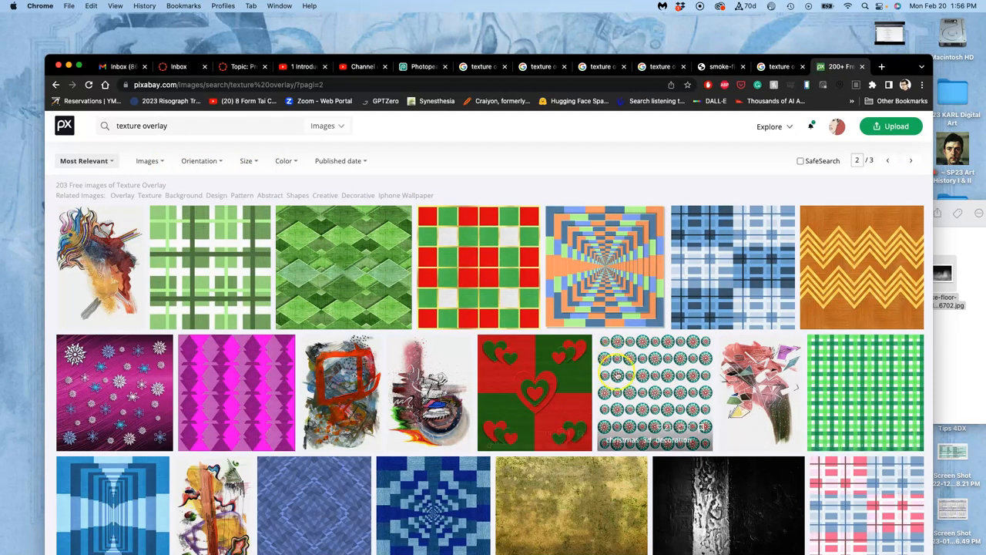
scroll("down", 3)
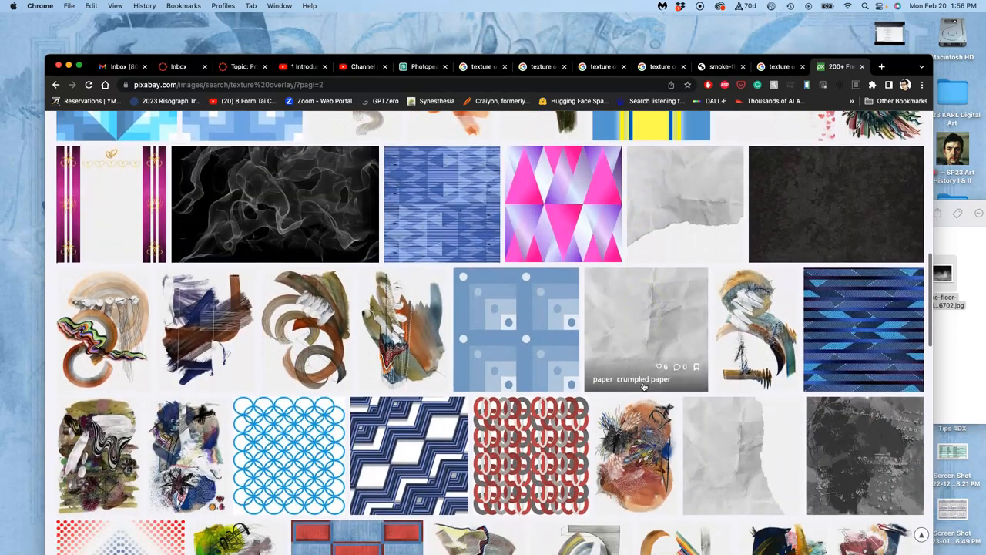
scroll("up", 3)
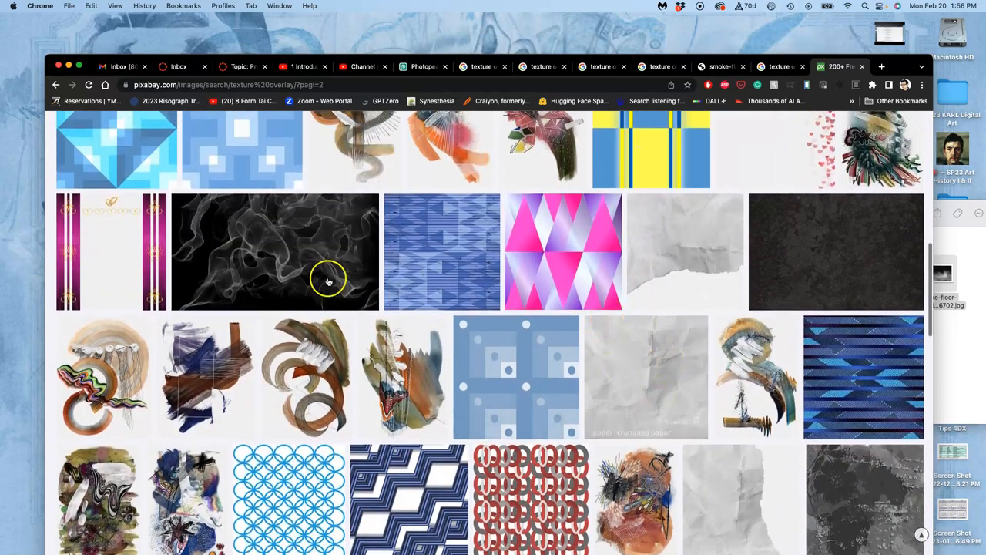
scroll("down", 3)
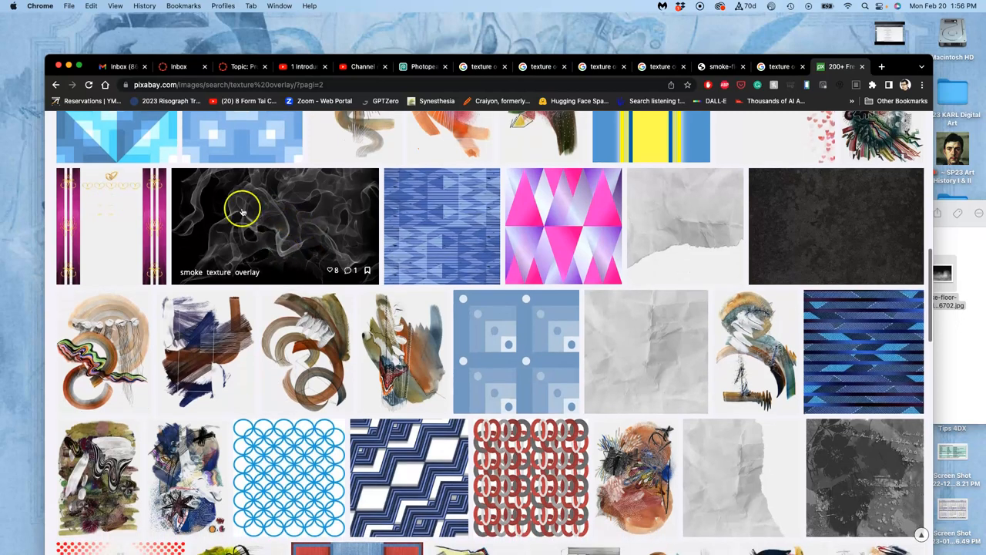
left_click(242, 210)
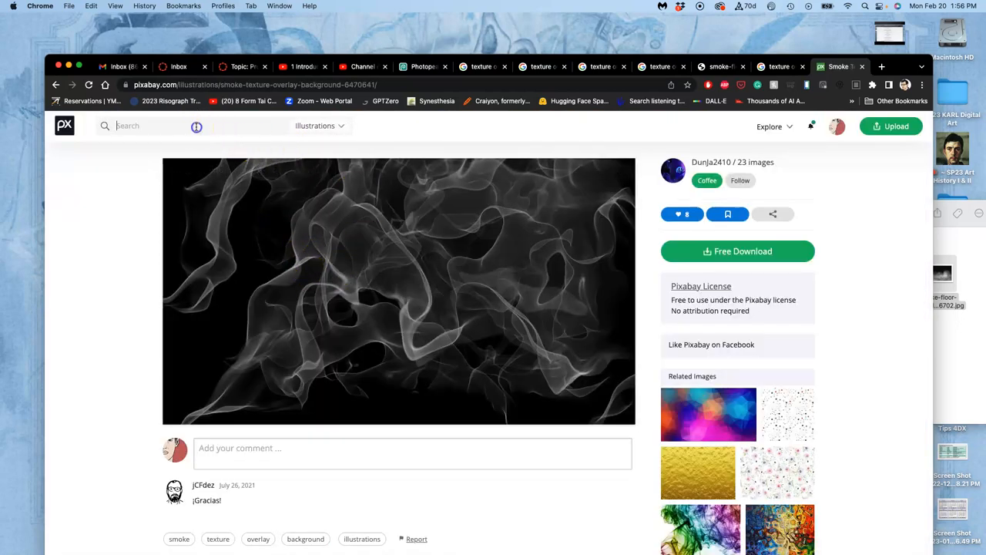
Step: Search Pixabay for 'cloudy mist', then 'mist', and filter the results to Photos
type("cloudy mist")
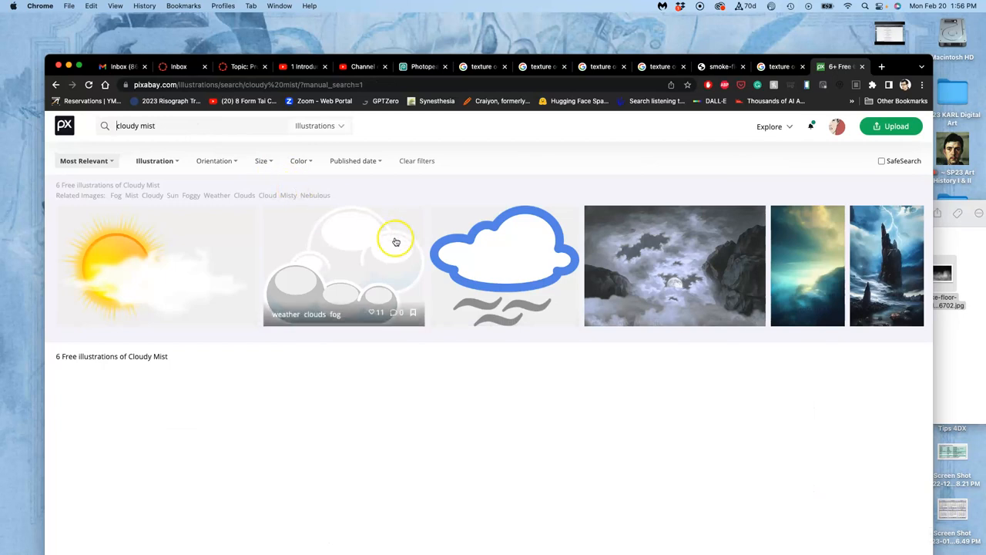
scroll("down", 3)
type("mist")
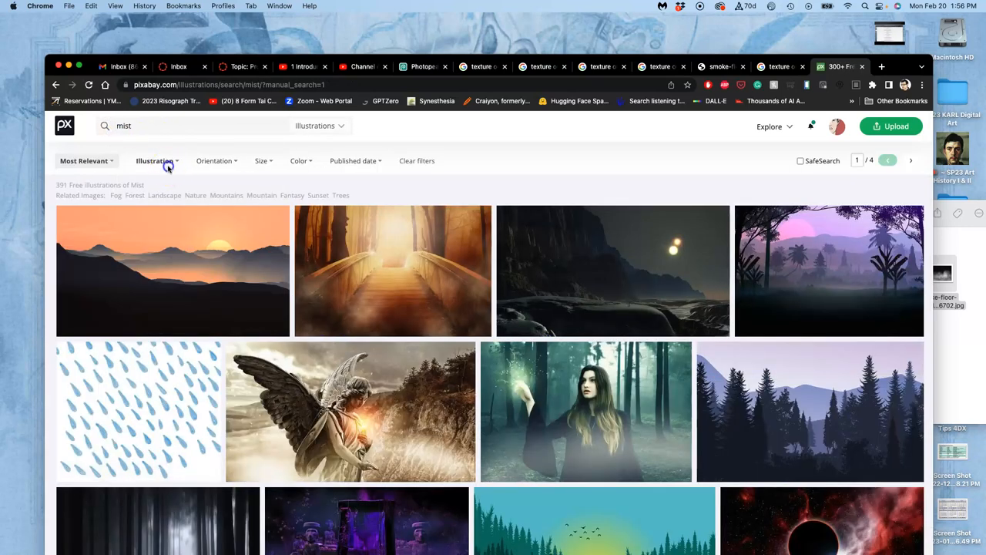
left_click(154, 160)
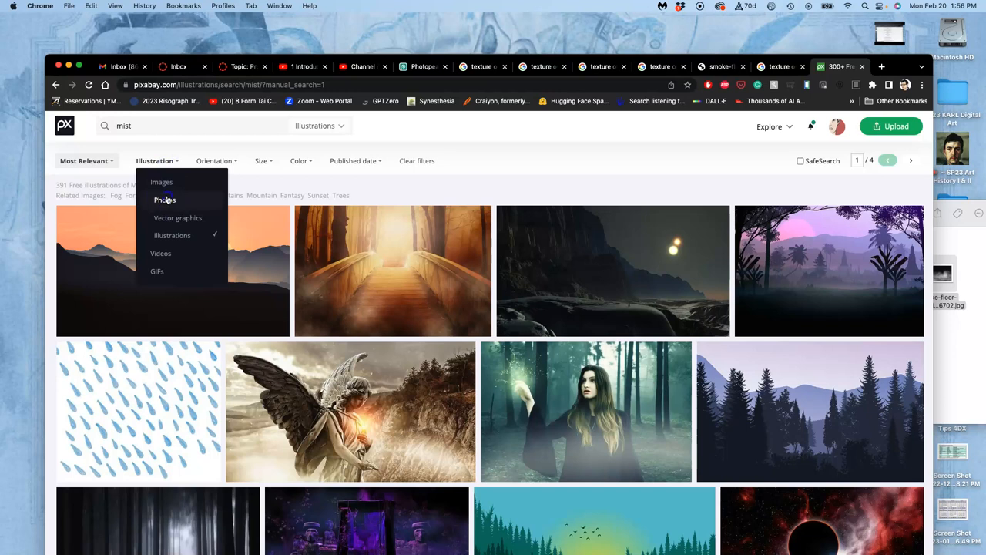
left_click(165, 199)
type("cloudy ")
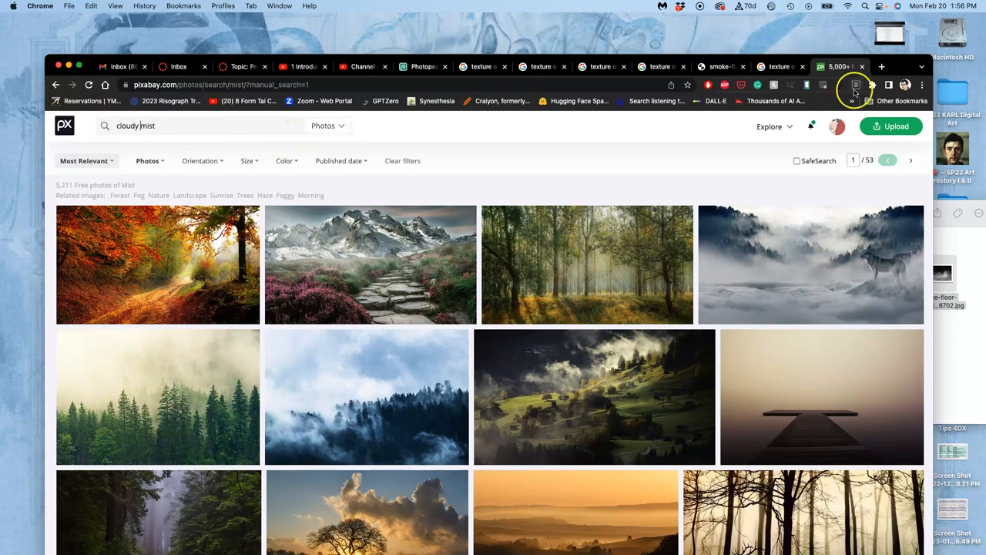
scroll("down", 3)
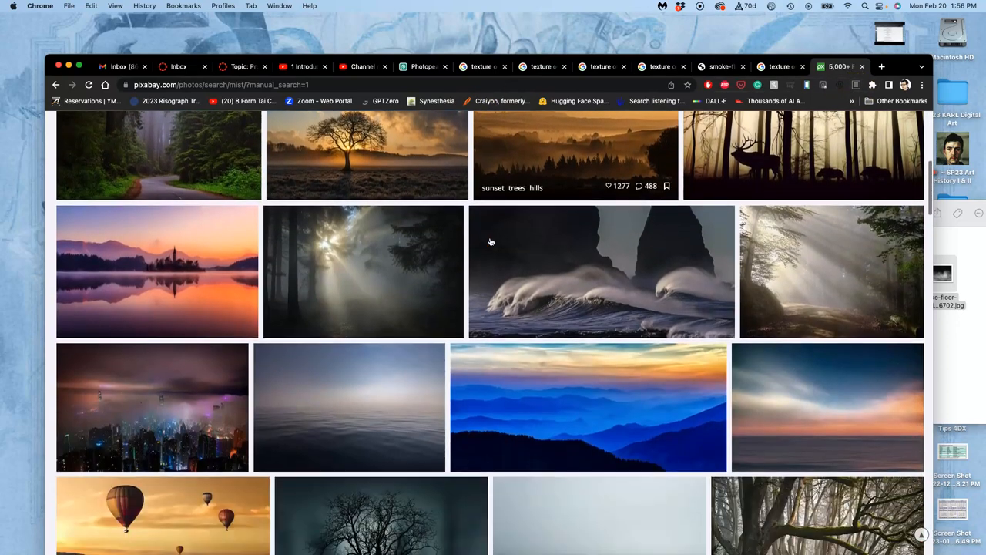
scroll("down", 3)
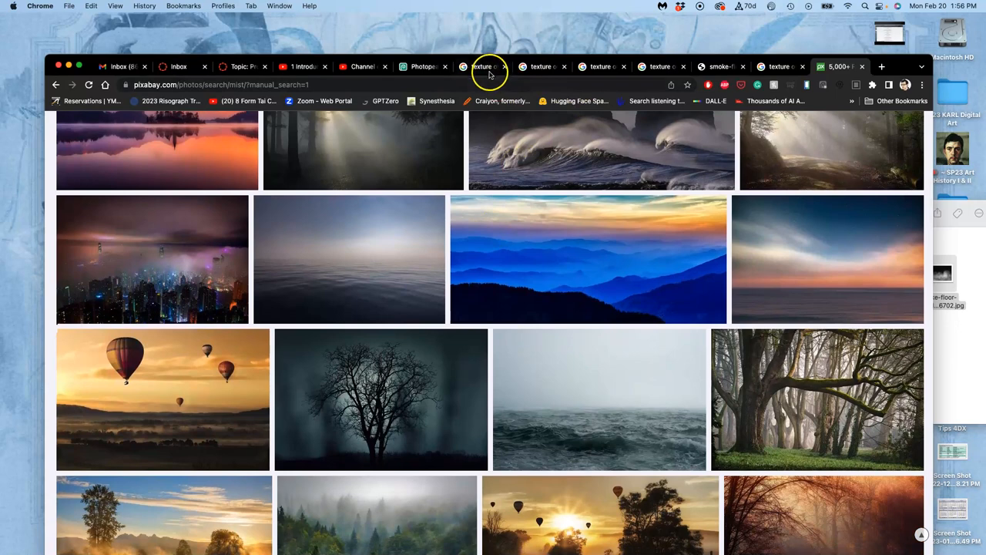
Step: Close the grunge smog and smoke floor image tabs beside the Google misty overlay results
left_click(484, 67)
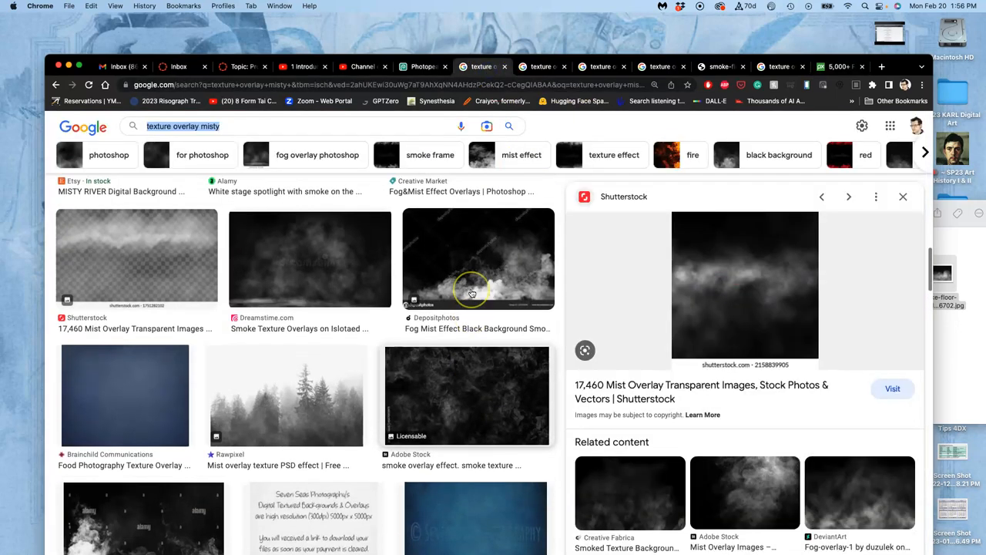
scroll("down", 3)
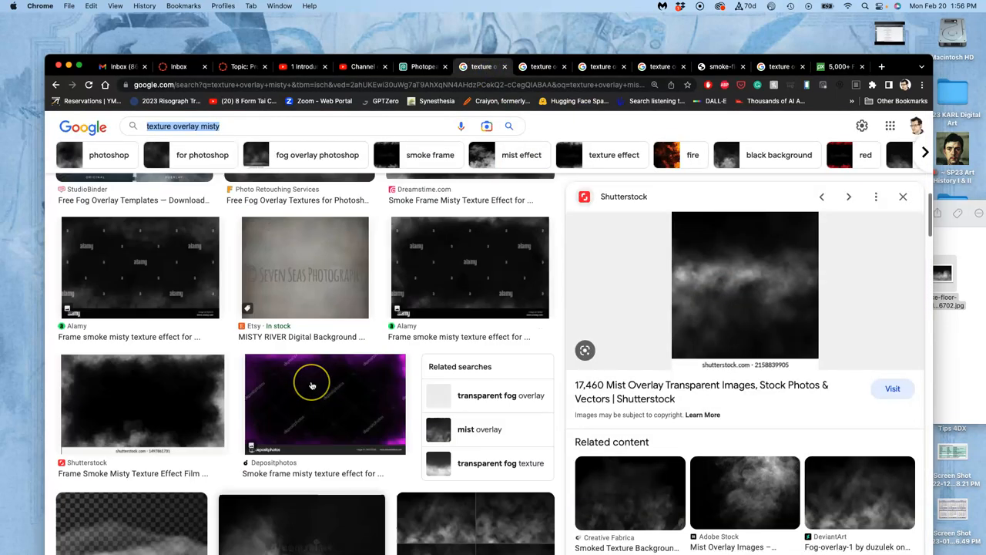
scroll("down", 3)
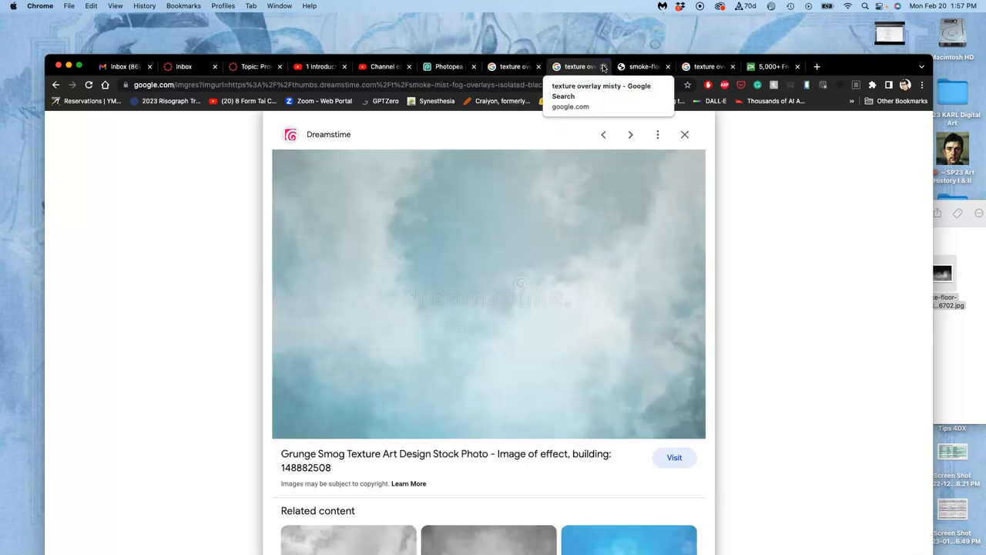
left_click(674, 66)
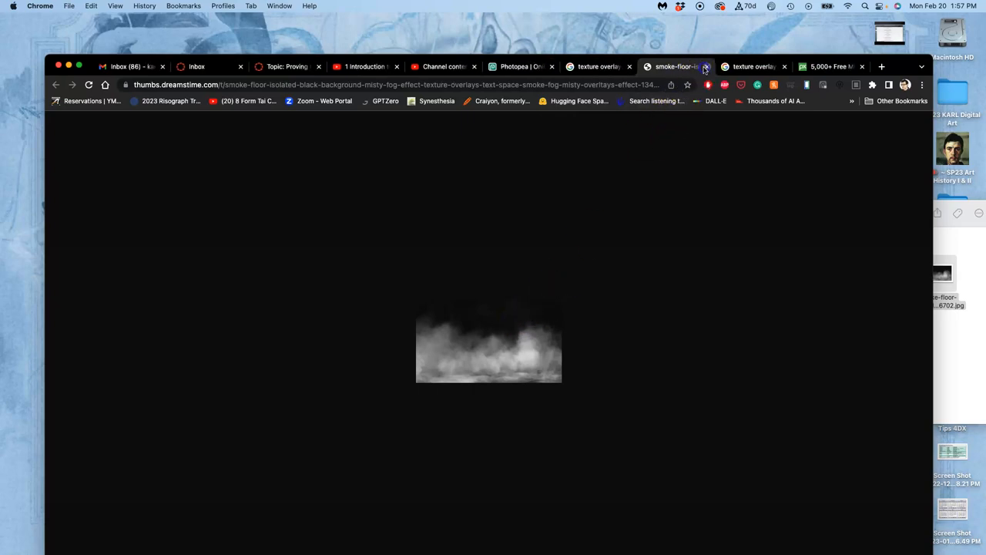
left_click(682, 66)
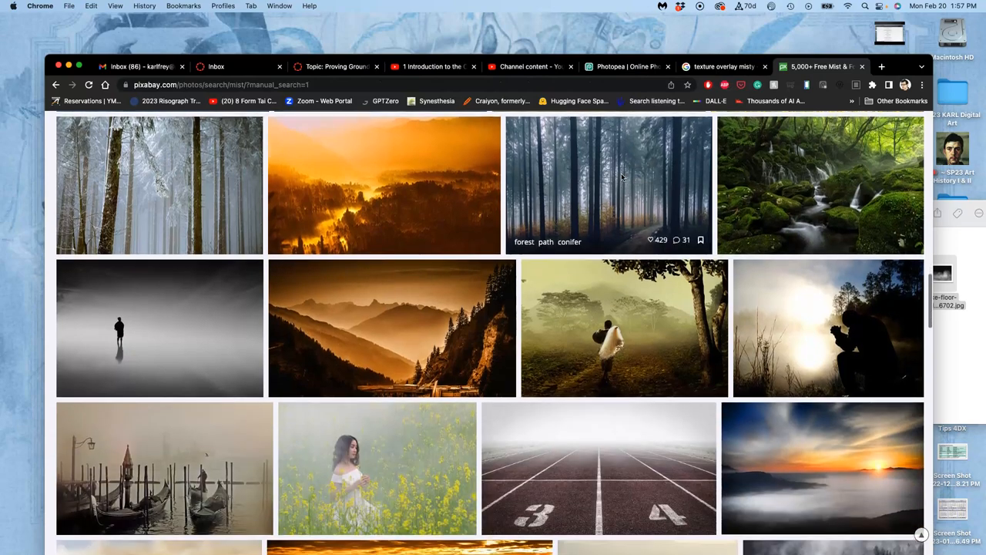
Step: Open the Fog Forest Trees photo on Pixabay and download it
scroll("down", 3)
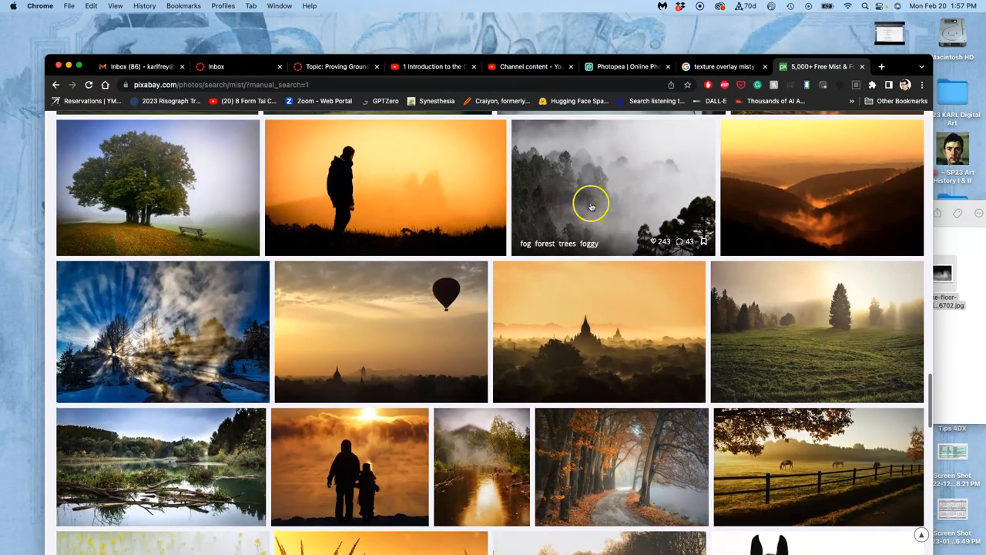
mouse_move(588, 193)
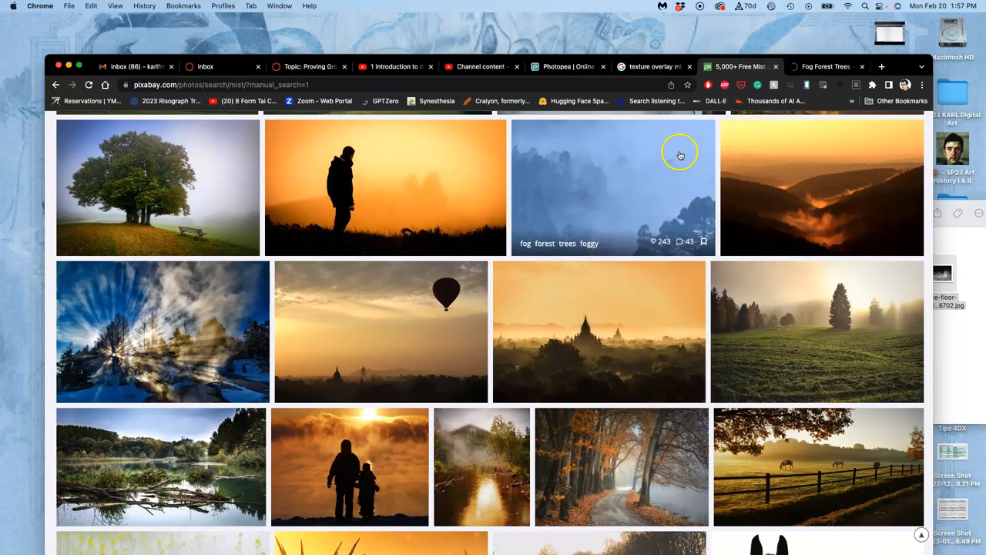
left_click(613, 187)
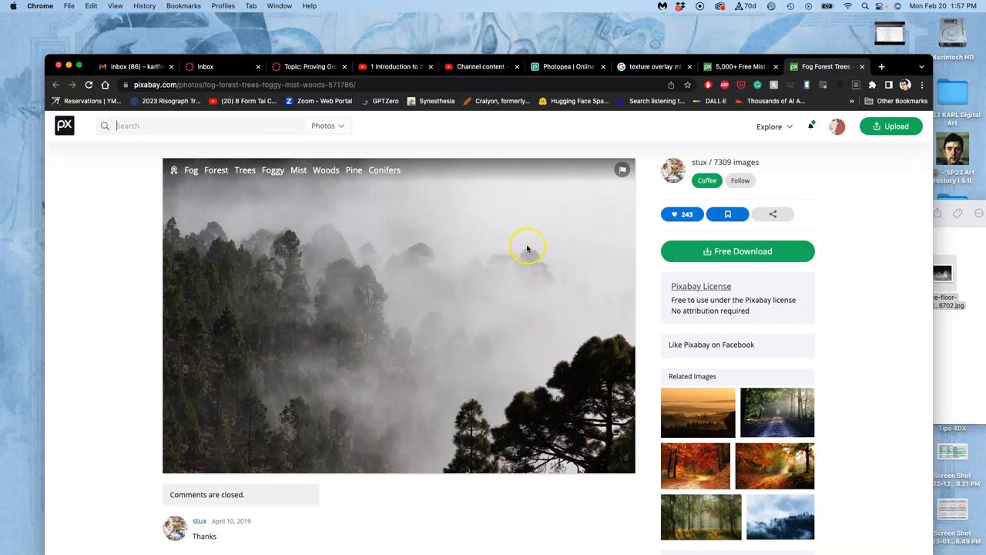
mouse_move(737, 251)
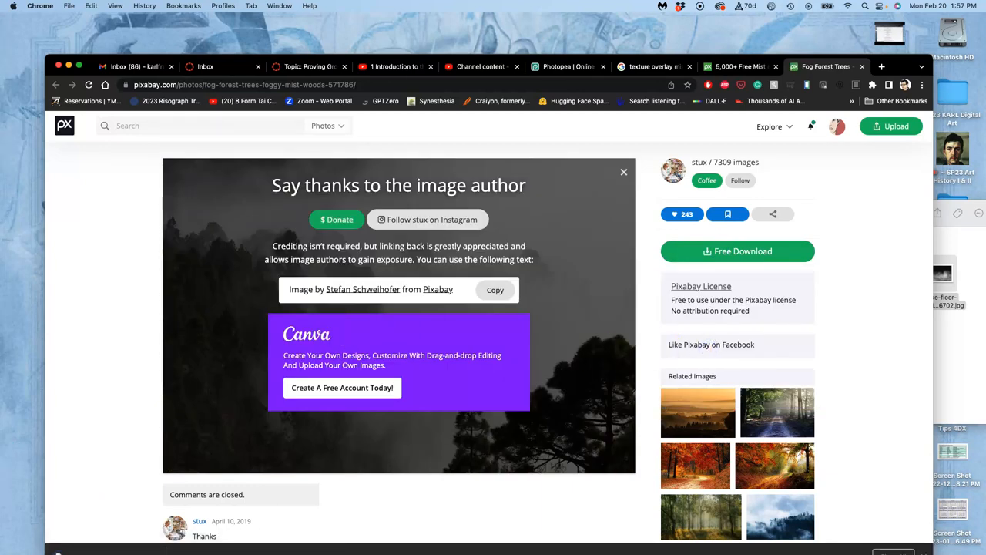
left_click(14, 450)
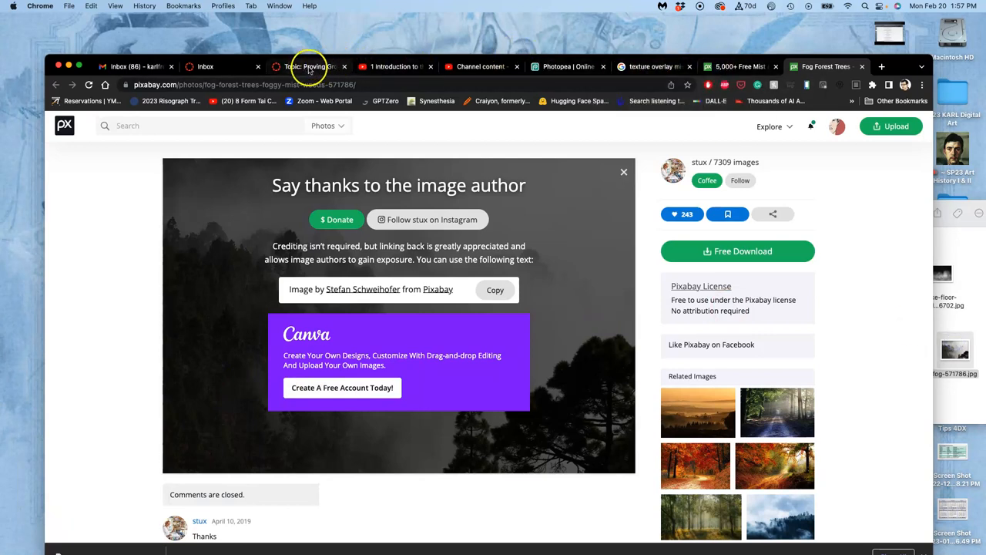
mouse_move(566, 66)
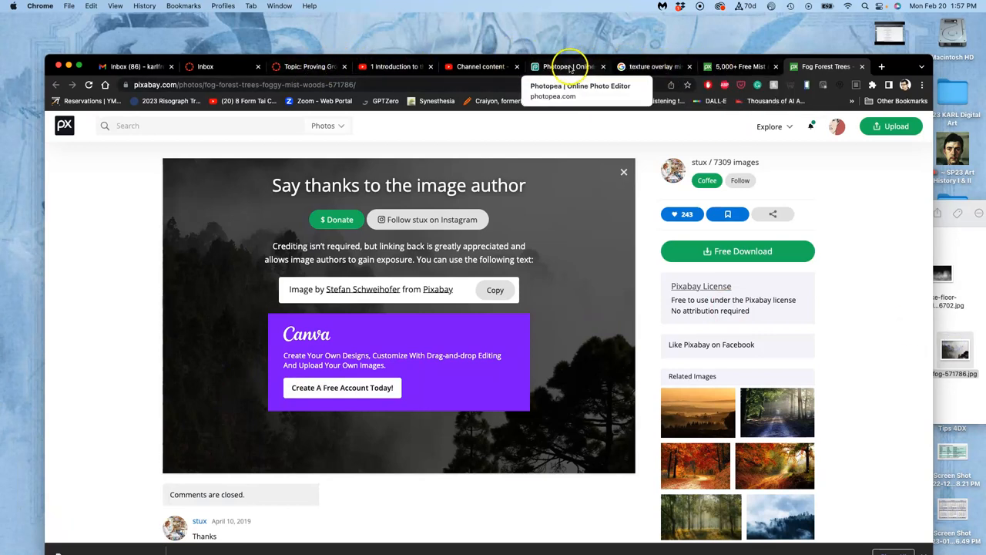
Step: Select the top collage layer in Photopea and place the smoke floor image above it
left_click(568, 66)
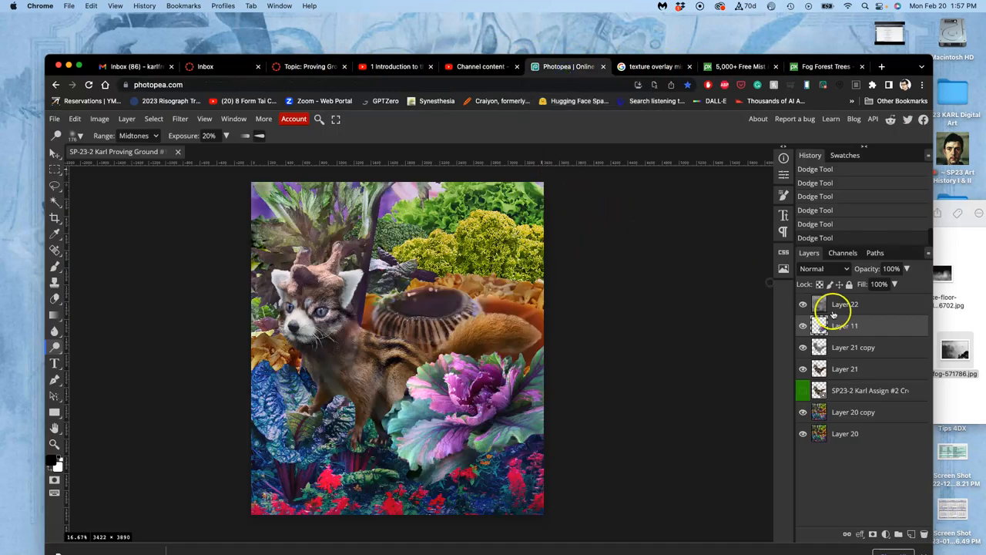
left_click(823, 268)
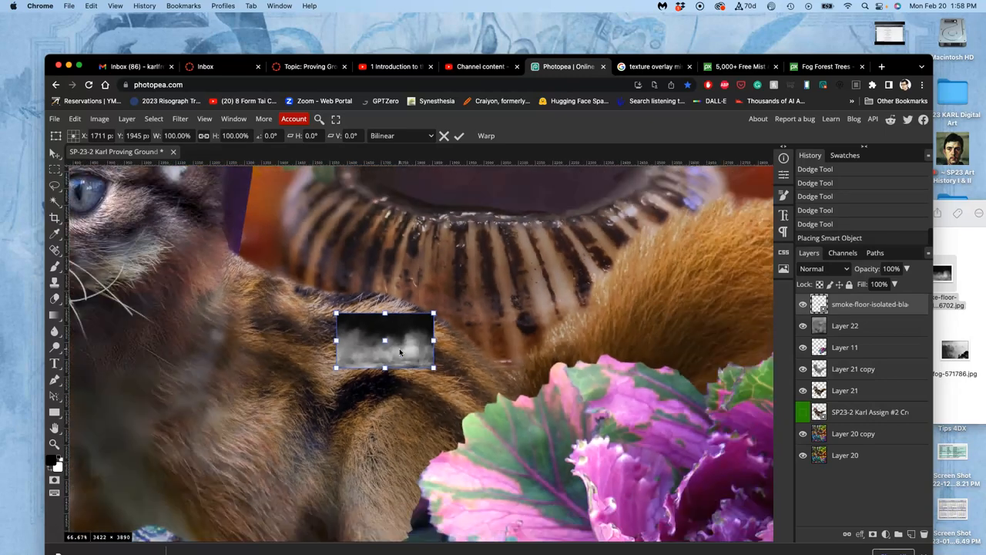
left_click(651, 66)
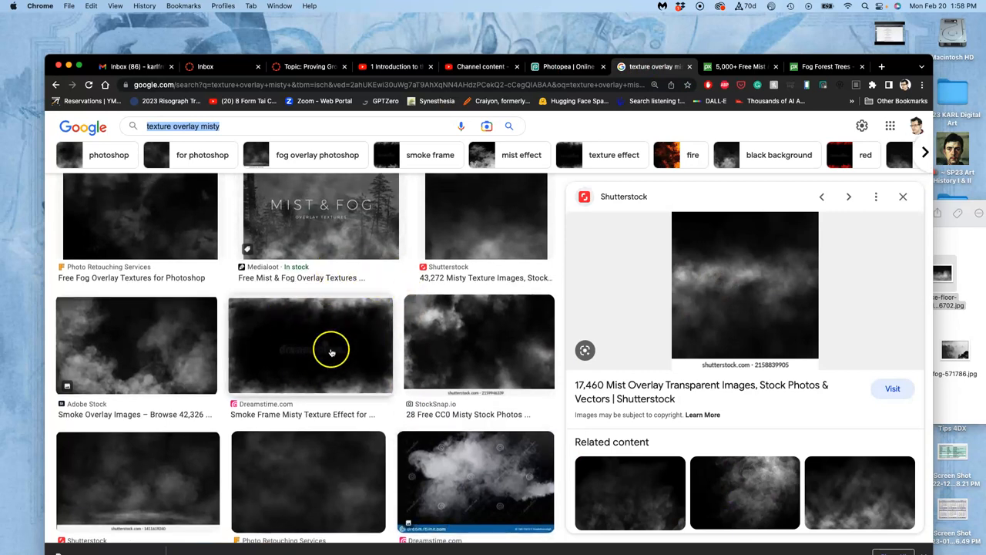
mouse_move(368, 333)
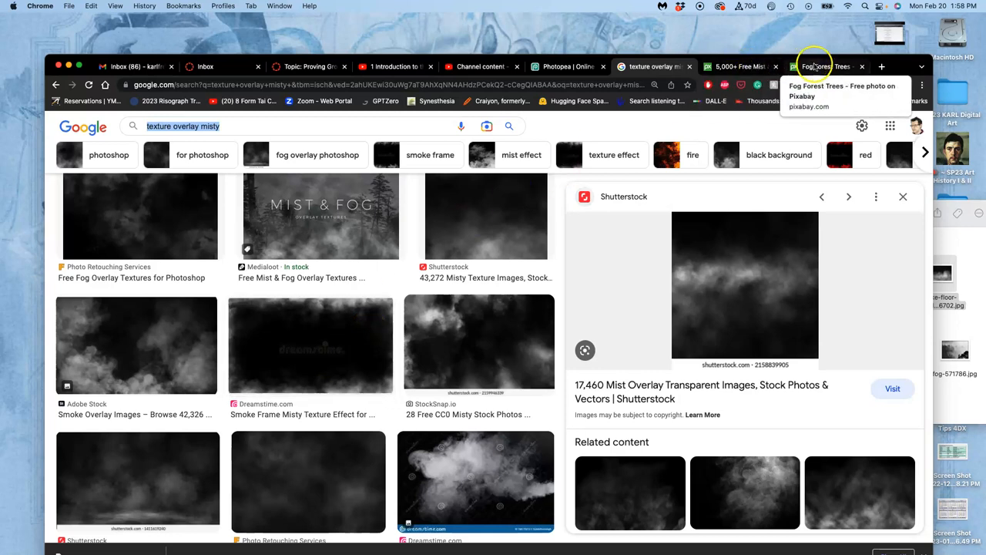
Step: Stretch the placed smoke floor layer with Free Transform to cover the canvas
left_click(824, 66)
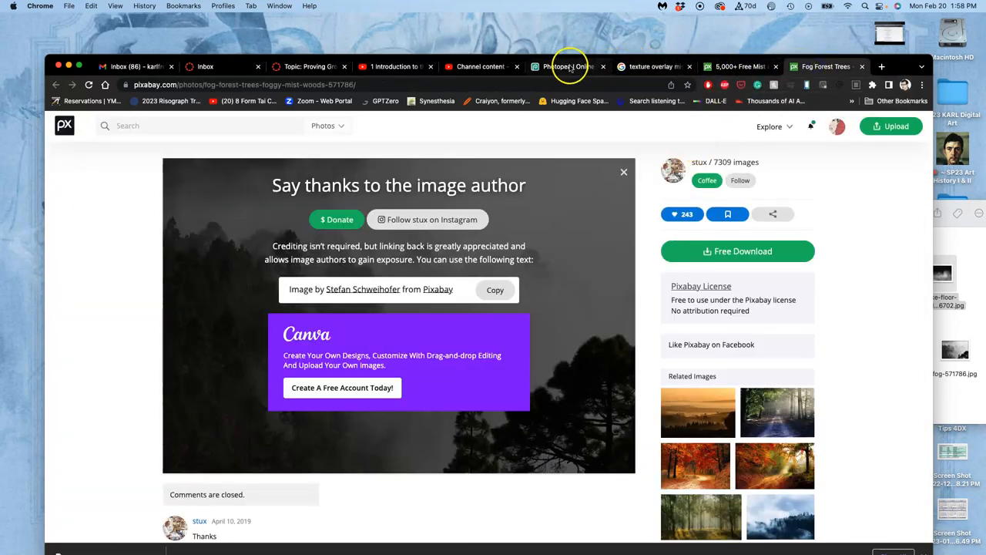
left_click(568, 66)
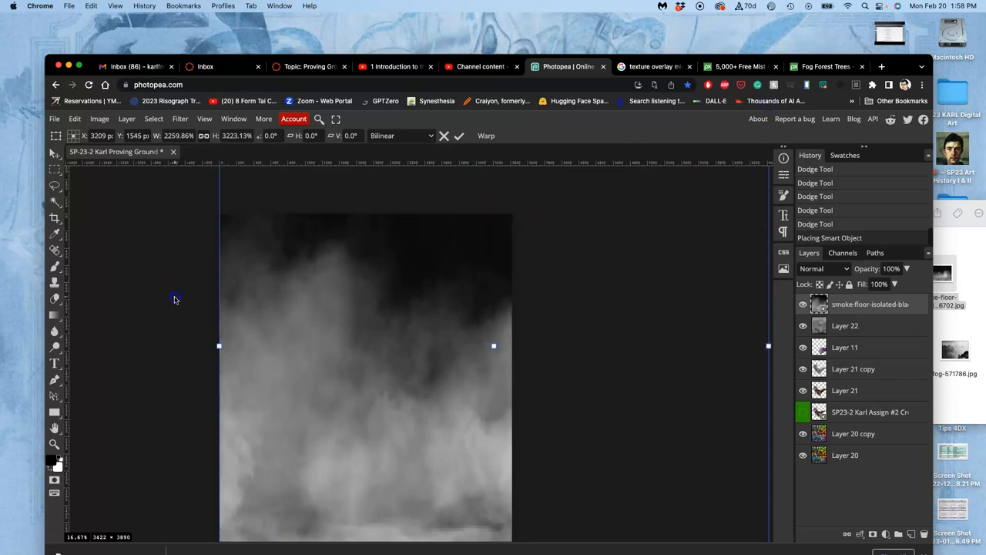
Step: Rasterize the smoke floor layer and adjust its Opacity slider to settle at 60%
right_click(251, 367)
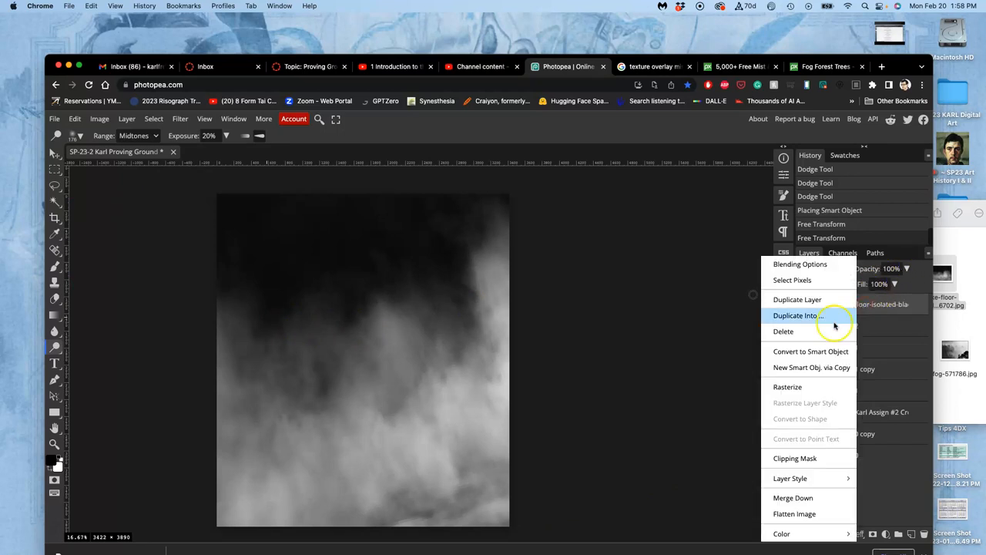
left_click(787, 387)
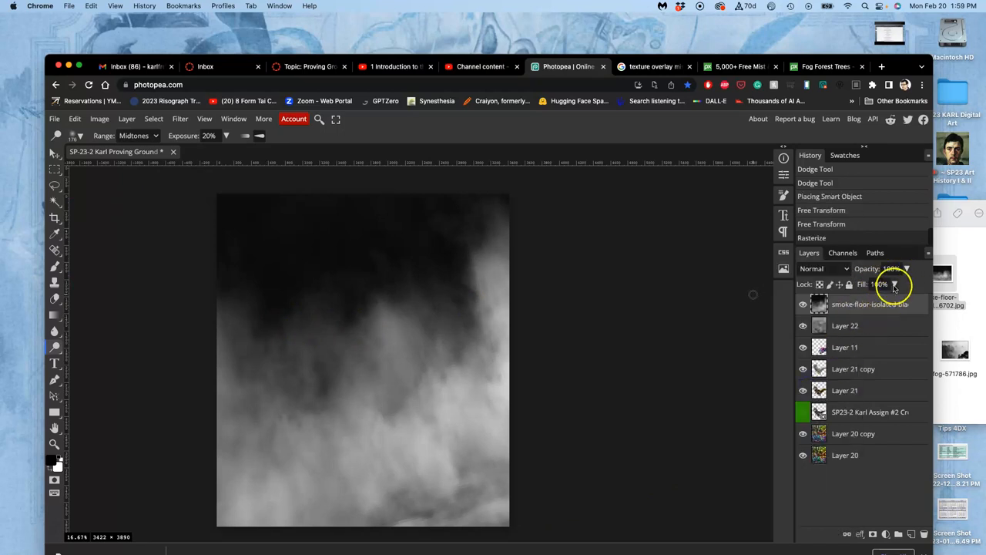
left_click_drag(893, 285, 882, 285)
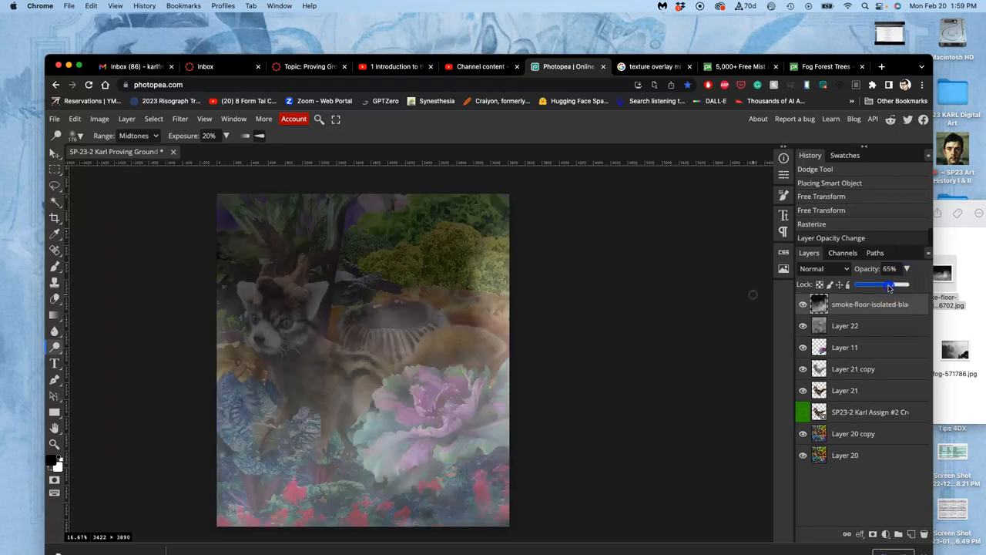
left_click_drag(901, 285, 857, 285)
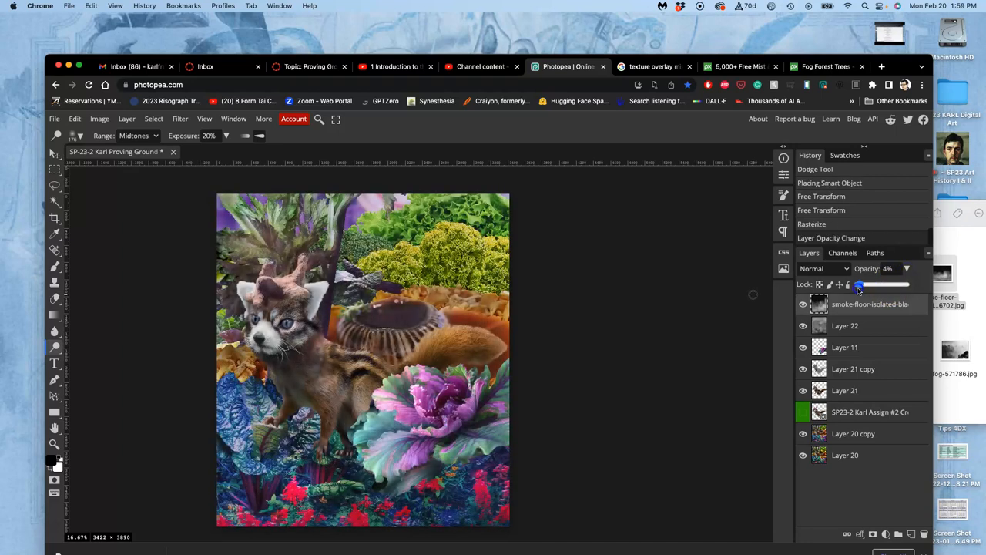
left_click_drag(859, 284, 890, 284)
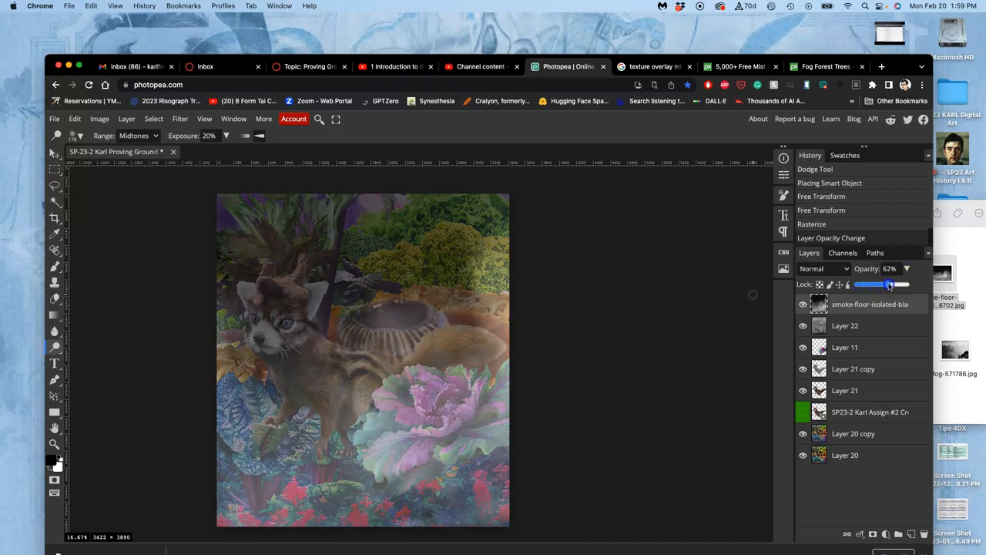
left_click_drag(886, 284, 889, 284)
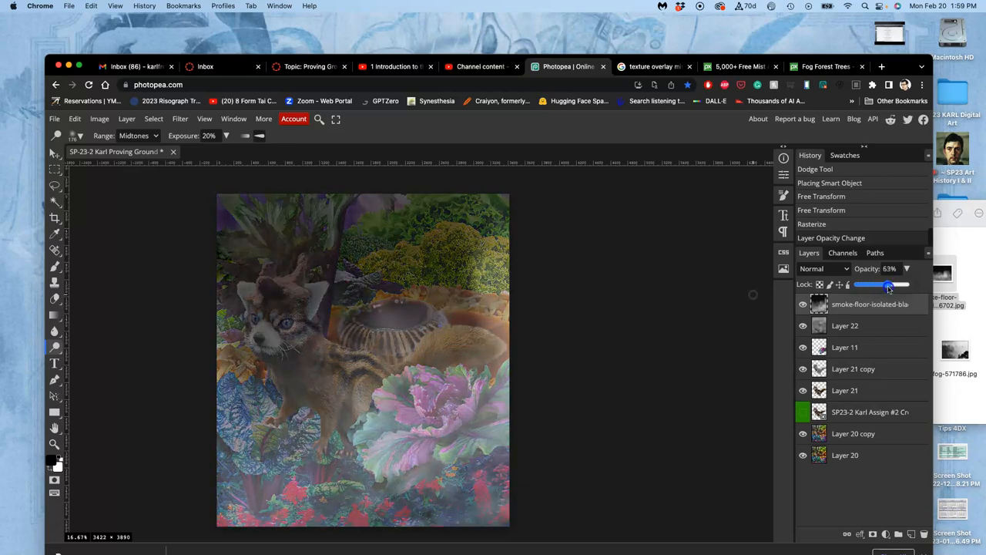
left_click_drag(890, 285, 873, 285)
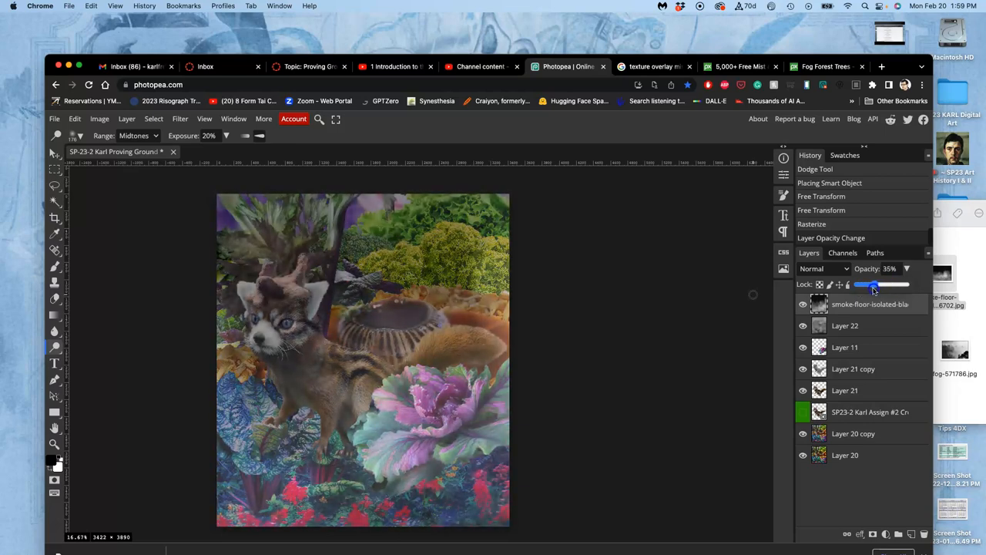
left_click_drag(874, 284, 907, 284)
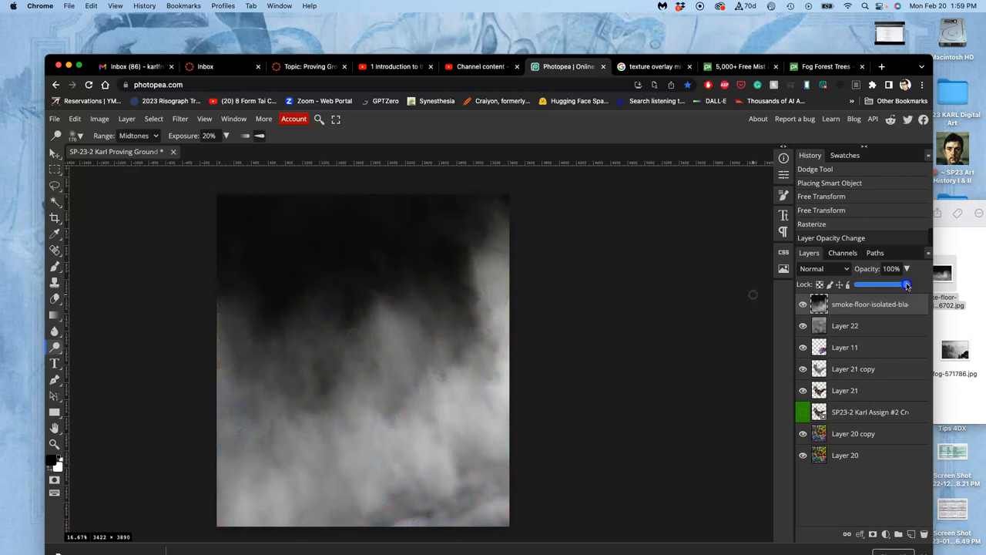
left_click_drag(905, 285, 886, 285)
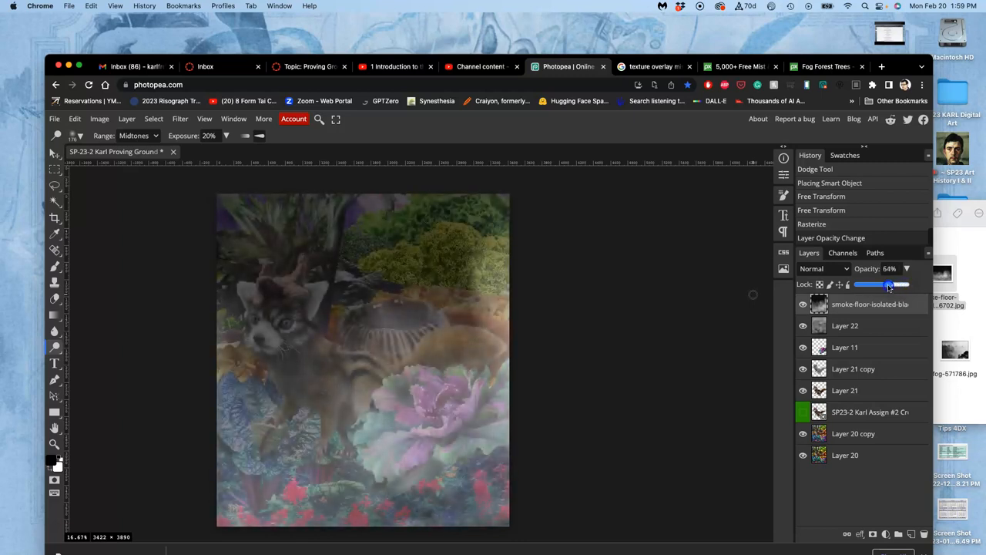
left_click_drag(890, 284, 884, 284)
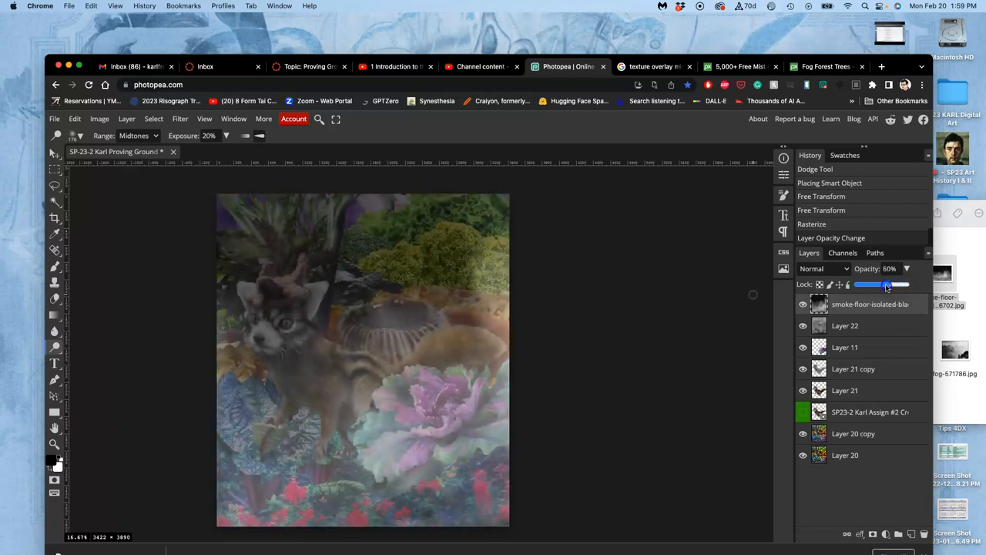
Step: Try Soft Light, choose Pin Light, and toggle the smoke layer's visibility to compare
left_click(823, 268)
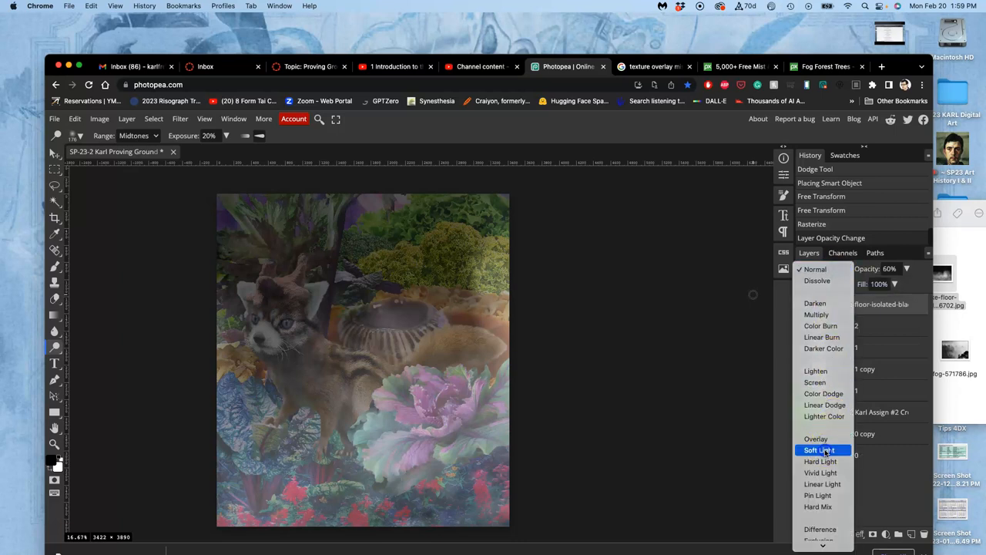
left_click(815, 449)
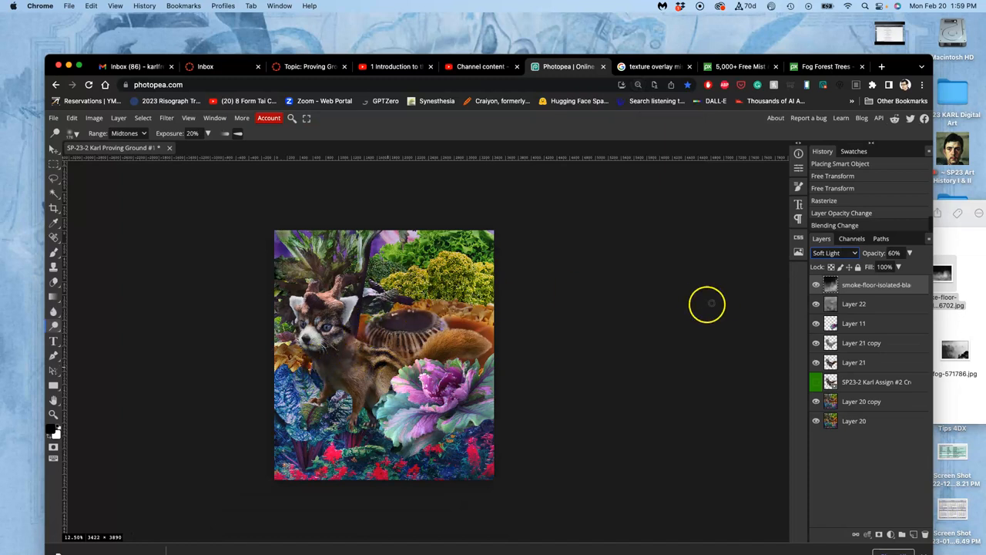
left_click(834, 253)
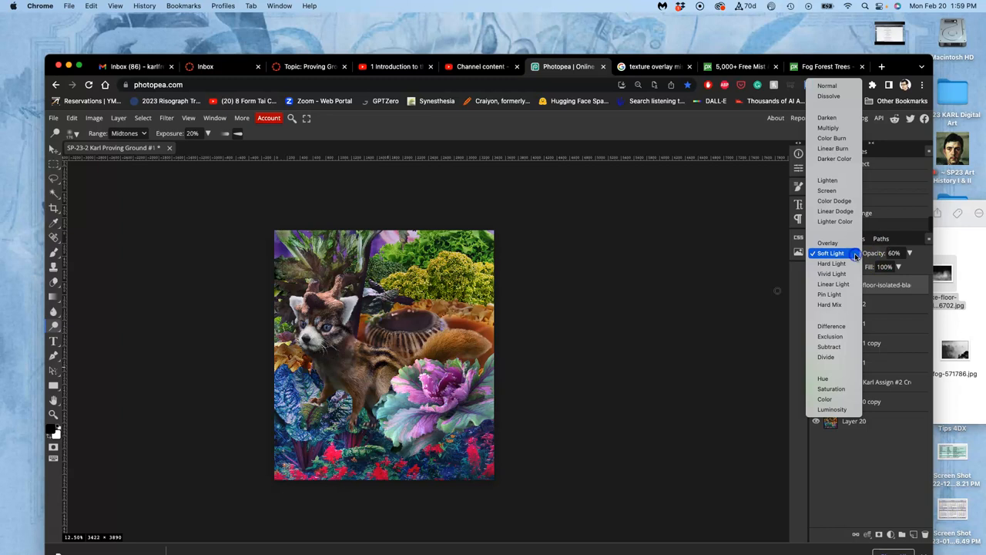
left_click(829, 294)
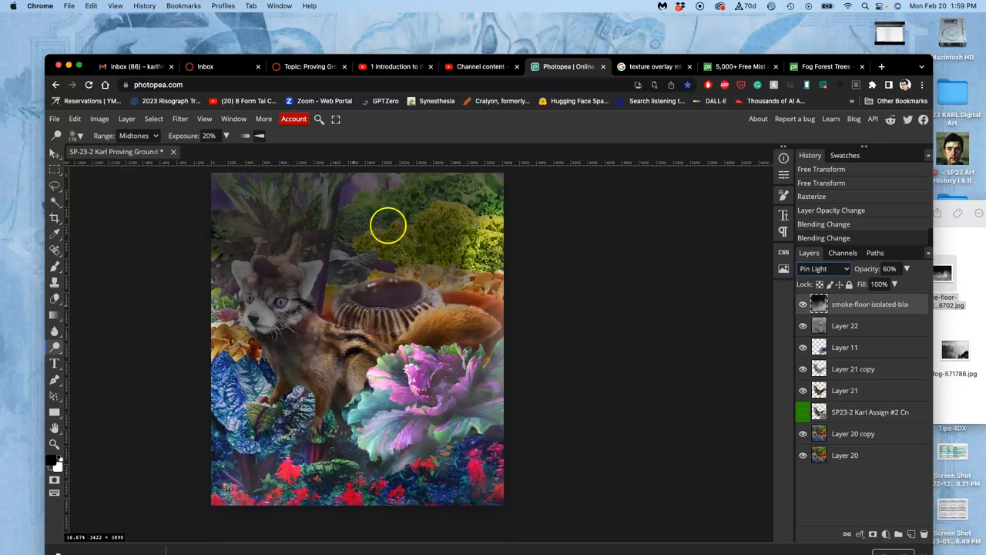
left_click(803, 304)
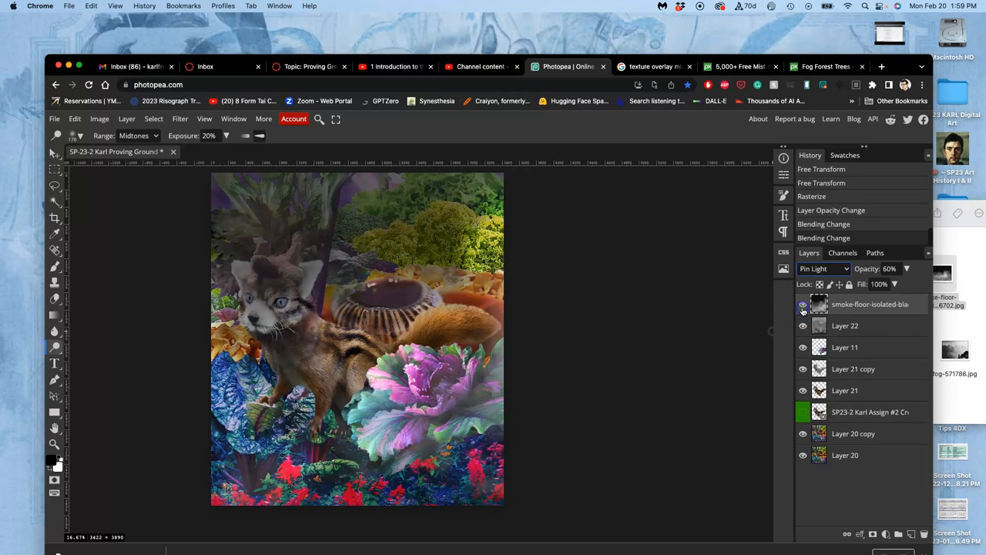
left_click(803, 307)
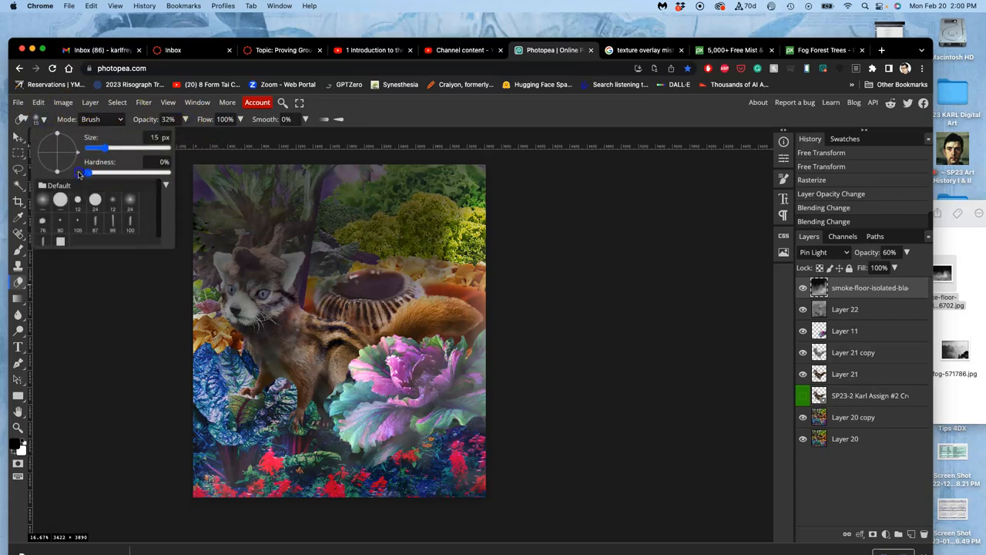
Step: Use a fully soft, very large eraser to clear fog over the creature, flower and top-left
left_click_drag(89, 148, 166, 147)
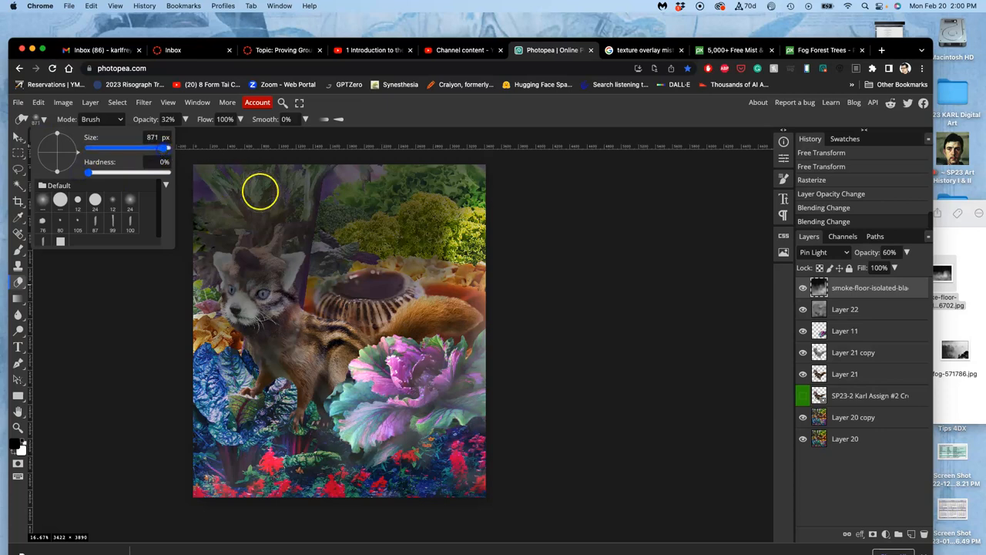
left_click_drag(154, 149, 168, 149)
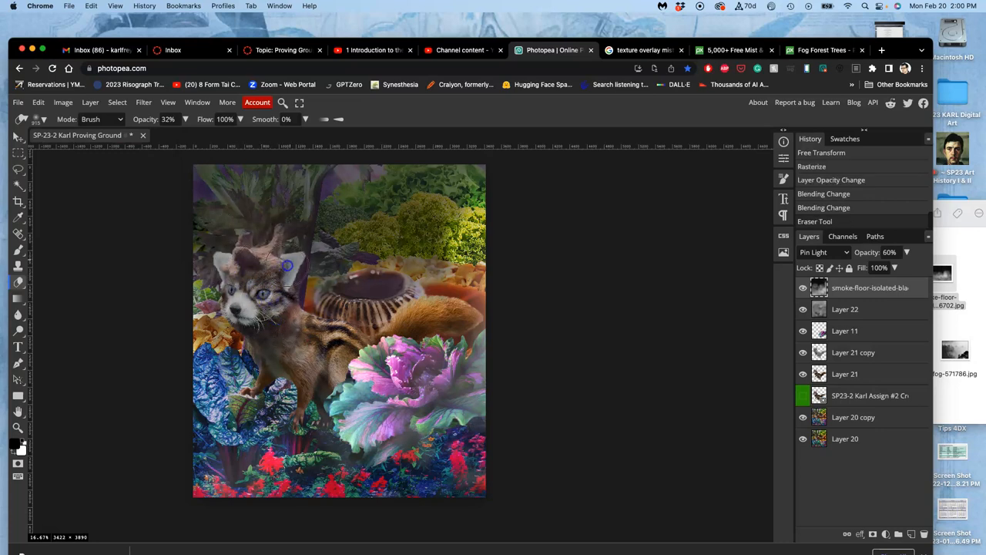
left_click_drag(288, 265, 343, 365)
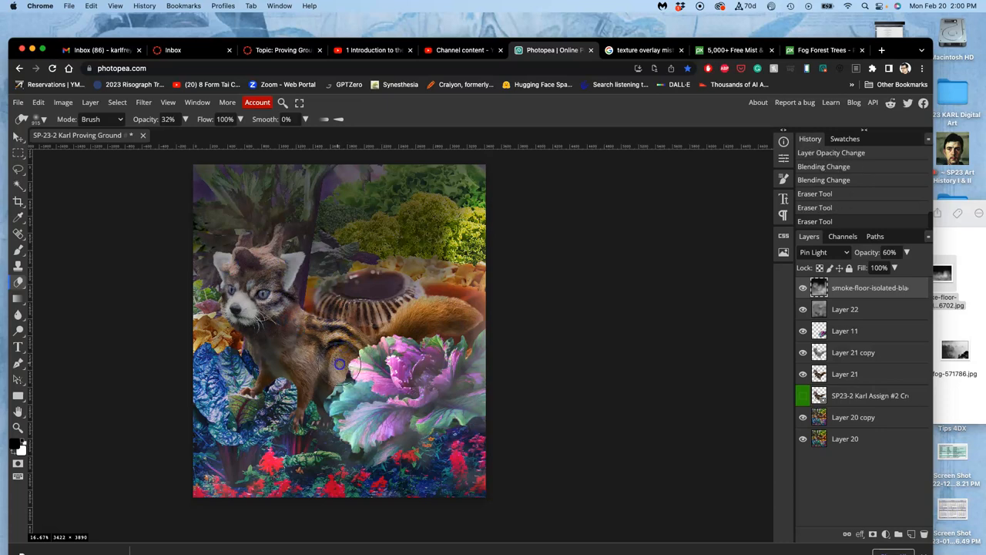
left_click_drag(343, 366, 399, 395)
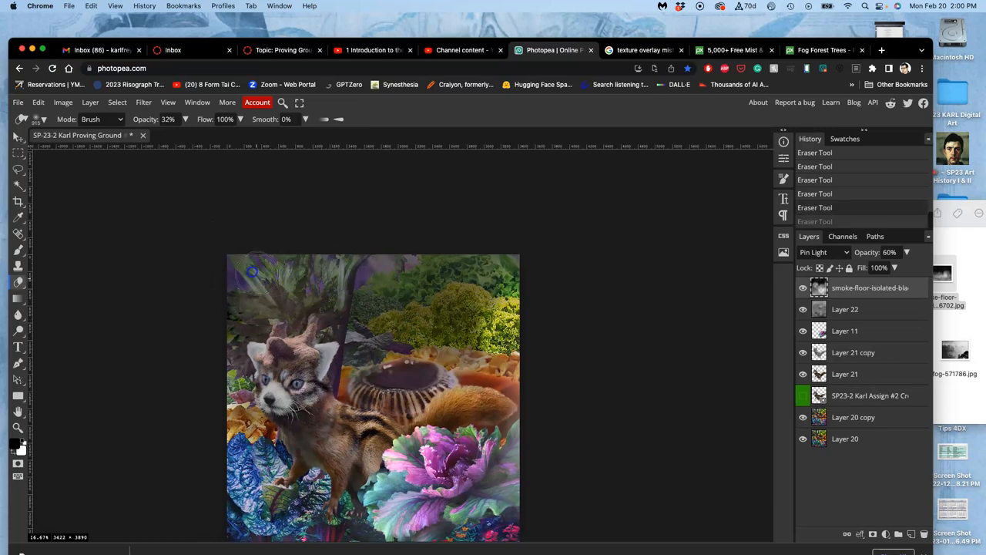
left_click_drag(252, 271, 343, 314)
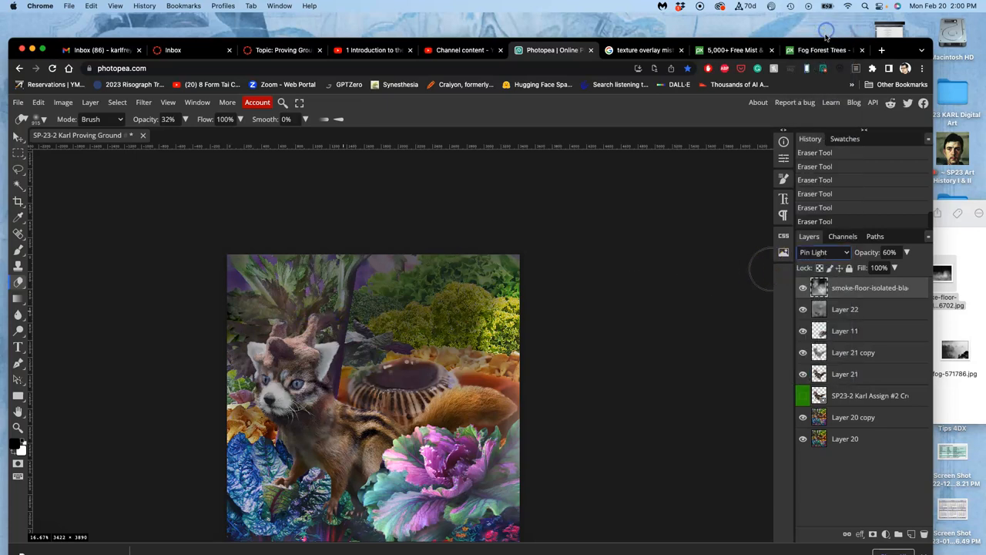
left_click(822, 252)
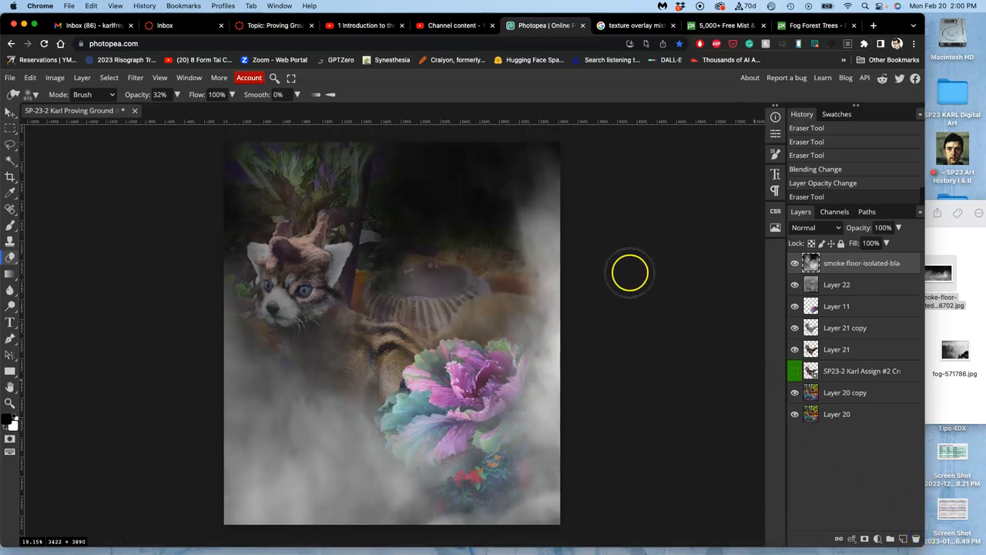
mouse_move(501, 225)
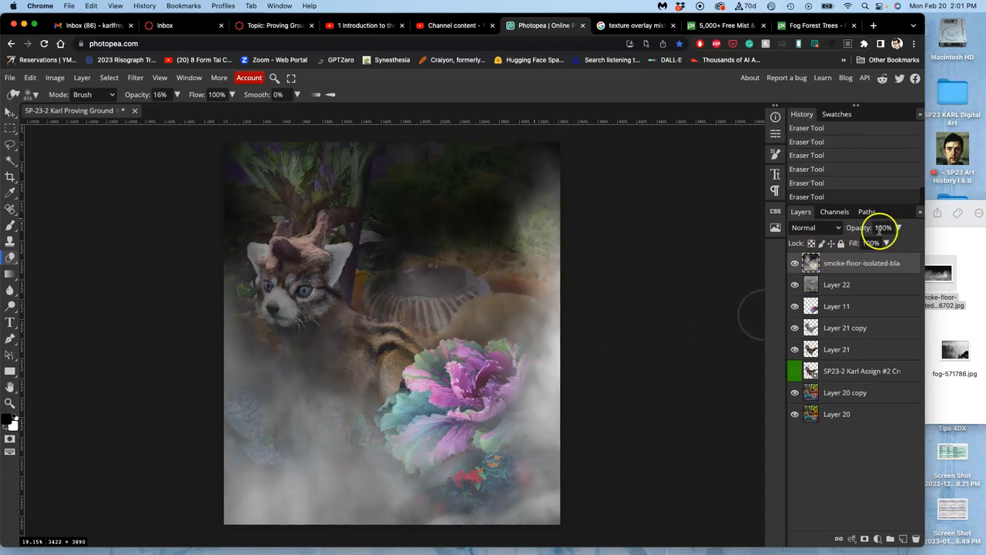
Step: Try another blend mode on the smoke layer, then settle on Pin Light
left_click(813, 227)
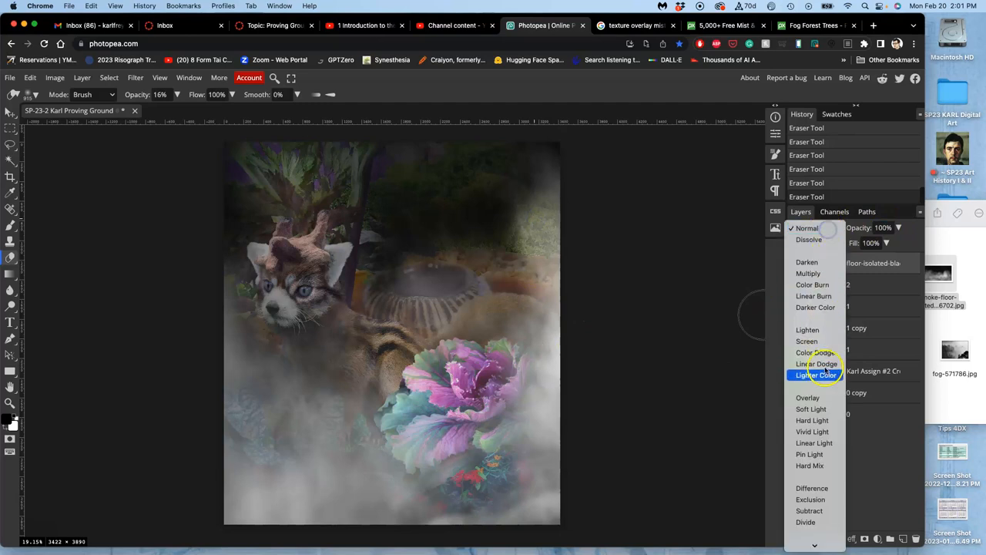
left_click(809, 453)
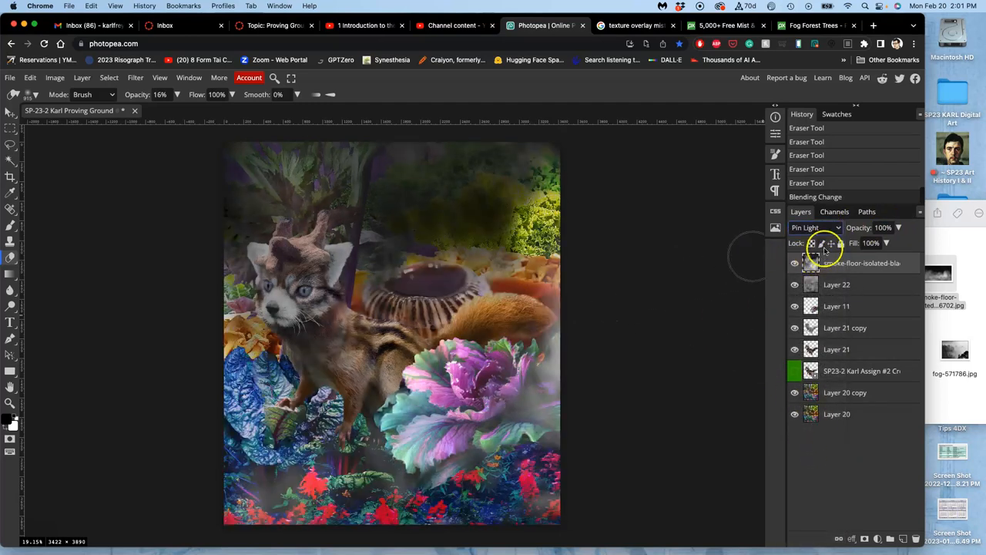
left_click(813, 227)
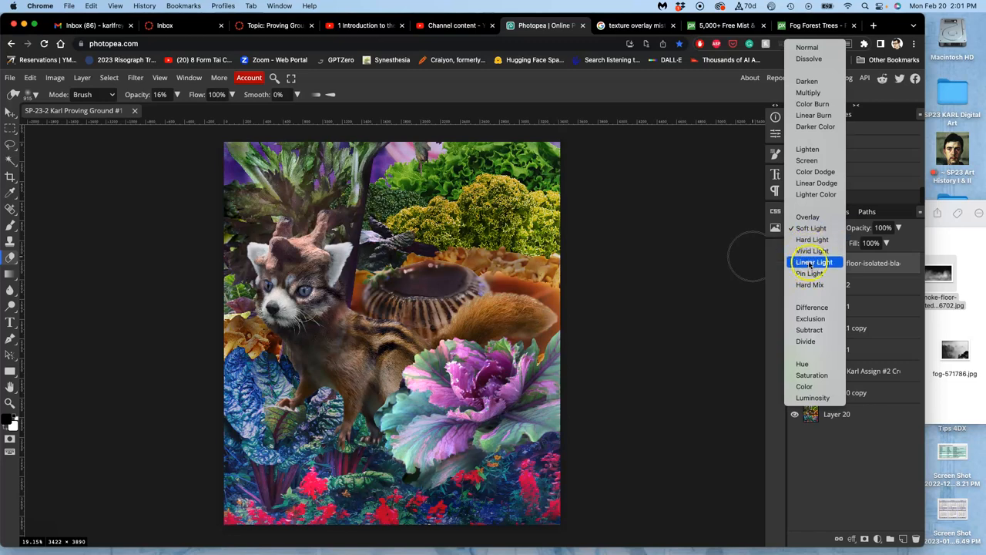
left_click(809, 273)
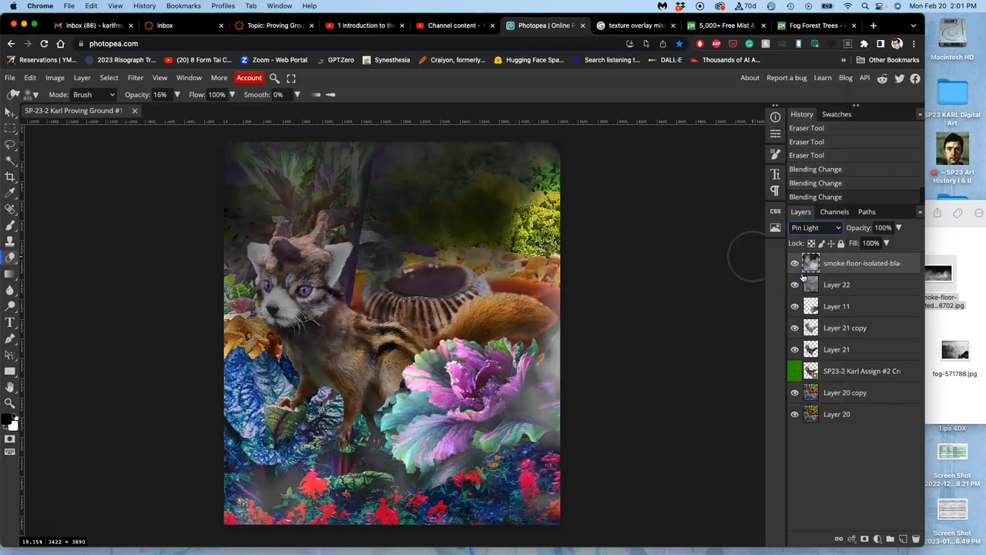
mouse_move(752, 260)
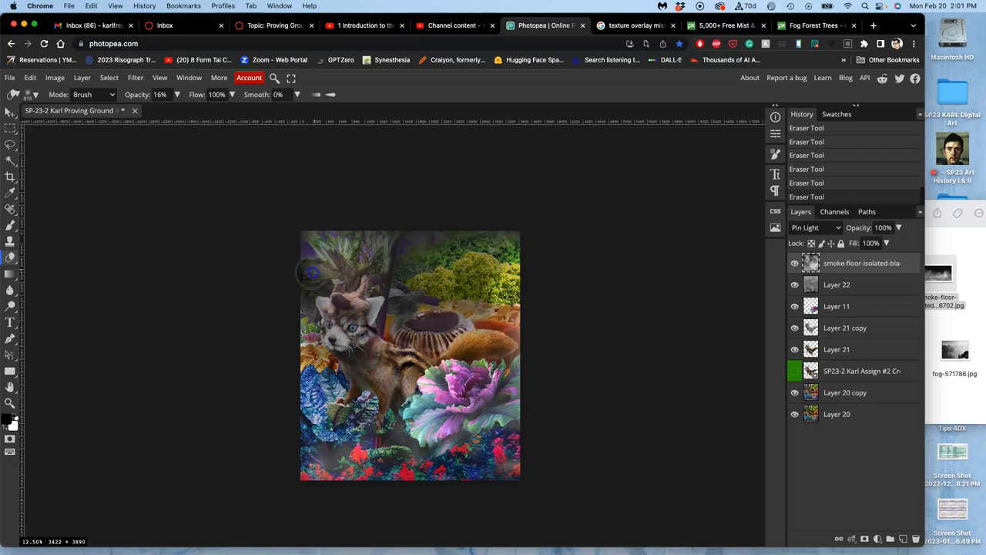
Step: Softly erase a patch of the smoke layer with the 16% opacity eraser
left_click_drag(312, 273, 393, 243)
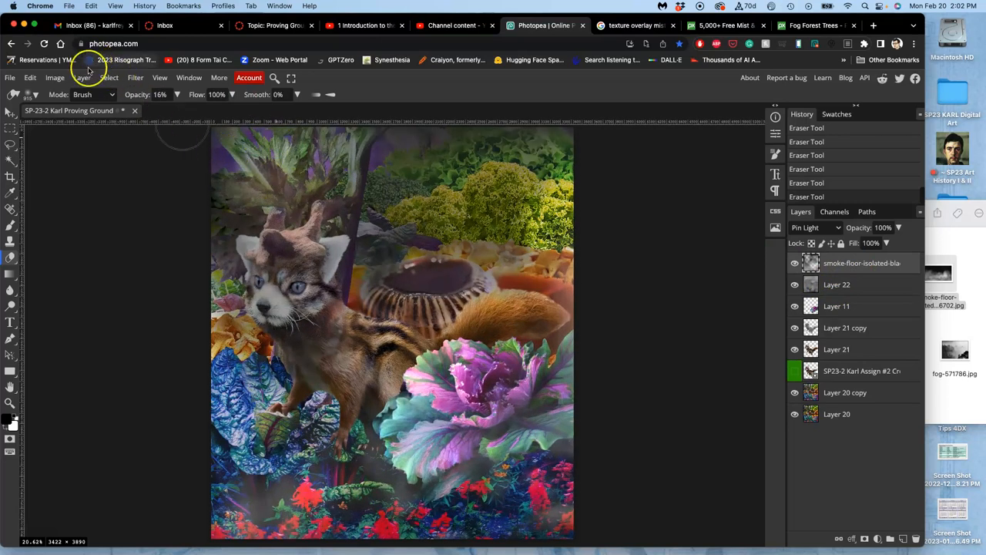
Step: Apply Levels to the smoke layer with midtones 1.42 and white output 240
left_click(54, 77)
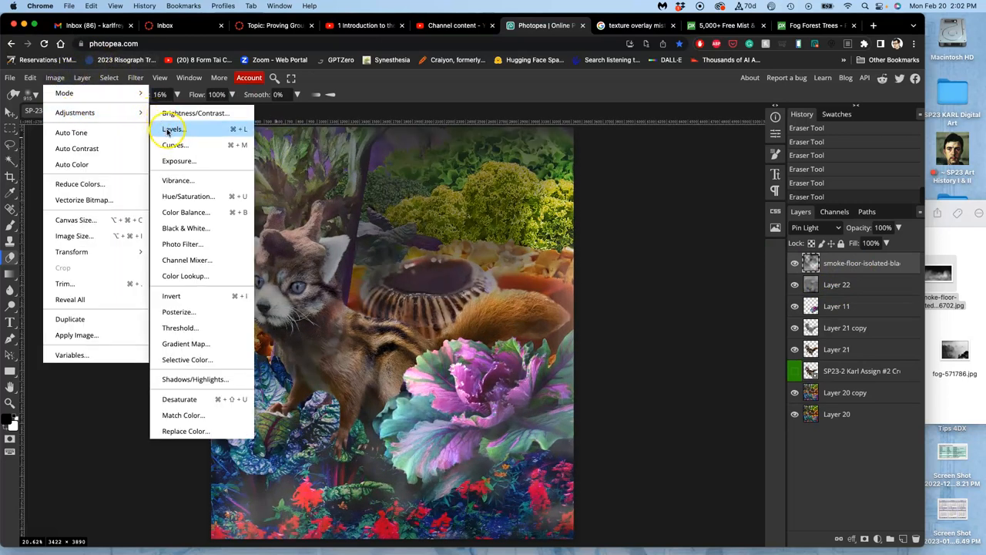
left_click(172, 128)
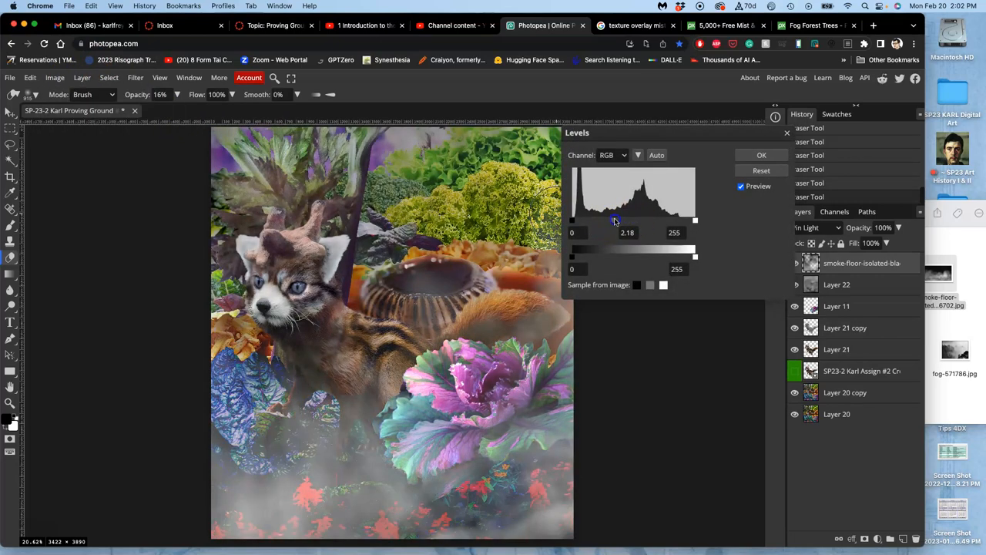
left_click_drag(616, 221, 641, 221)
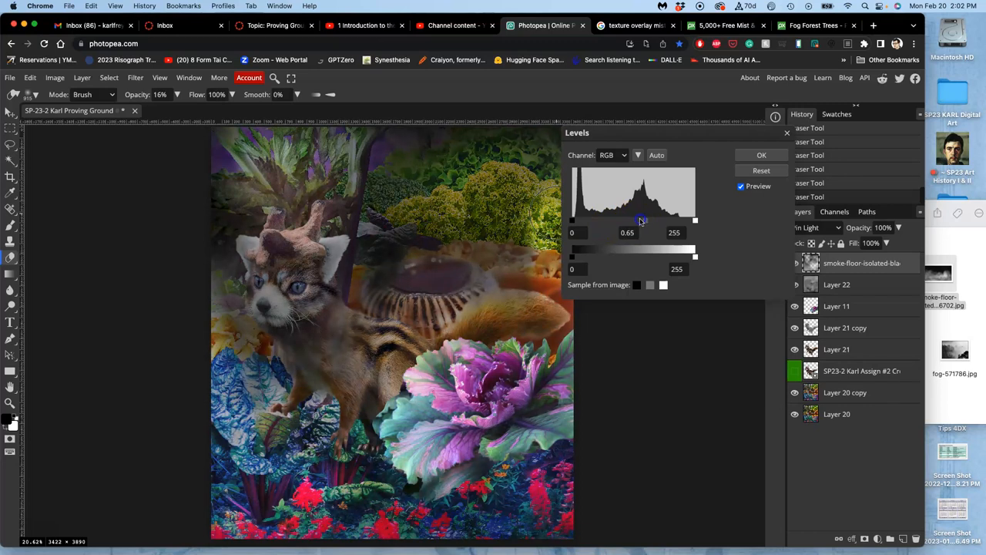
left_click_drag(641, 221, 624, 221)
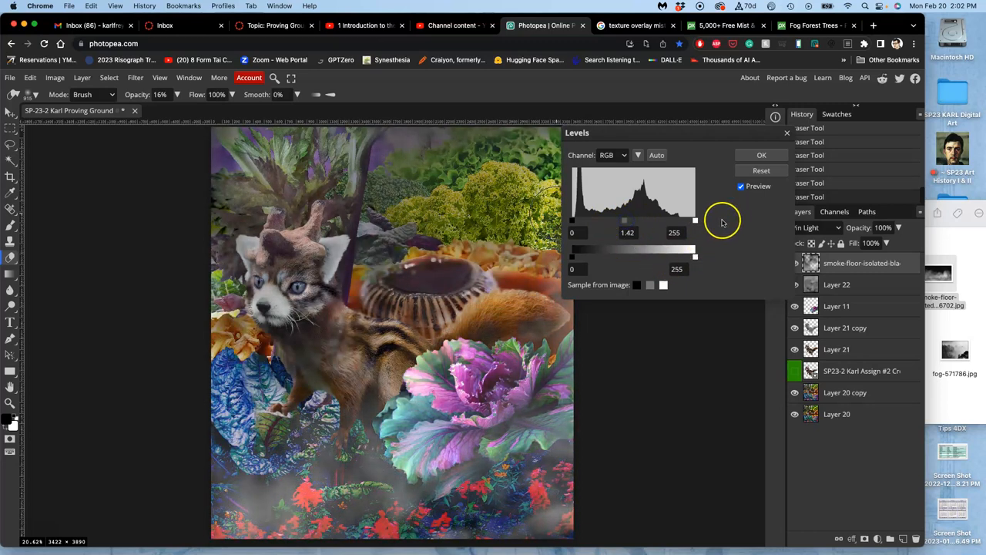
left_click_drag(694, 220, 661, 221)
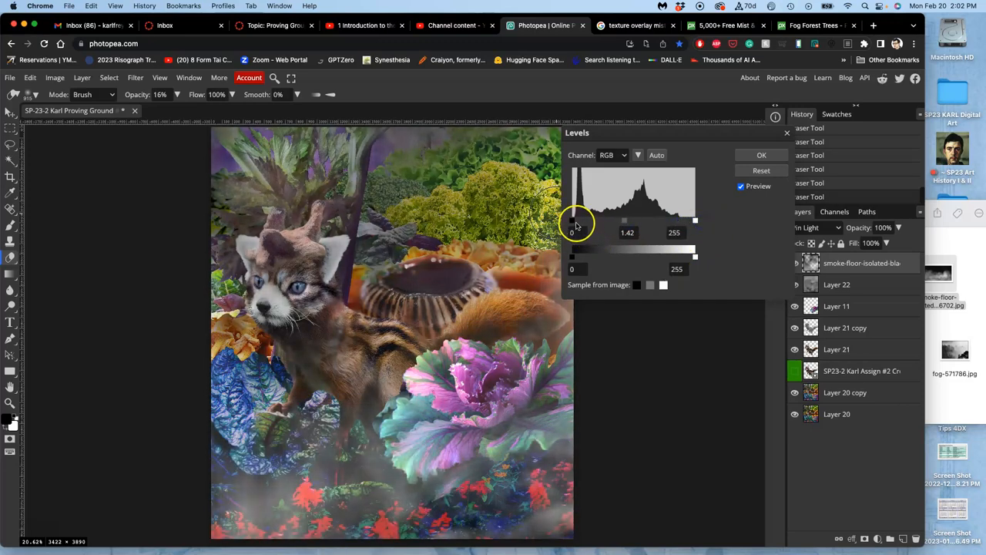
left_click_drag(572, 221, 576, 221)
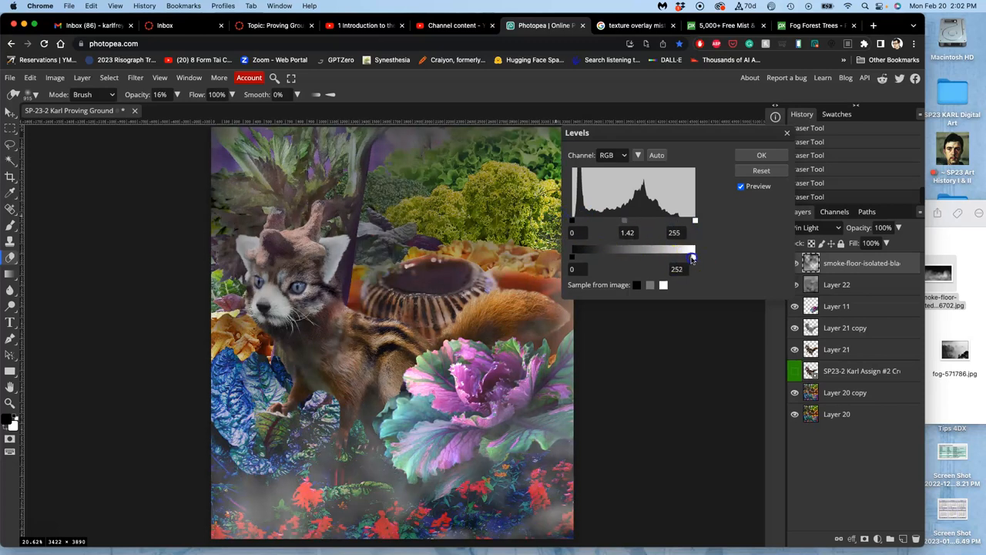
left_click_drag(692, 258, 688, 258)
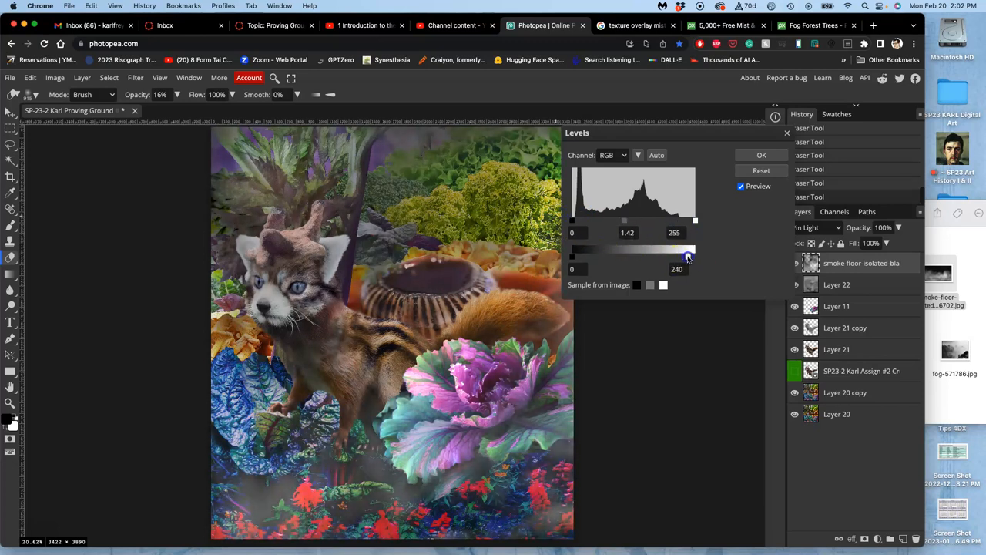
left_click_drag(688, 258, 689, 257)
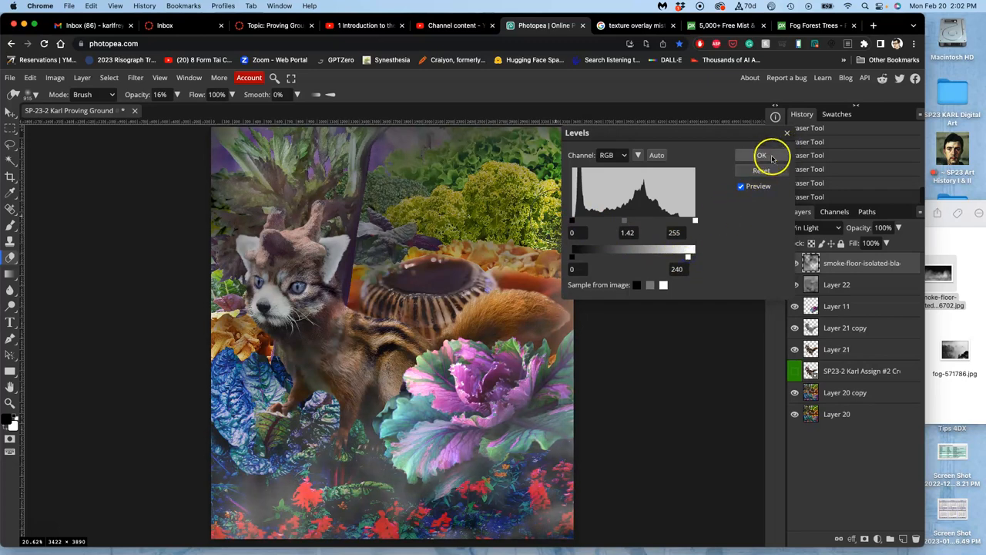
left_click(761, 155)
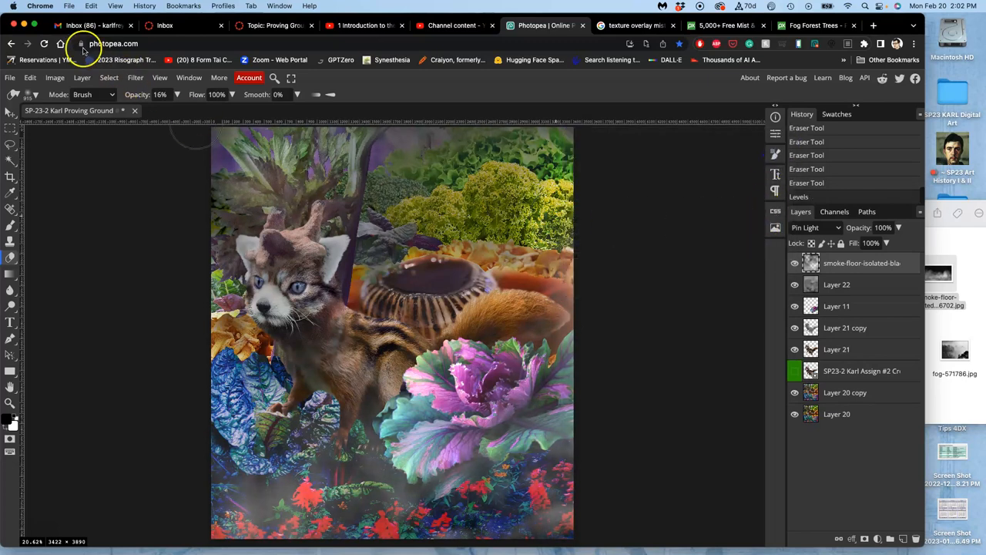
Step: Open Color Balance on Midtones with Cyan-Red 3 and Magenta-Green -3
left_click(55, 77)
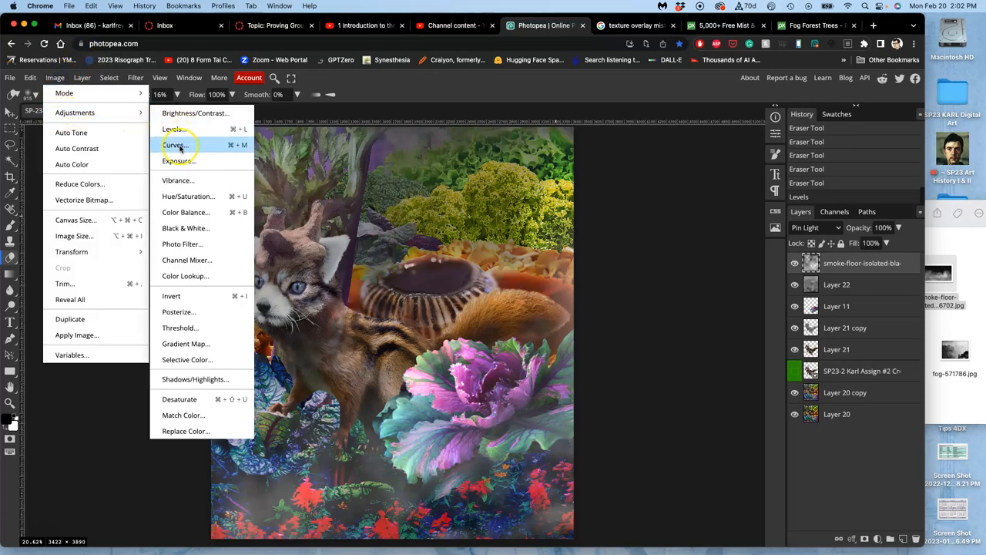
left_click(185, 212)
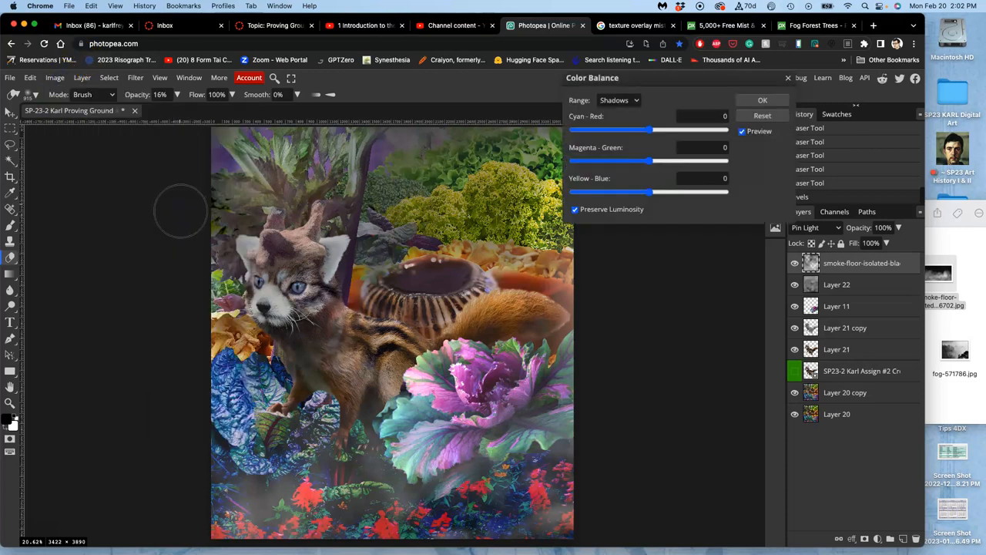
left_click(618, 100)
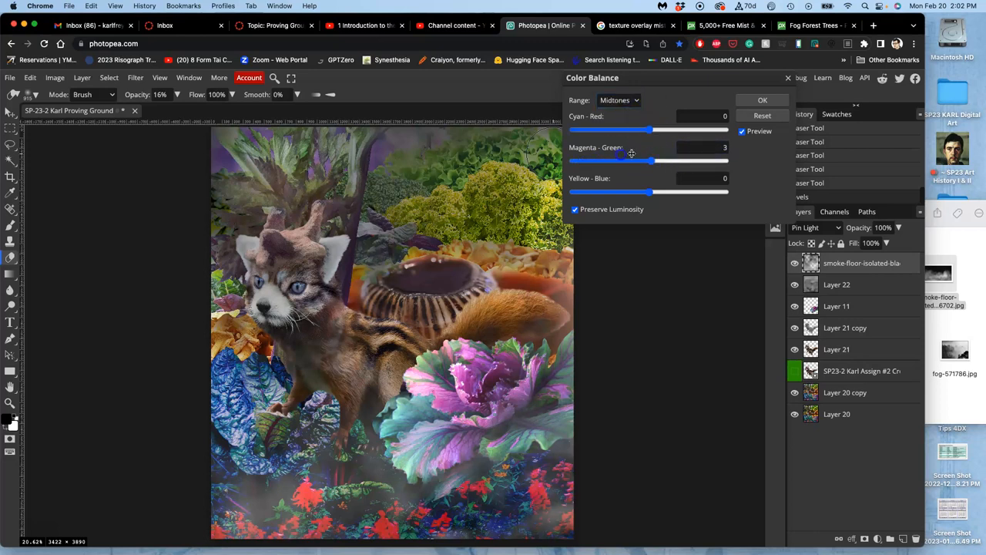
left_click_drag(621, 160, 651, 161)
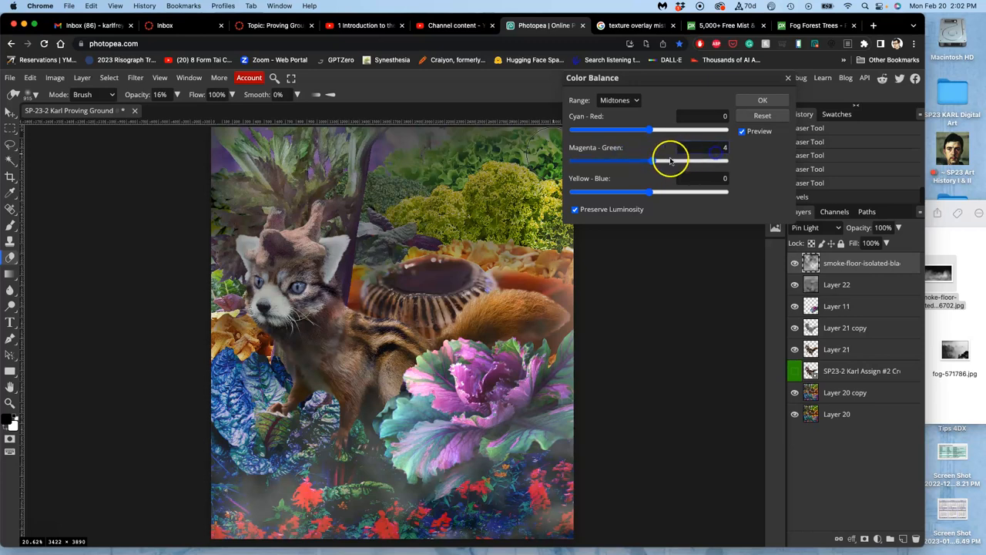
left_click_drag(649, 161, 677, 160)
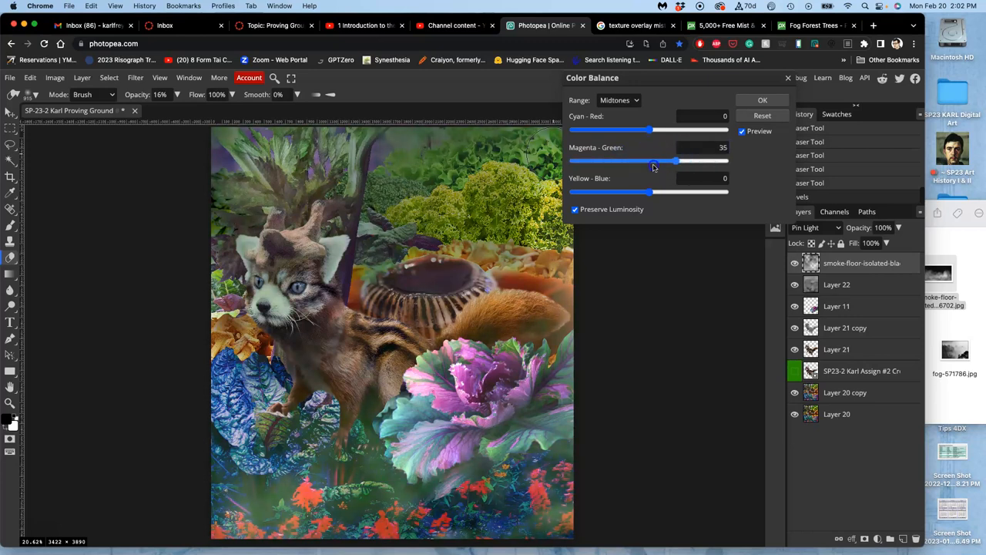
left_click_drag(677, 160, 646, 161)
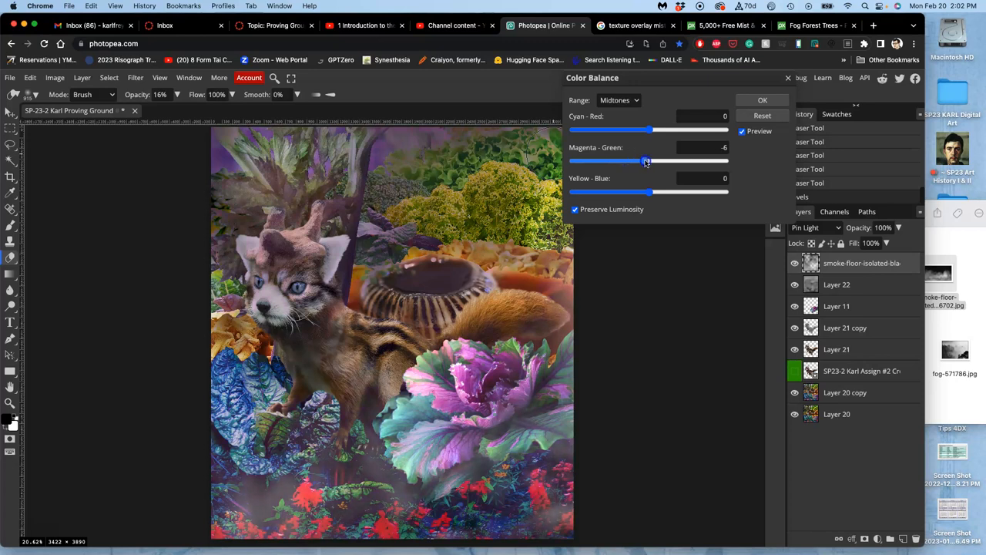
left_click_drag(650, 130, 672, 129)
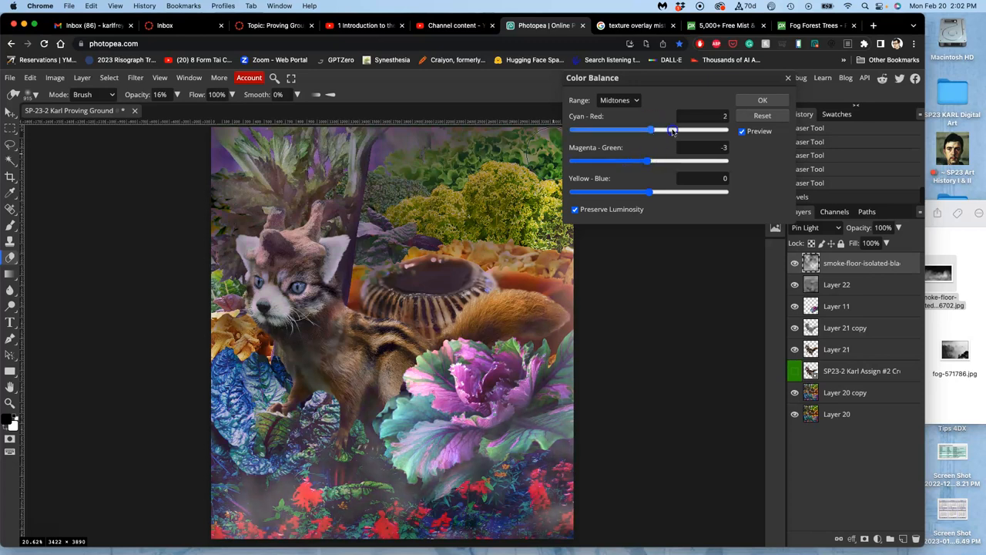
left_click_drag(673, 129, 682, 130)
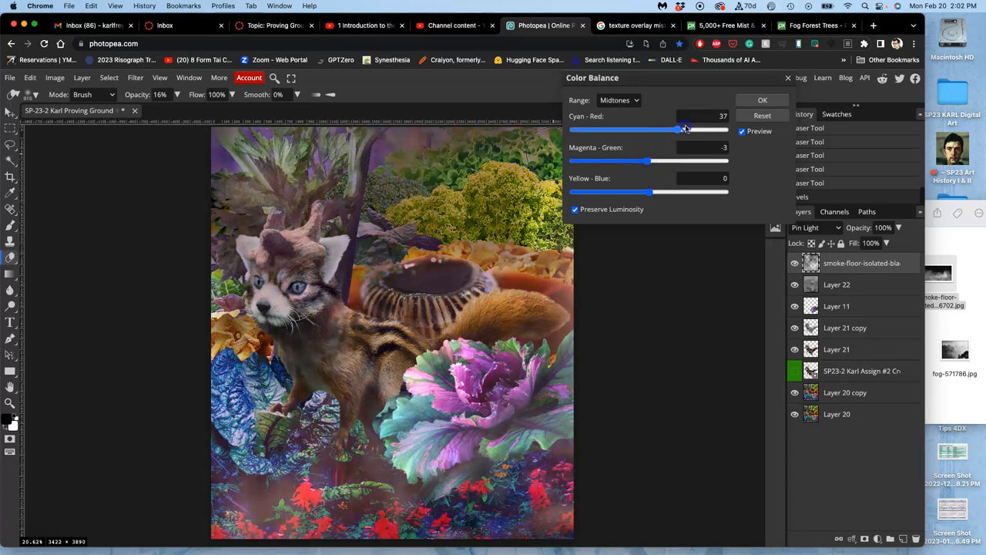
left_click_drag(682, 129, 653, 129)
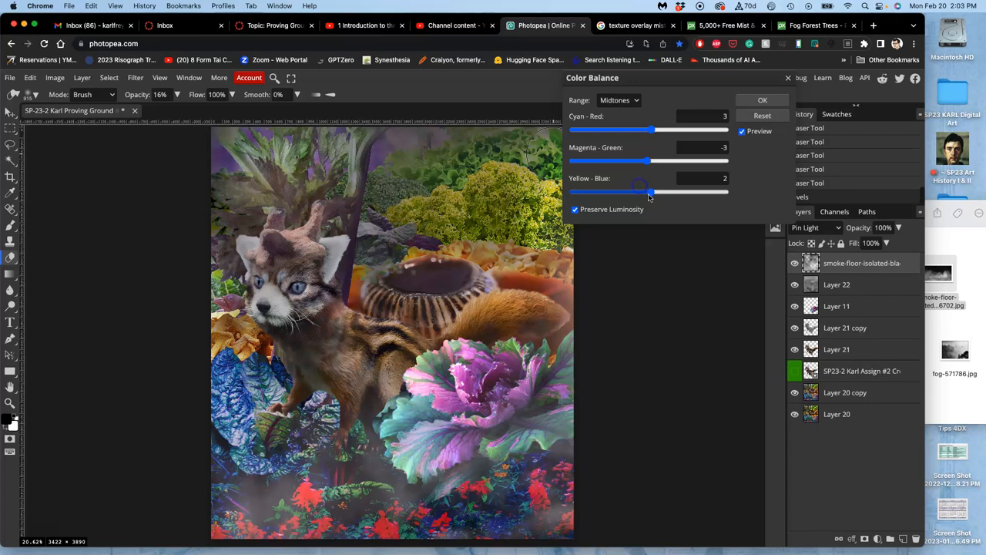
Step: Set the midtones Yellow-Blue balance to 13
left_click_drag(651, 192, 668, 192)
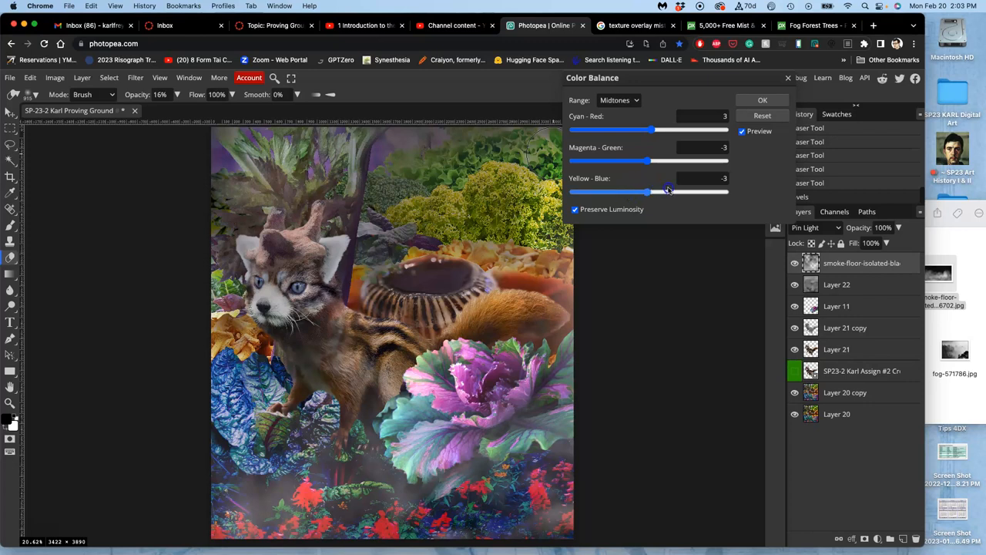
left_click_drag(669, 192, 647, 192)
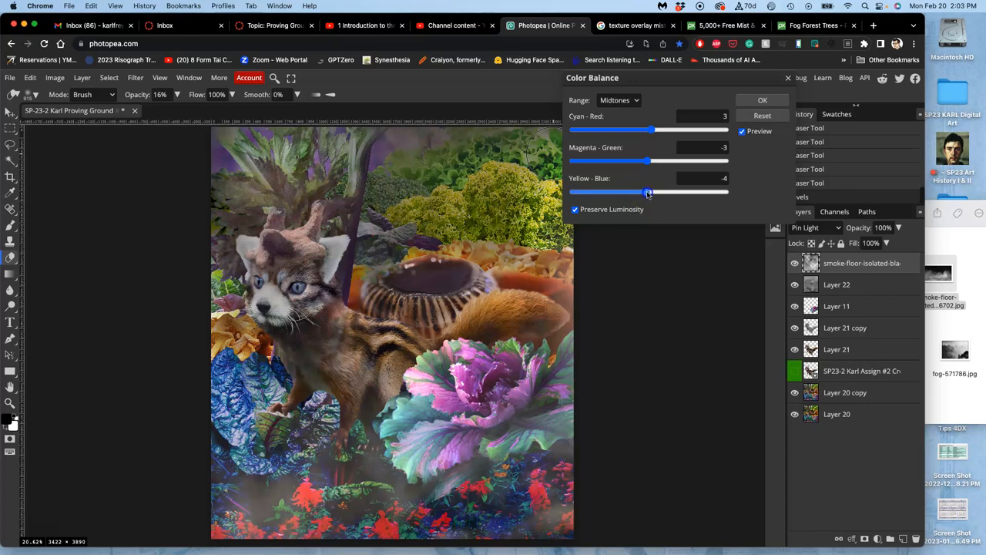
left_click_drag(639, 192, 650, 192)
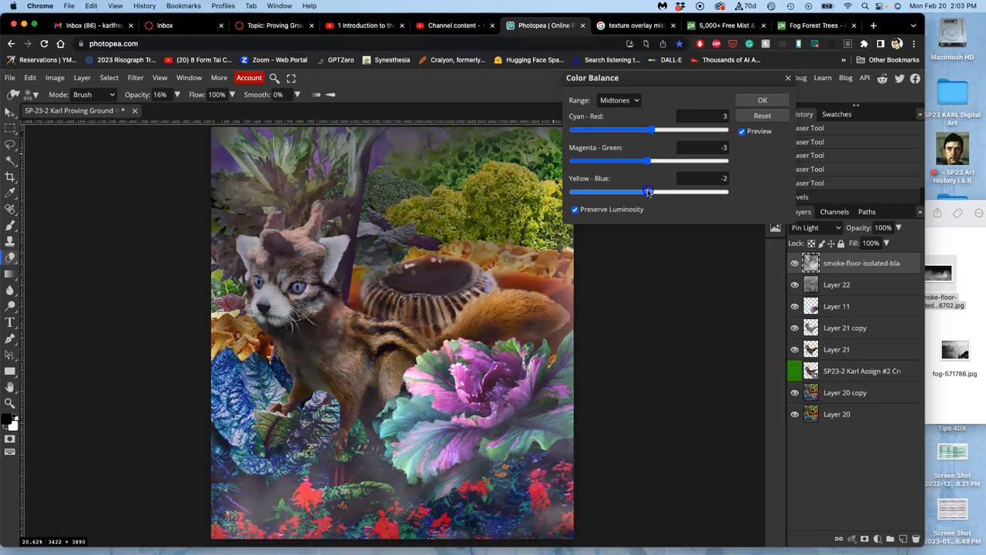
left_click_drag(650, 191, 660, 191)
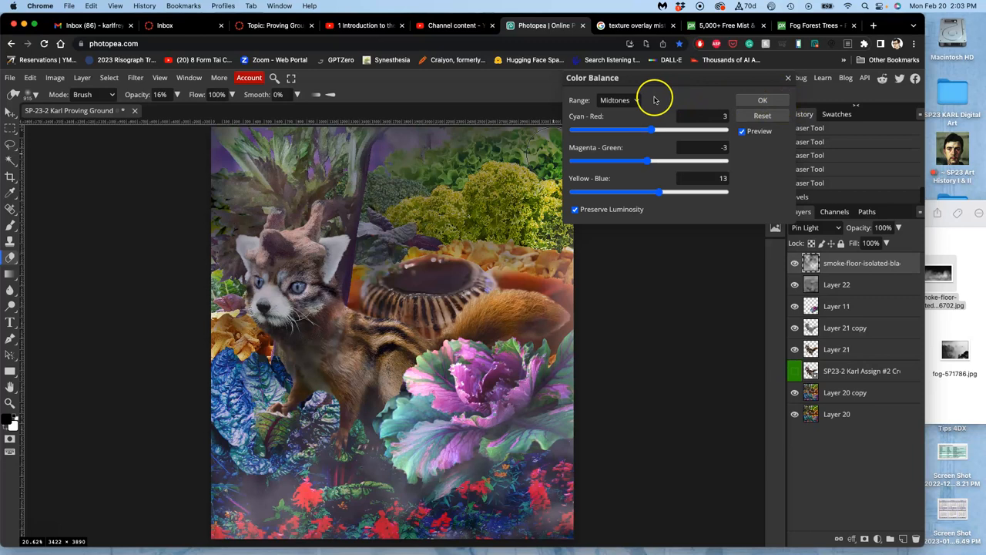
Step: Tint the highlights to Cyan-Red -8 and Yellow-Blue -18
left_click(619, 100)
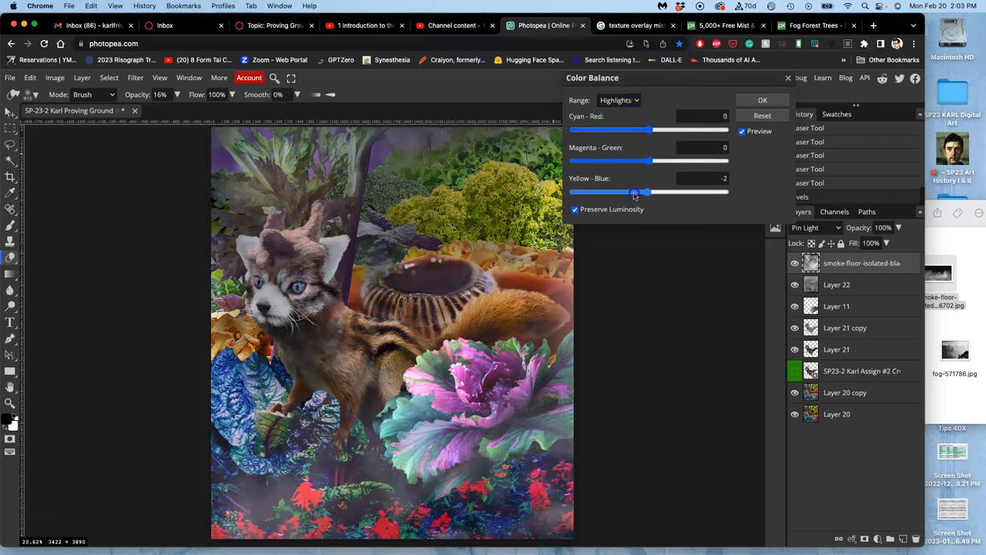
left_click_drag(634, 191, 606, 192)
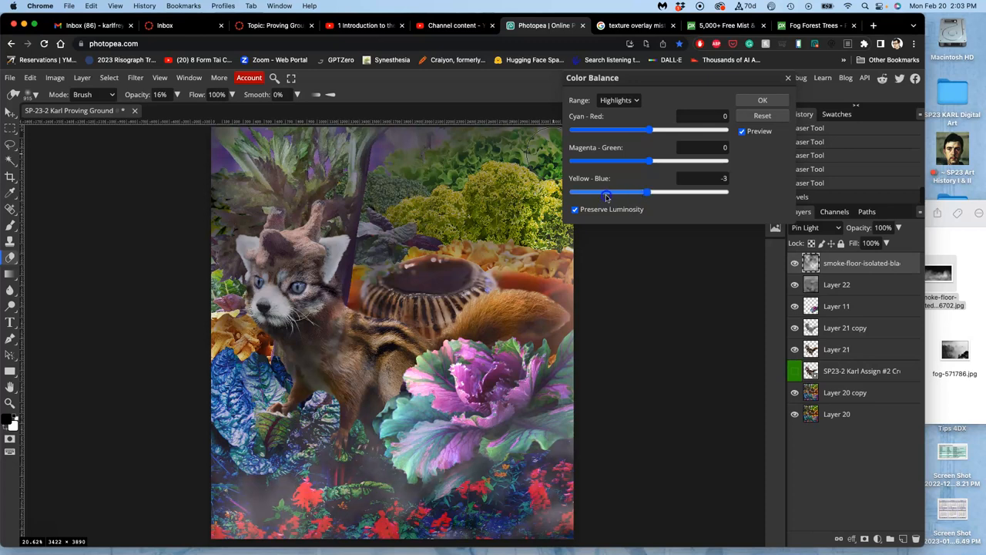
left_click_drag(606, 191, 626, 191)
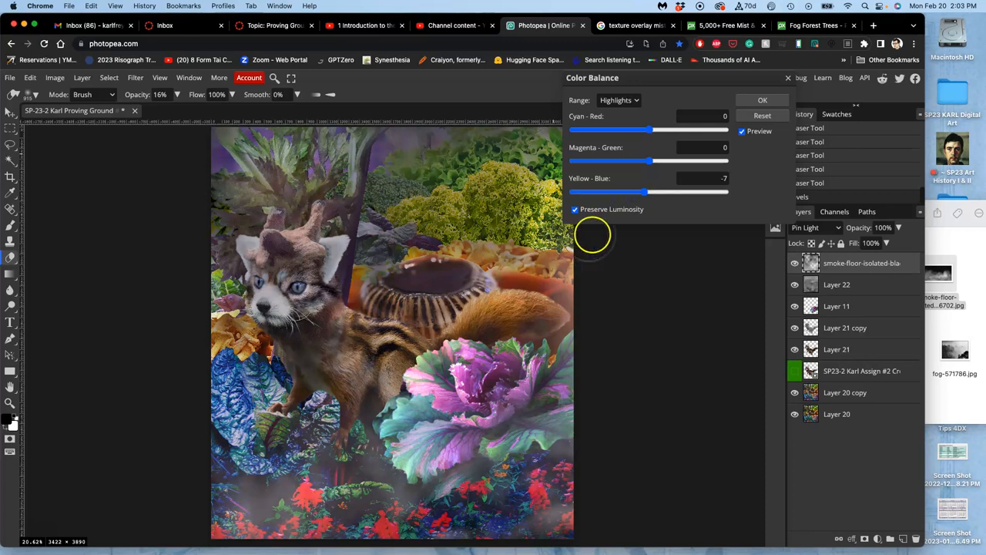
left_click_drag(631, 192, 643, 192)
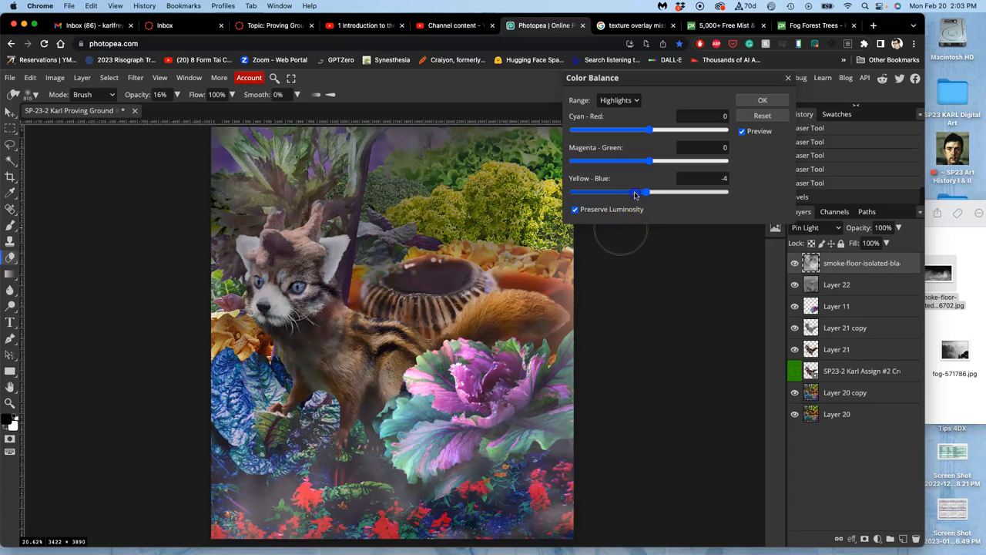
left_click_drag(645, 192, 628, 192)
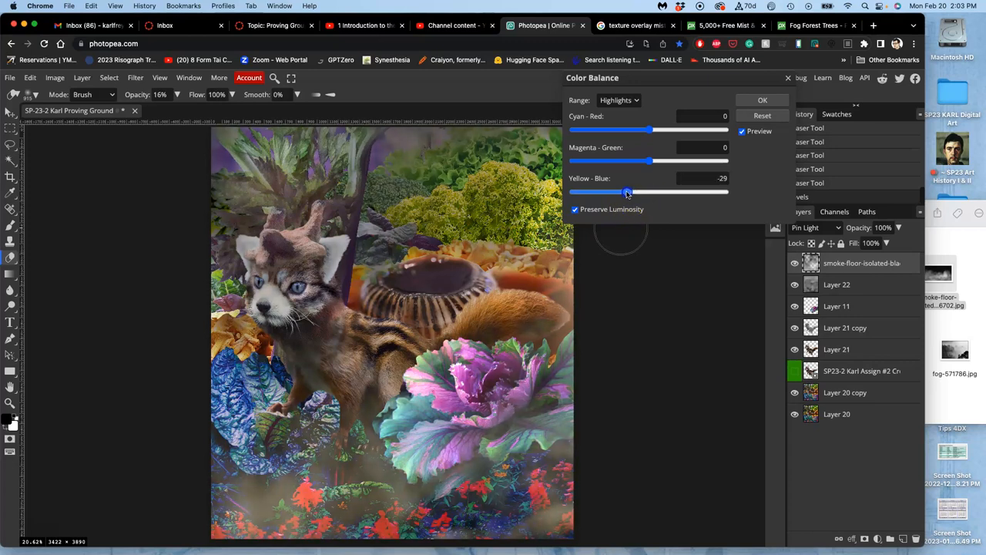
left_click_drag(626, 191, 637, 191)
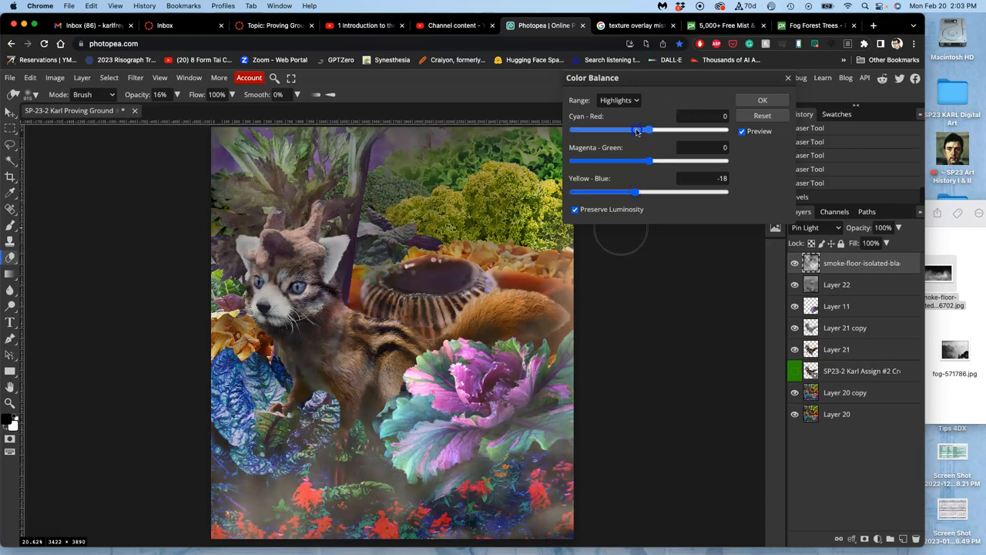
left_click_drag(636, 129, 646, 130)
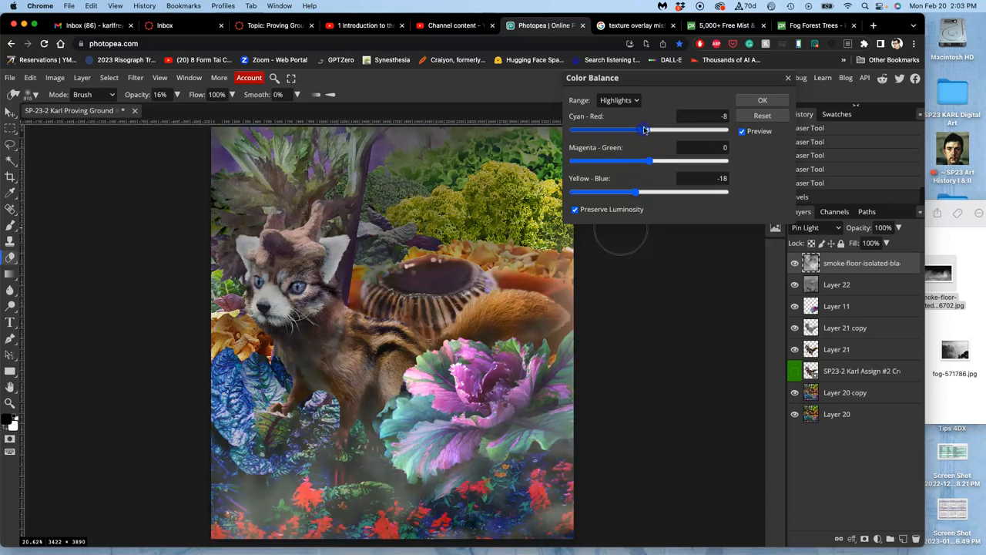
Step: Tint the shadows to Cyan-Red -17 and Yellow-Blue 12, and apply Color Balance
left_click(618, 100)
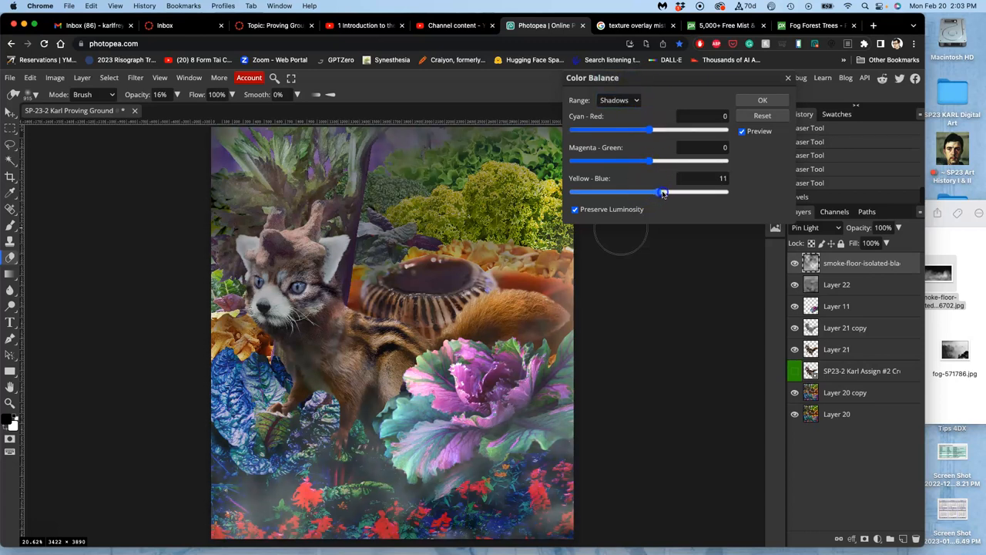
left_click_drag(664, 192, 655, 191)
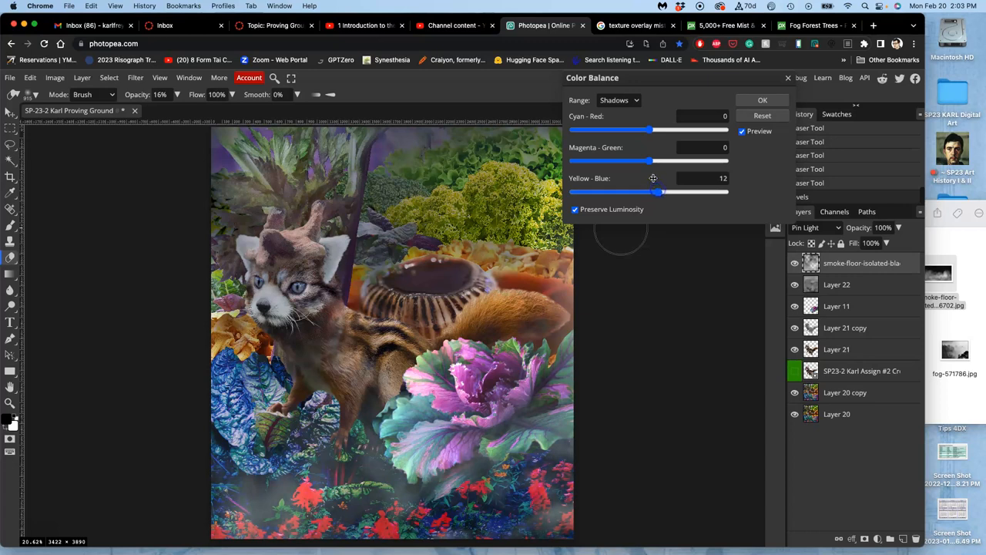
left_click_drag(650, 129, 639, 129)
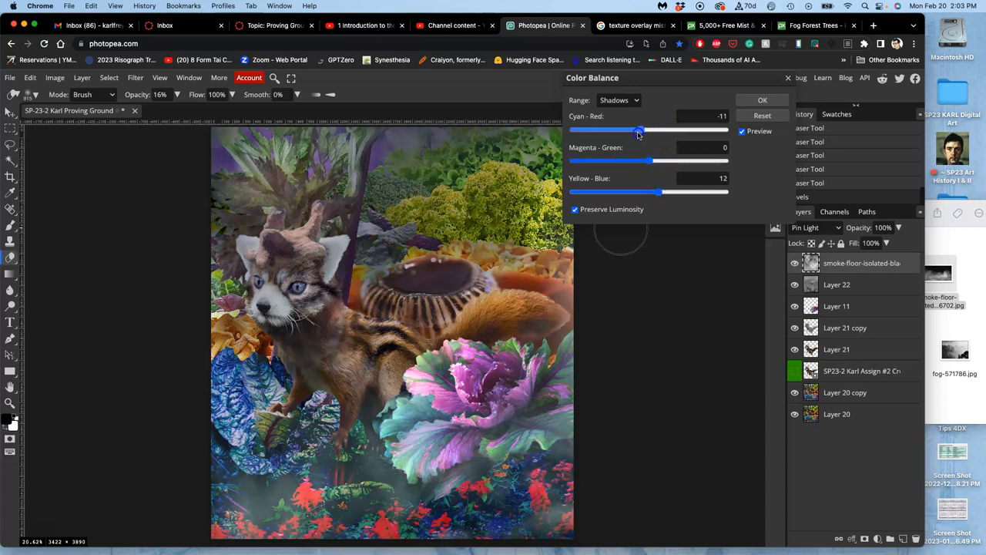
left_click_drag(640, 129, 636, 129)
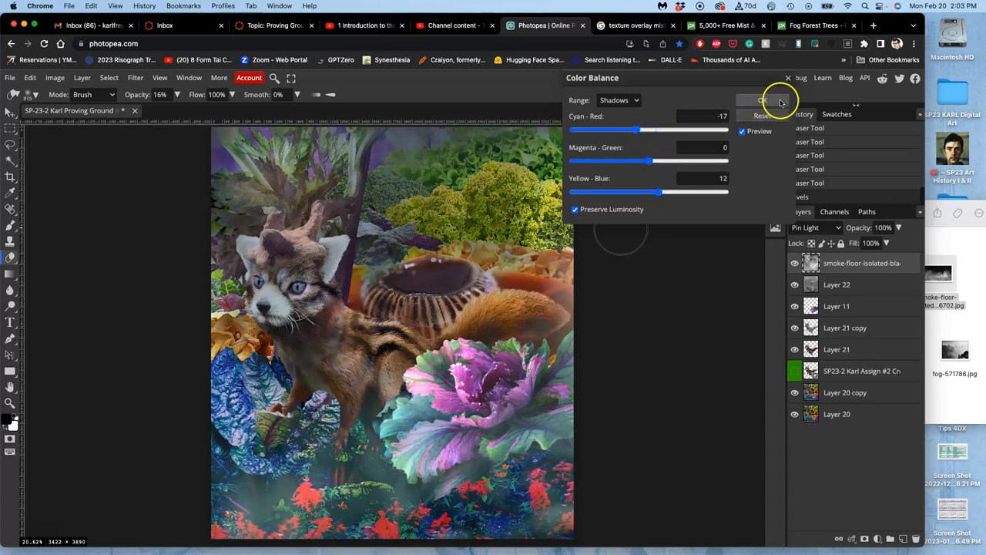
left_click(764, 101)
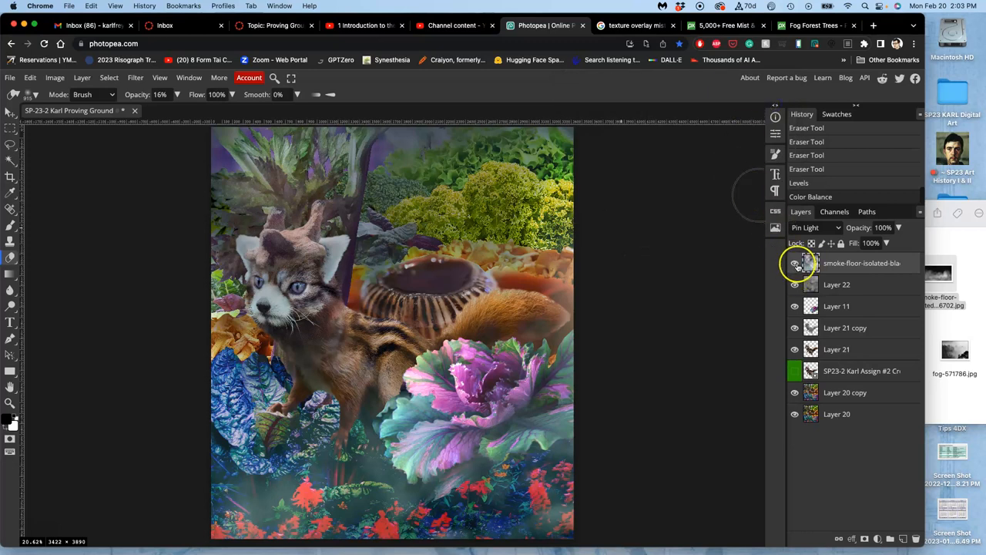
left_click(794, 263)
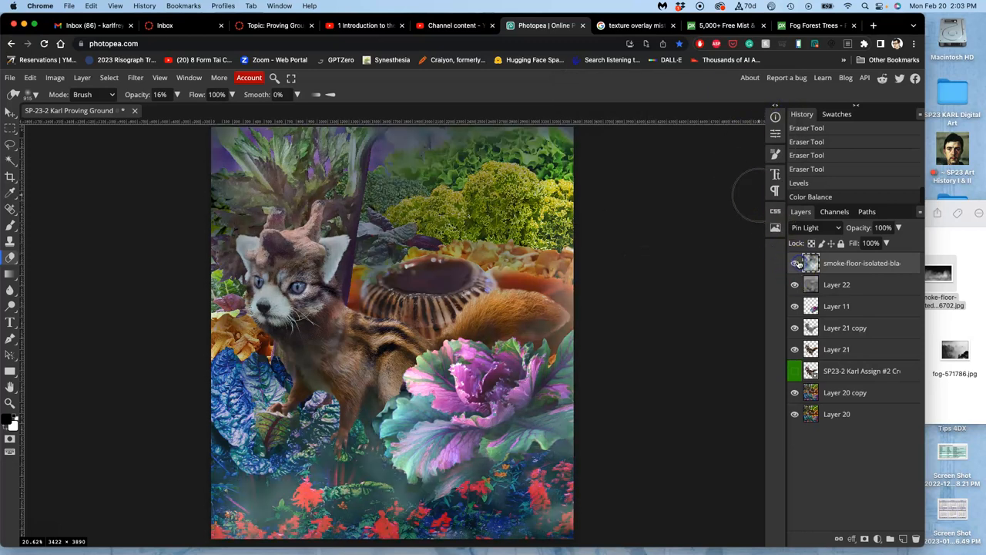
left_click(809, 227)
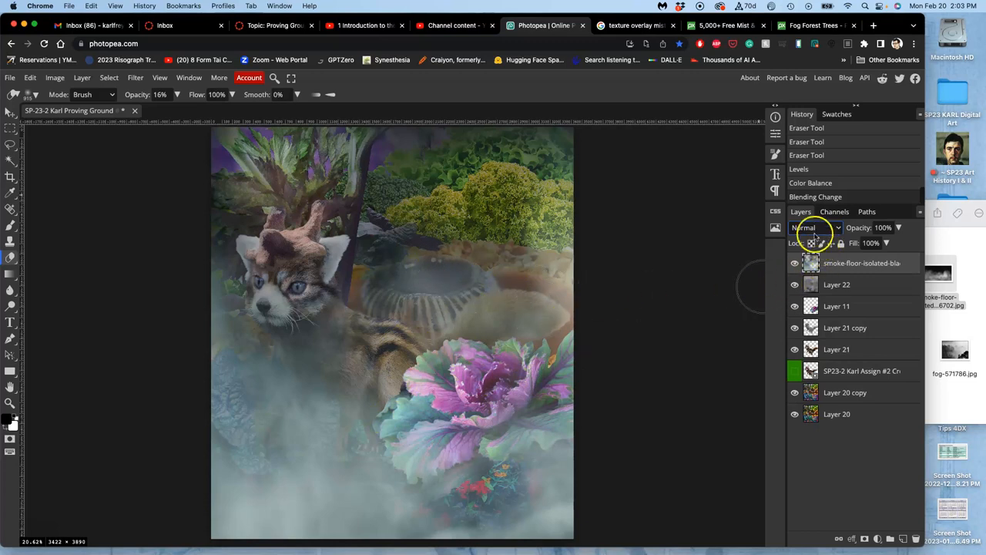
left_click(809, 228)
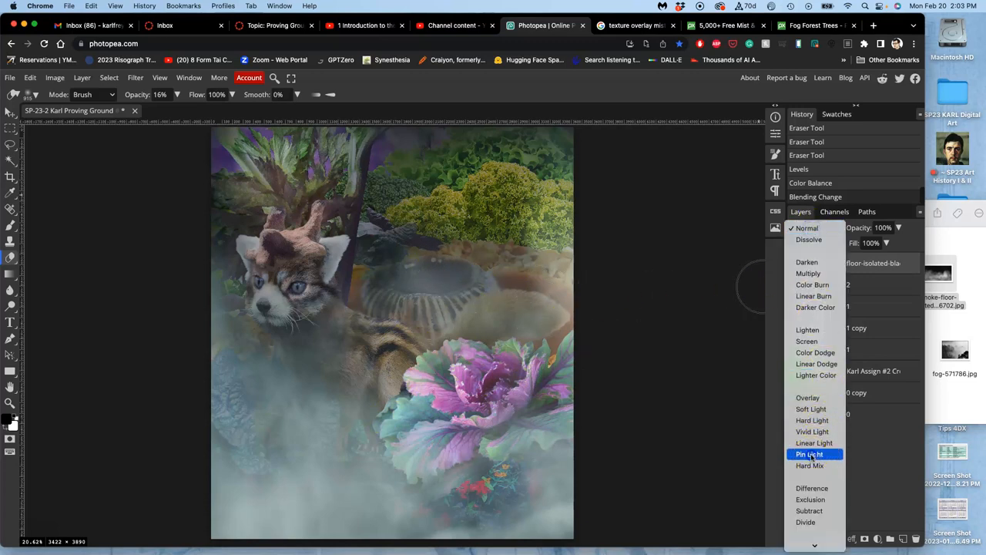
left_click(809, 454)
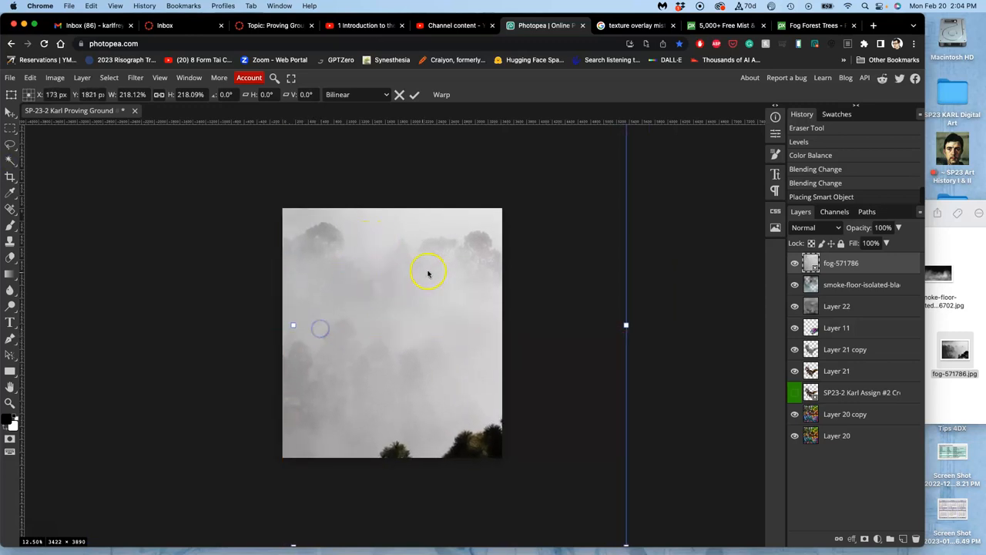
mouse_move(533, 271)
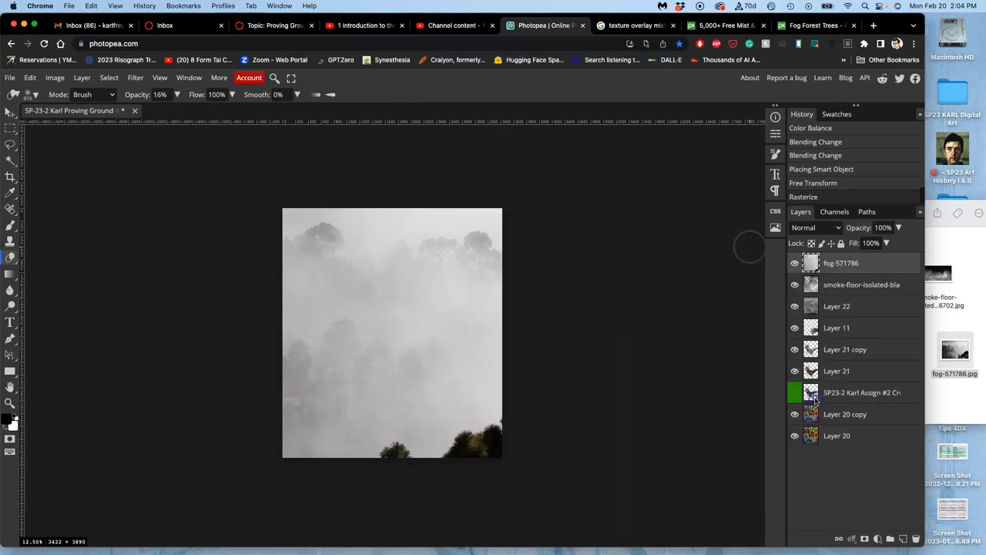
mouse_move(12, 177)
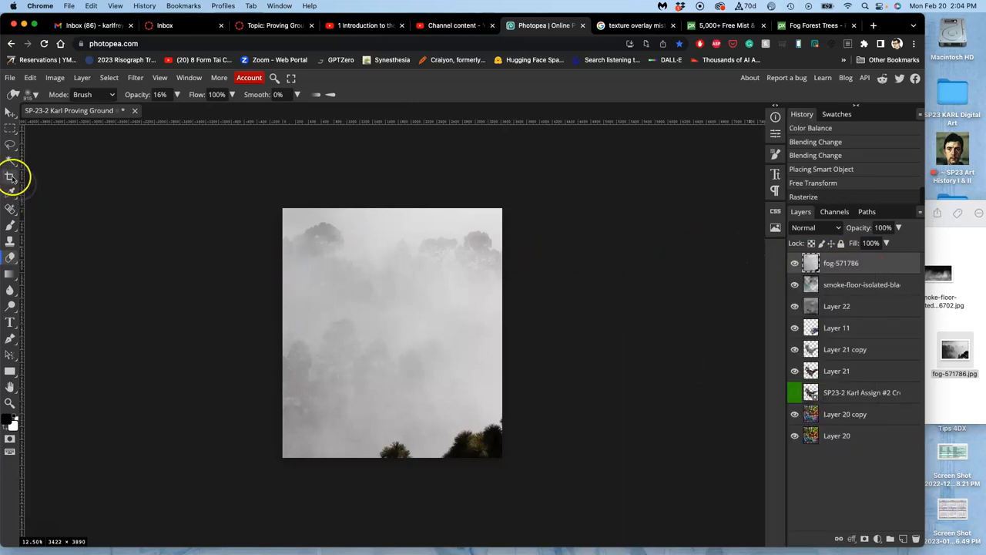
Step: Test fading the fog layer's opacity, then return it to 100%
left_click(11, 178)
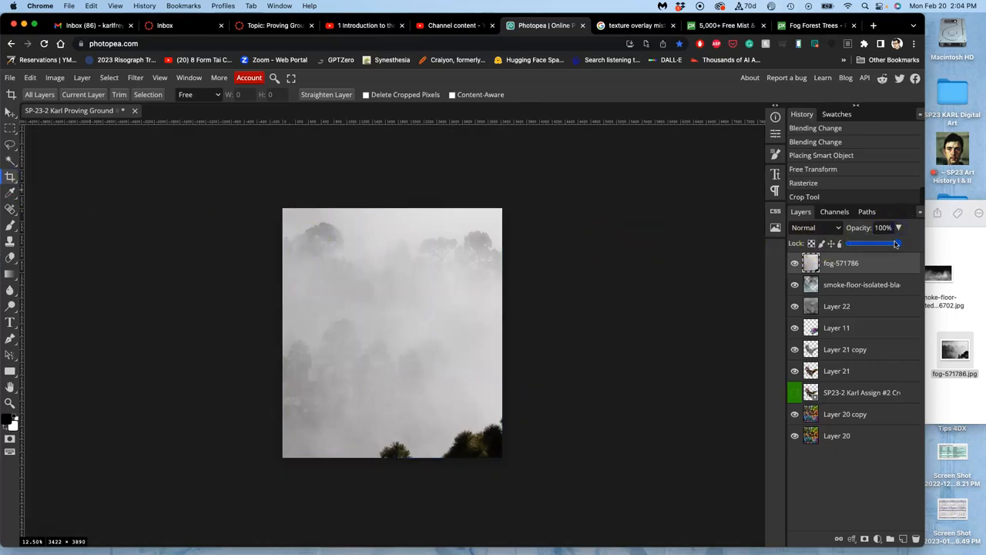
left_click_drag(897, 242, 858, 243)
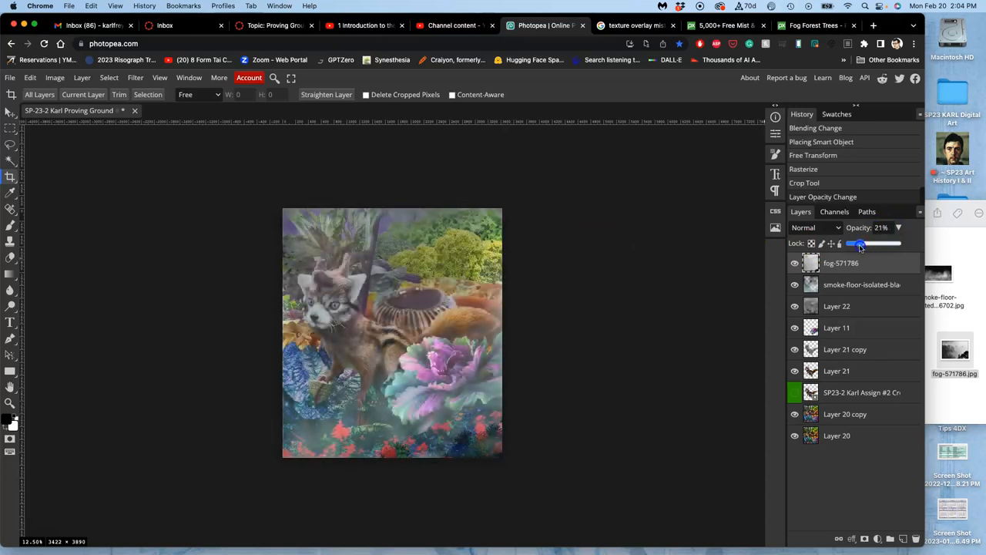
left_click_drag(857, 243, 849, 243)
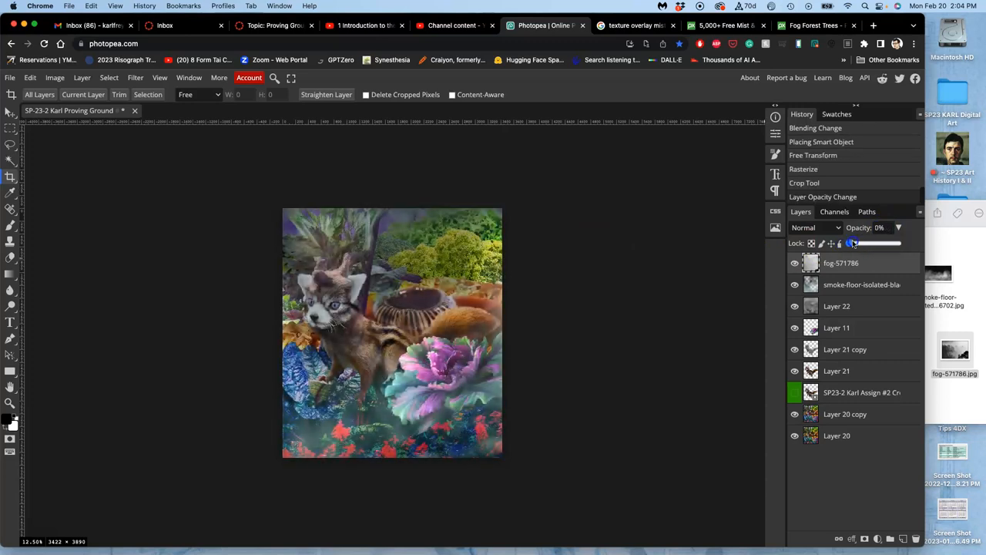
left_click_drag(852, 243, 897, 243)
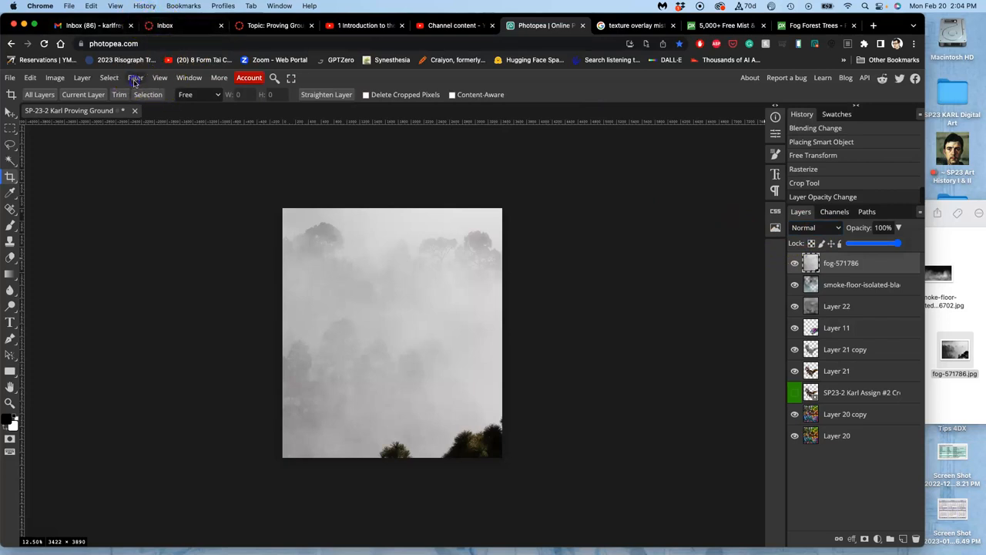
Step: Apply a 7.4 px Gaussian Blur to the fog layer
left_click(135, 77)
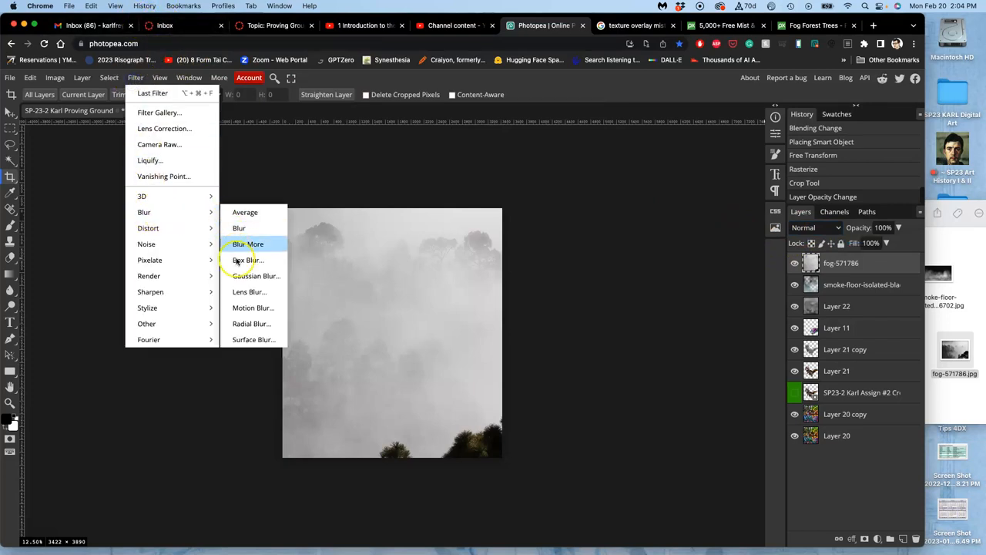
left_click(257, 275)
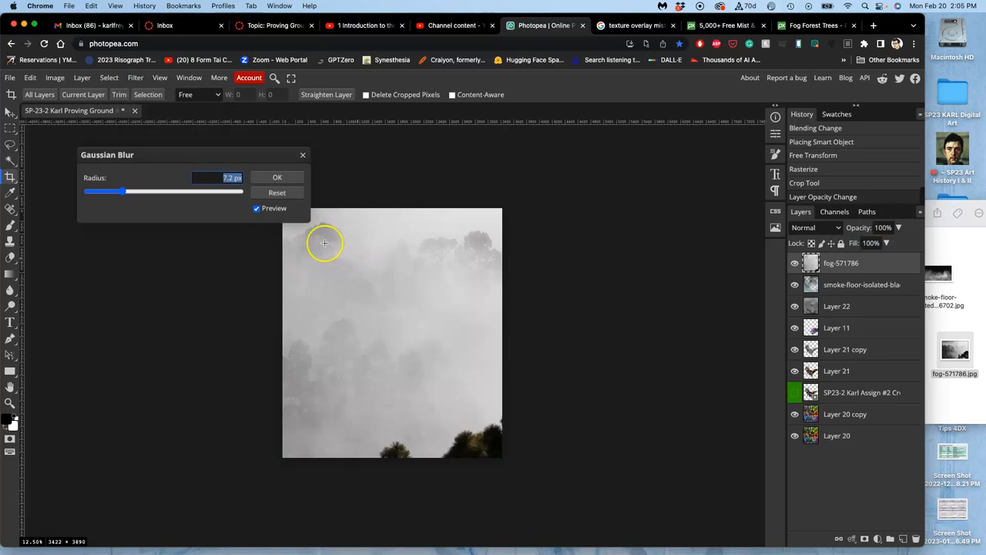
left_click_drag(120, 191, 139, 191)
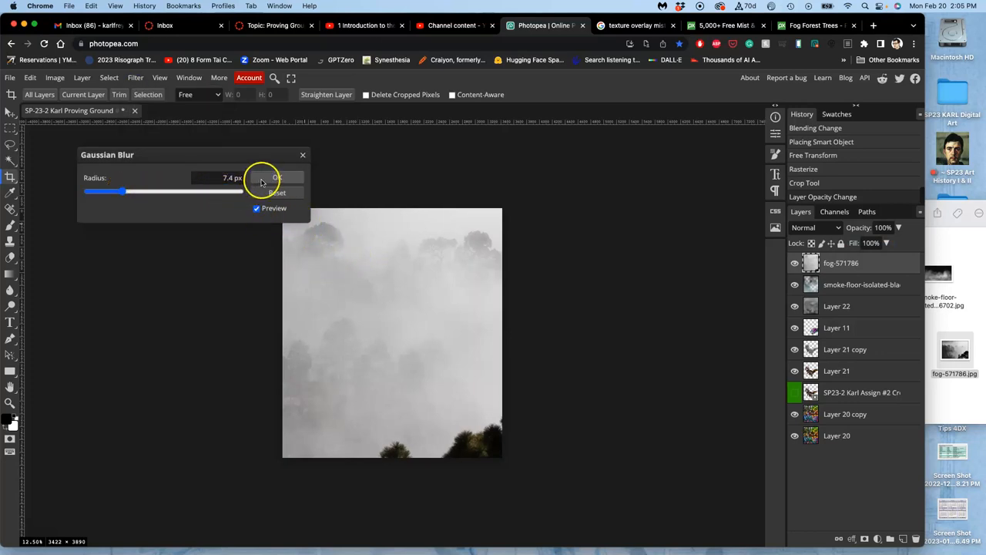
left_click(277, 178)
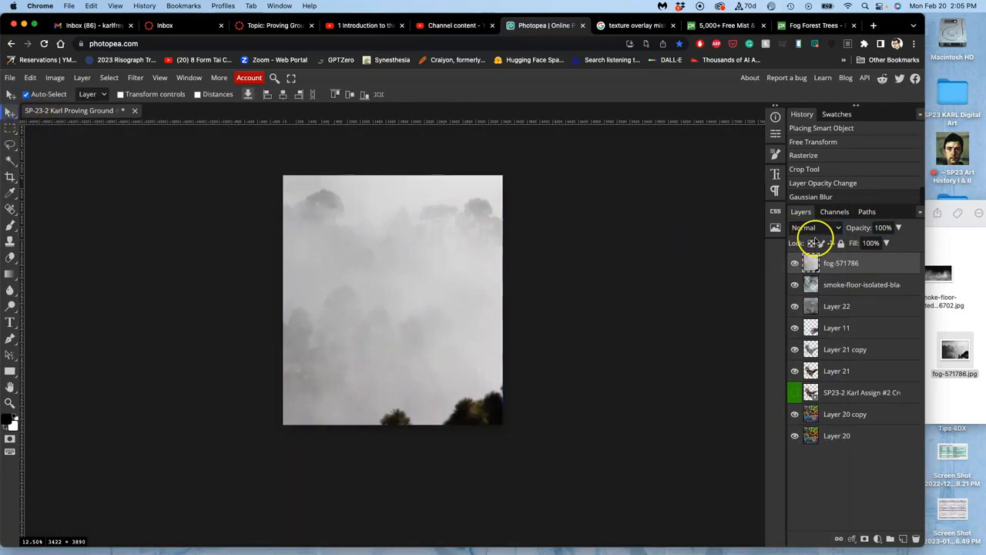
Step: Compare Soft Light and Pin Light on the fog layer, settling on Soft Light
left_click(812, 227)
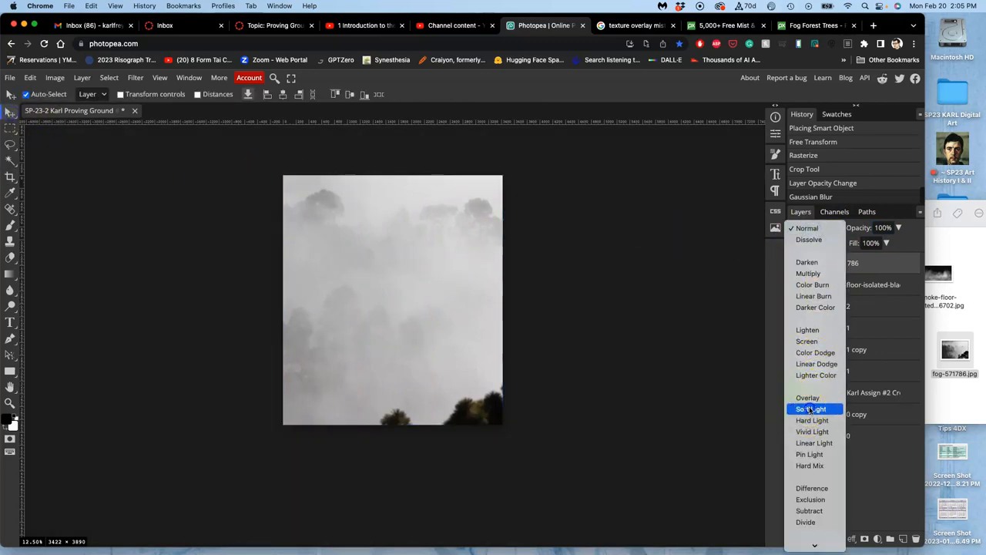
left_click(811, 408)
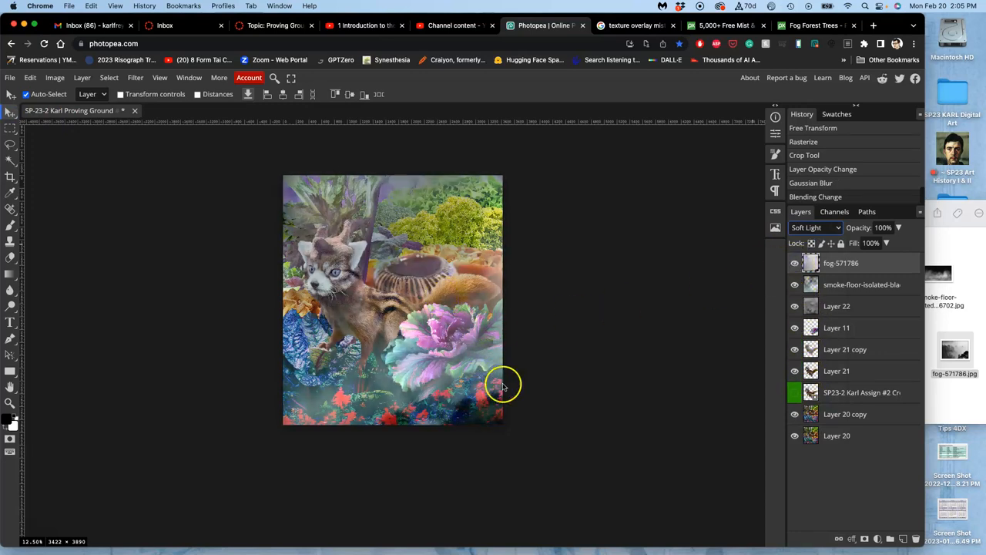
left_click(812, 227)
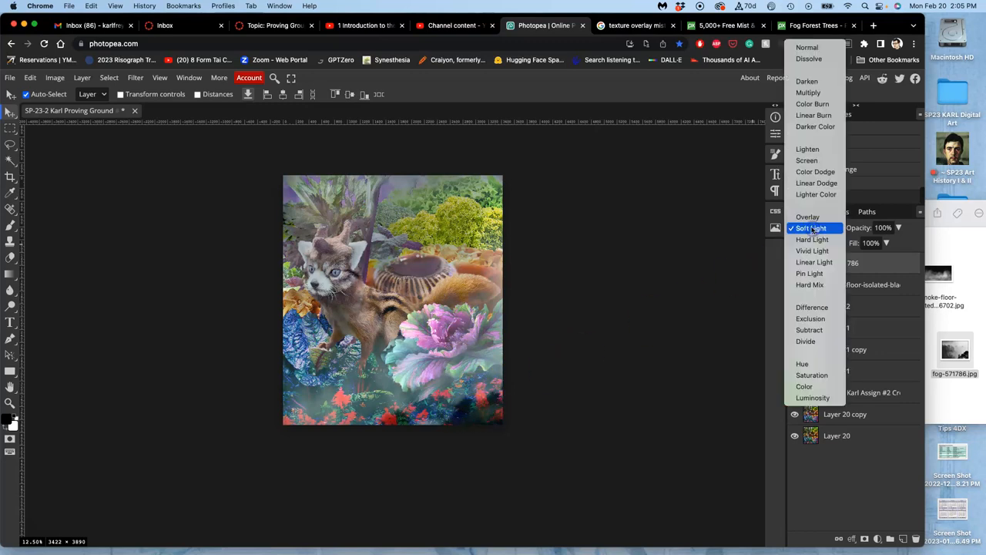
left_click(809, 273)
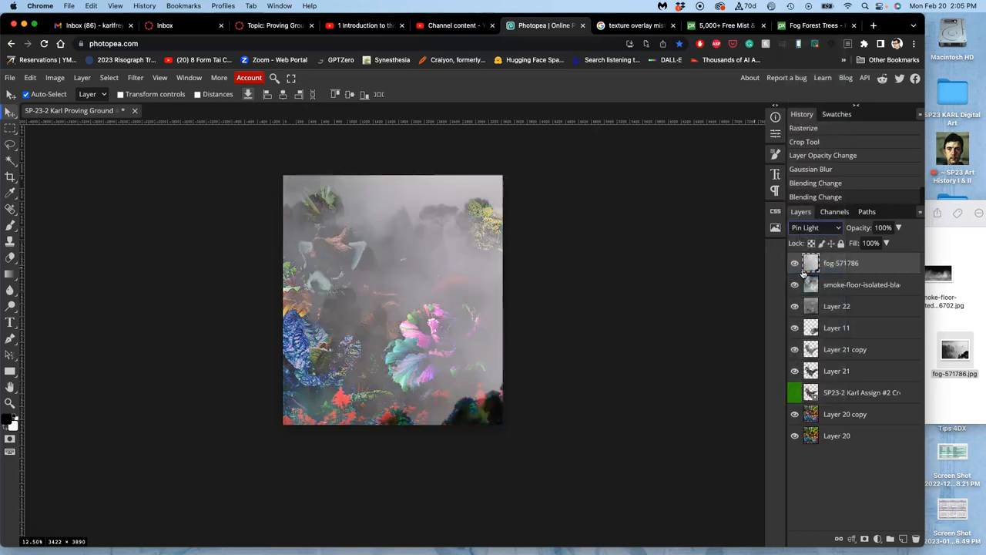
left_click(813, 228)
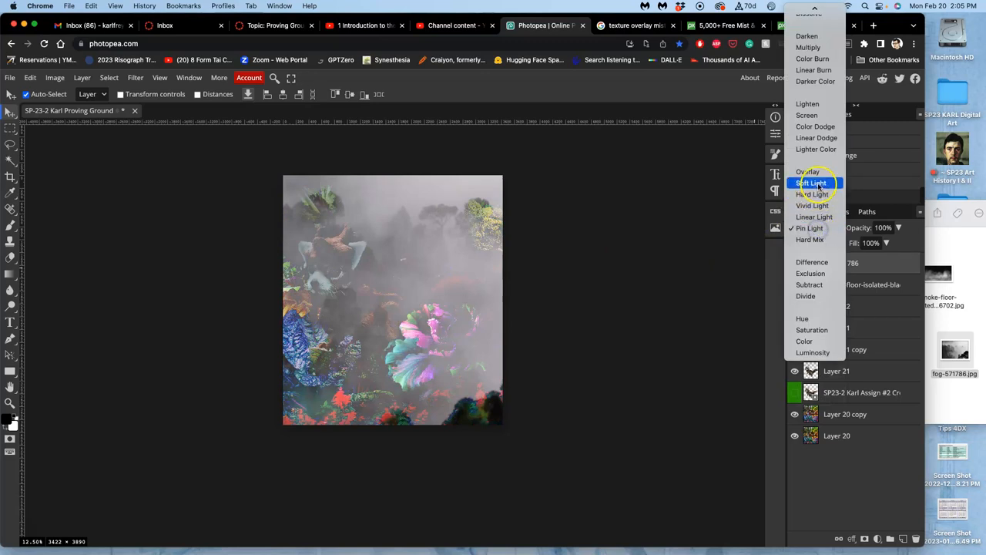
left_click(812, 182)
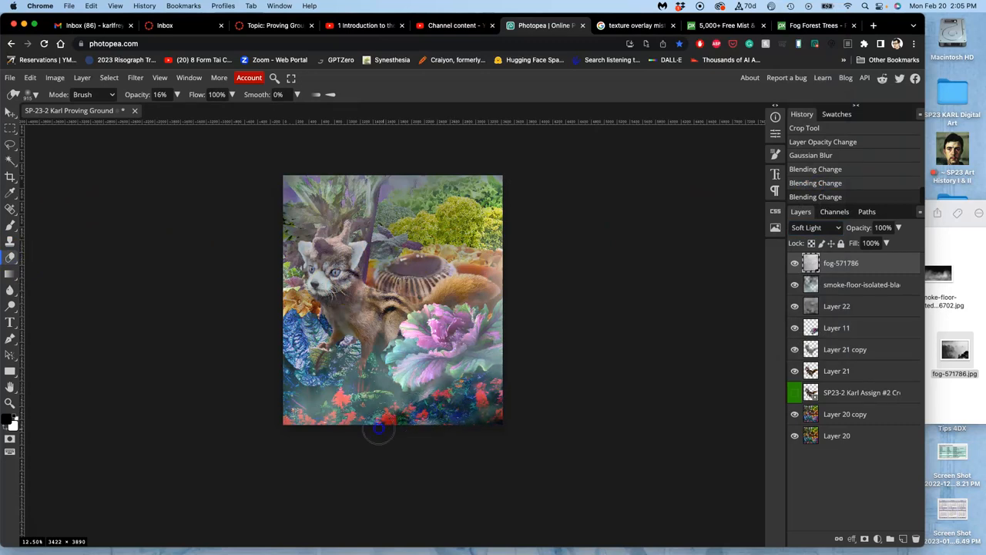
Step: Erase fog along the bottom and over the pink flower, and lower opacity to 32%
left_click_drag(378, 429, 437, 319)
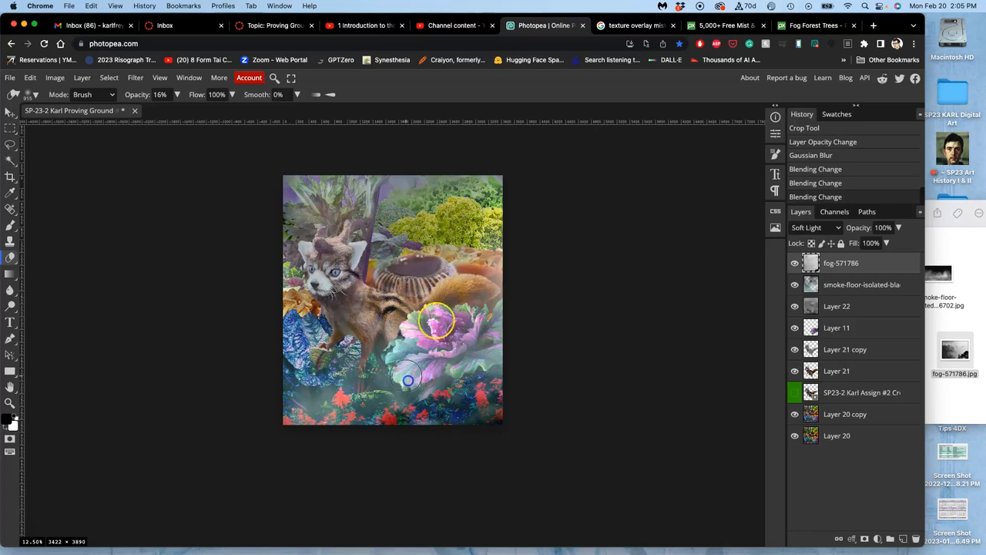
left_click_drag(435, 320, 463, 328)
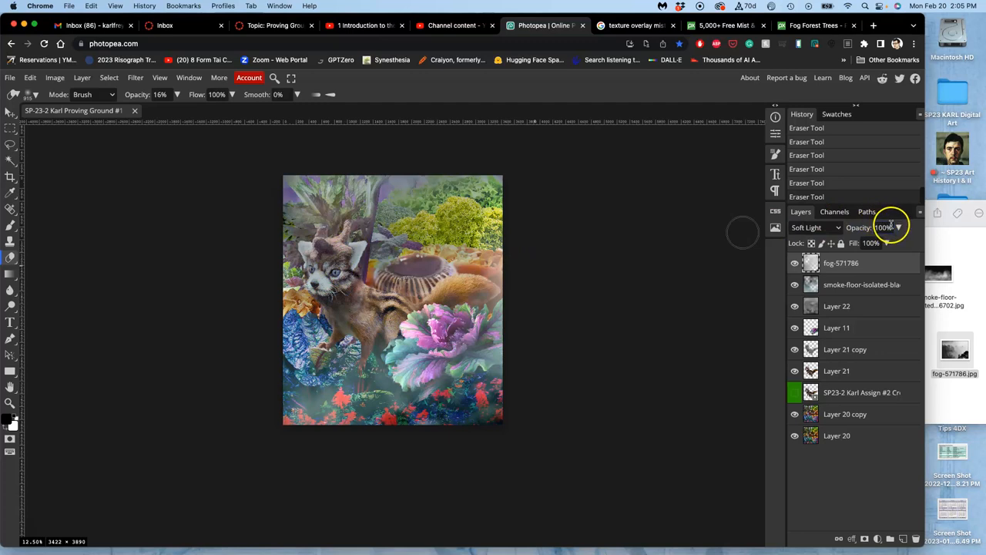
left_click_drag(897, 244, 871, 243)
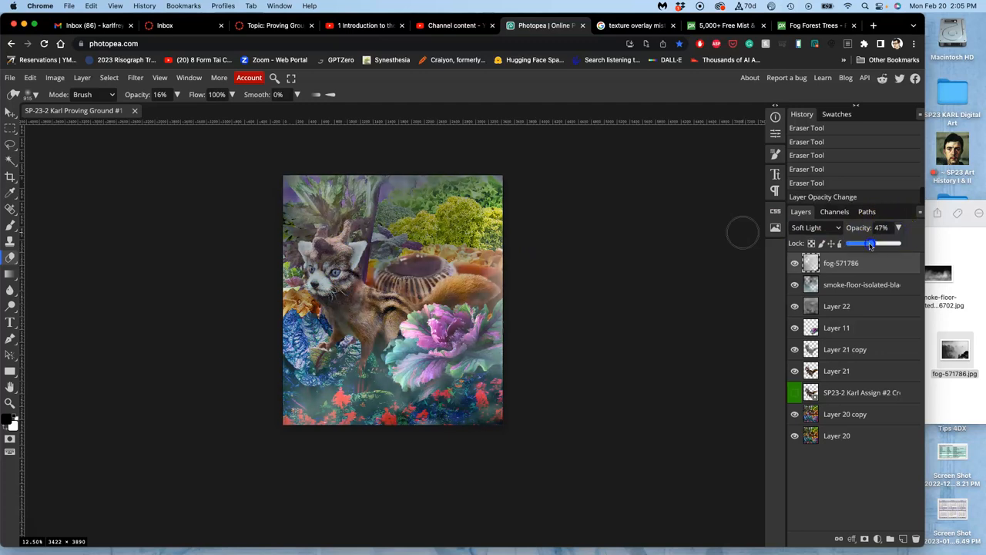
left_click_drag(874, 243, 868, 243)
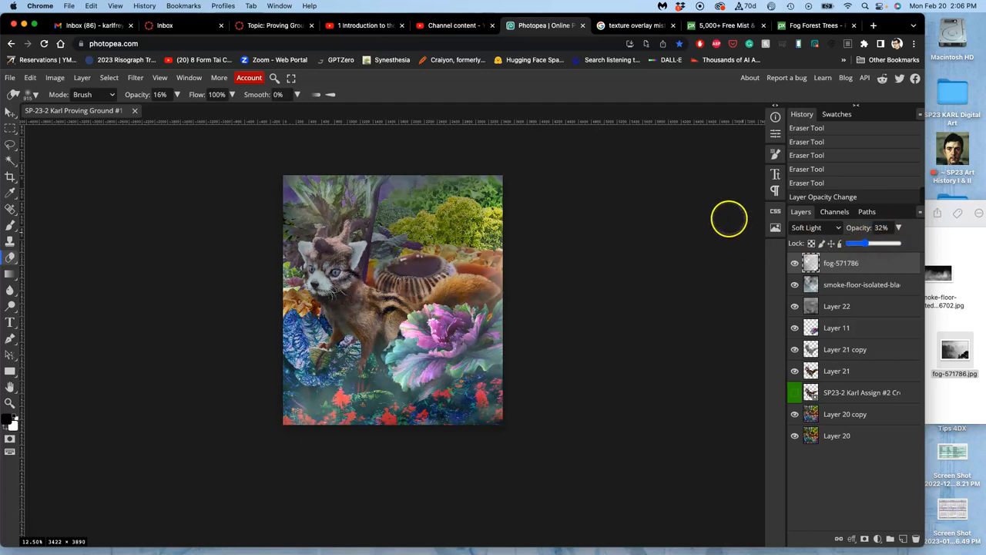
mouse_move(598, 181)
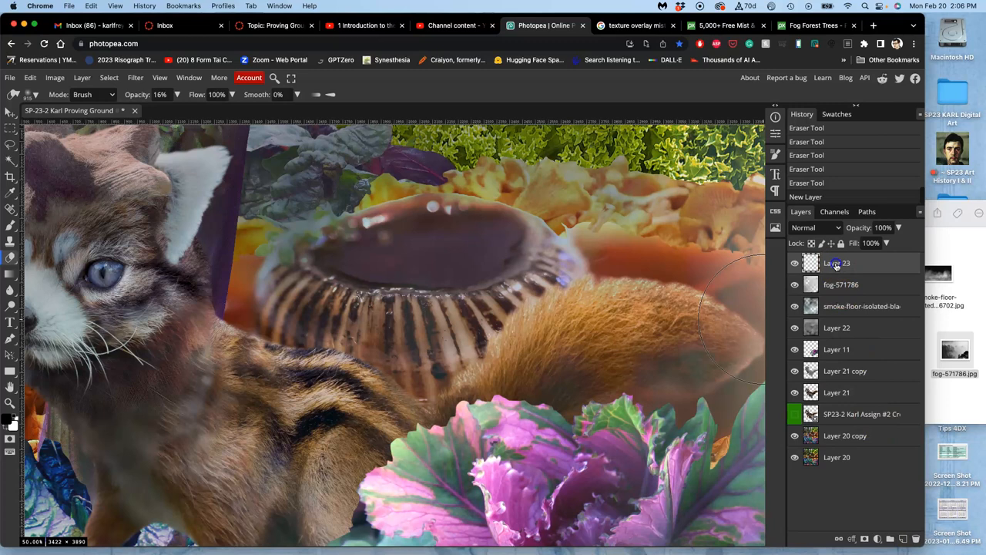
Step: Rename the new layer 'Clone Stamp', tag it red, and size the clone brush to 217 px
double_click(838, 264)
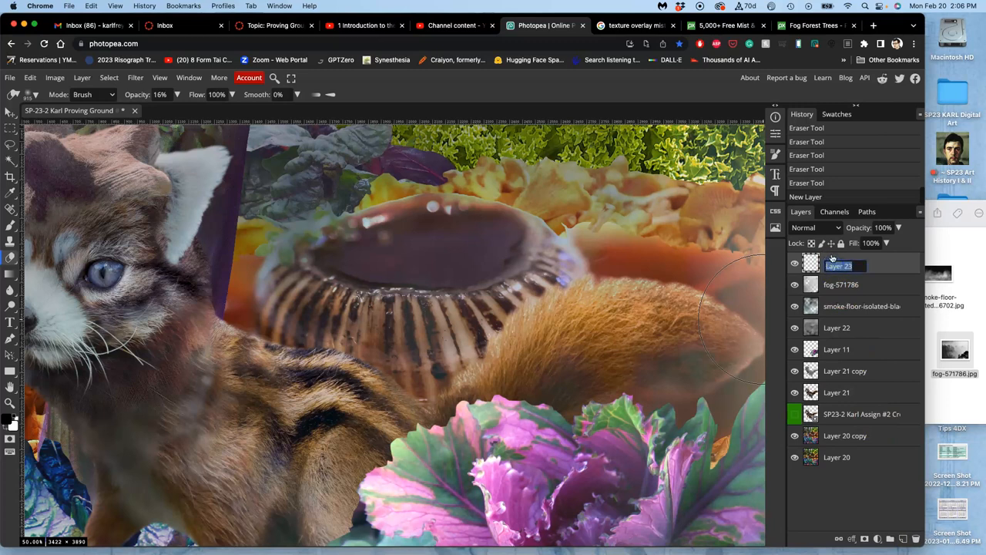
type("Clone Stamp")
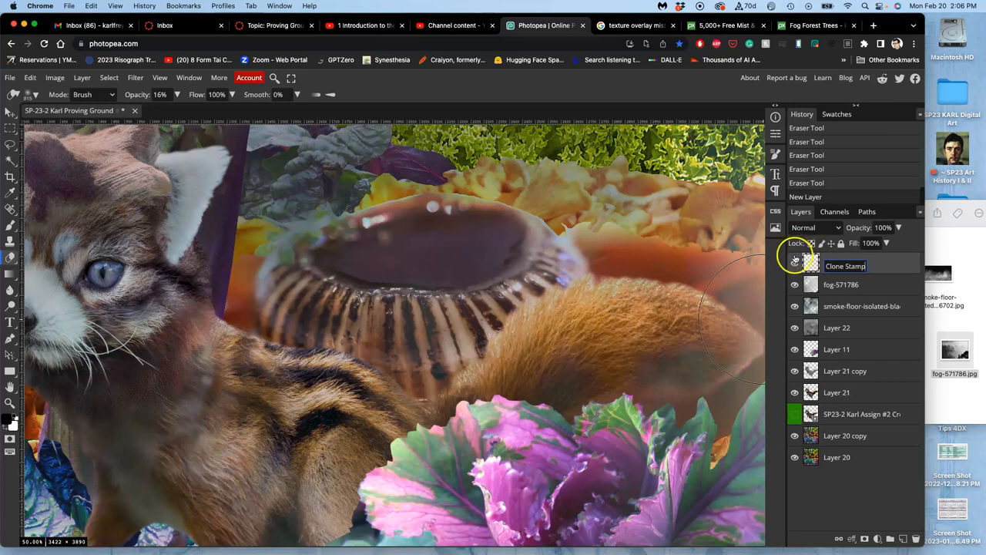
right_click(809, 262)
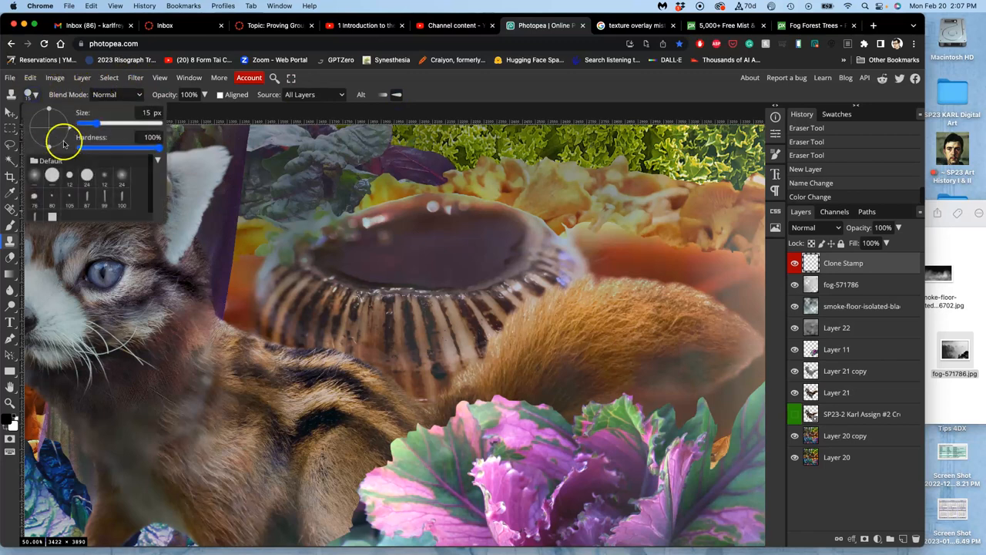
left_click_drag(87, 123, 127, 123)
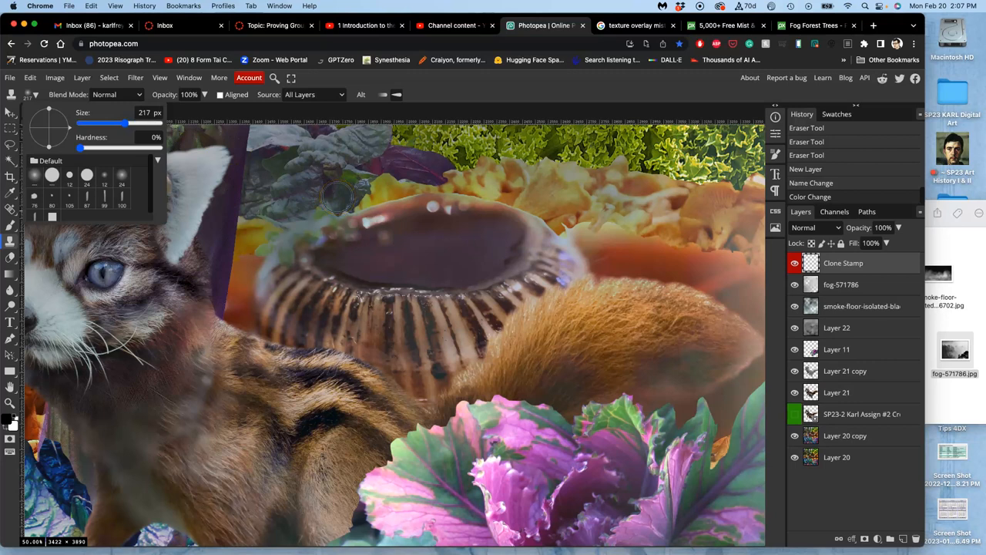
mouse_move(670, 216)
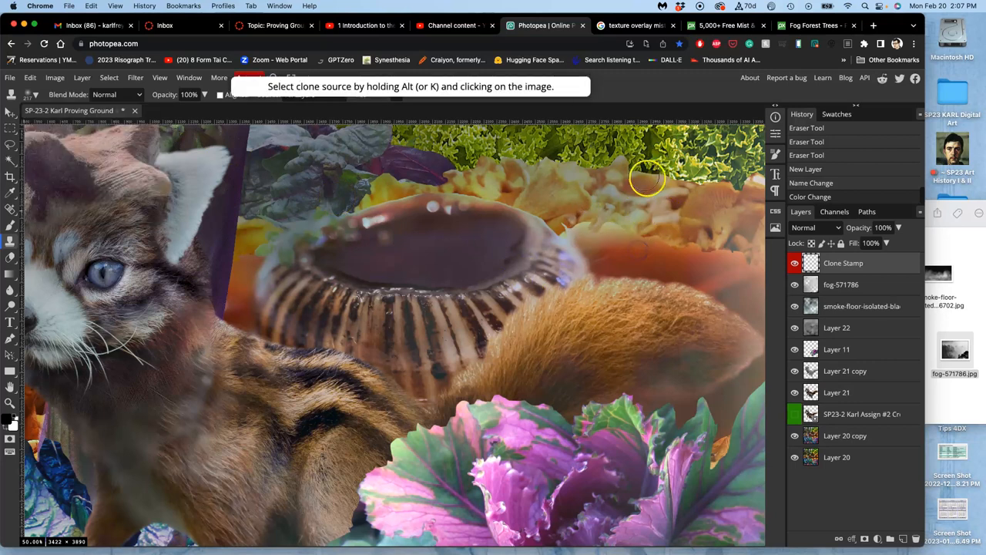
mouse_move(664, 182)
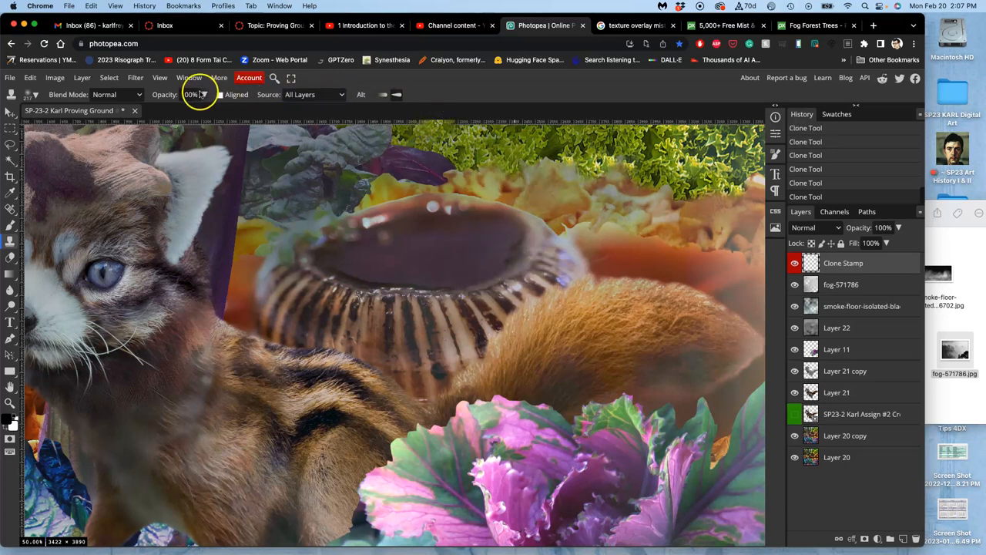
Step: At 54% clone opacity, paint greenery texture along the bowl's upper rim
left_click_drag(219, 94, 181, 94)
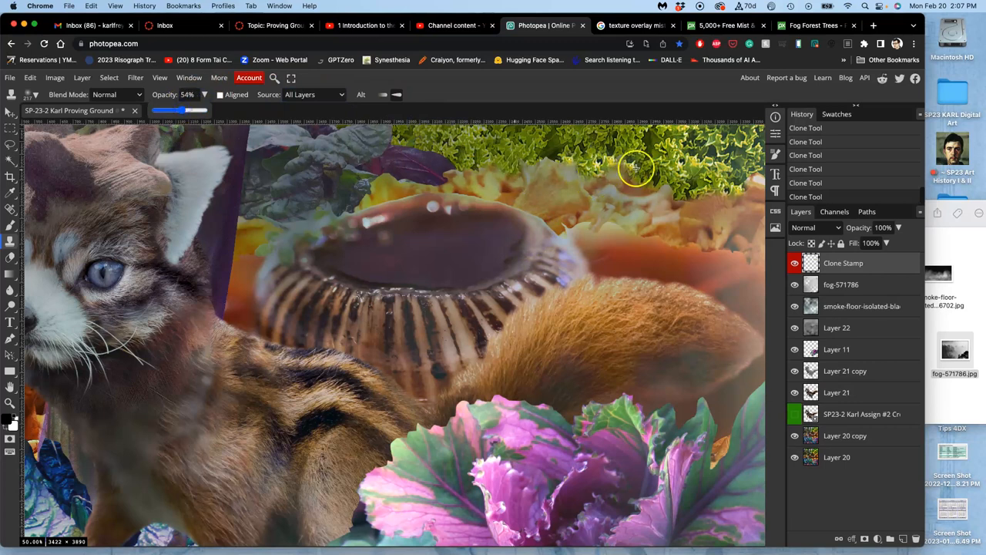
left_click_drag(636, 167, 566, 208)
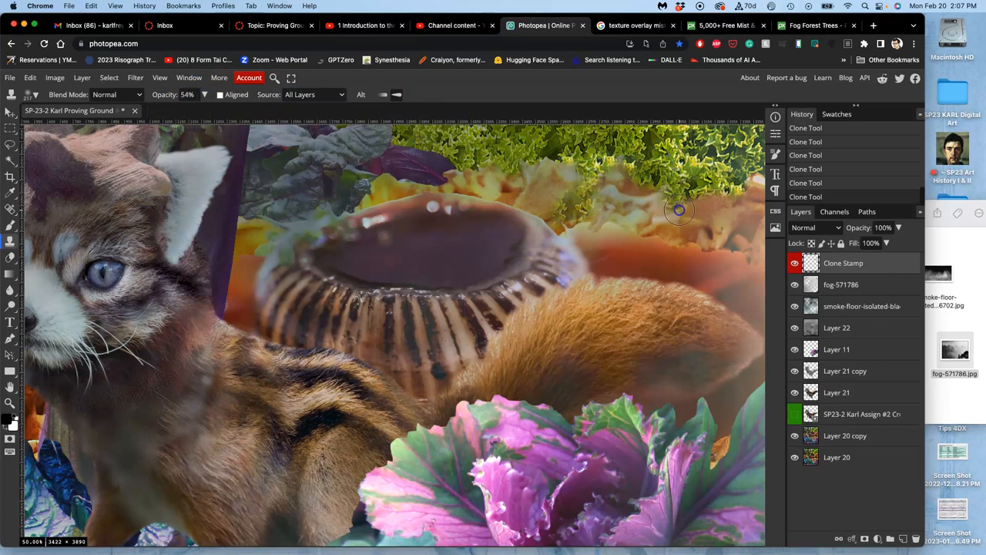
left_click_drag(678, 209, 519, 185)
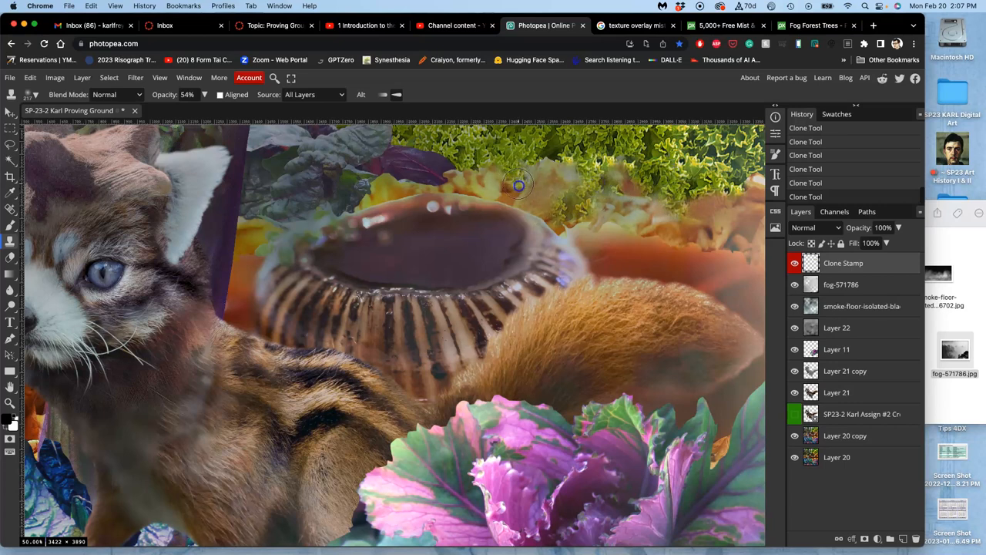
left_click_drag(519, 185, 427, 180)
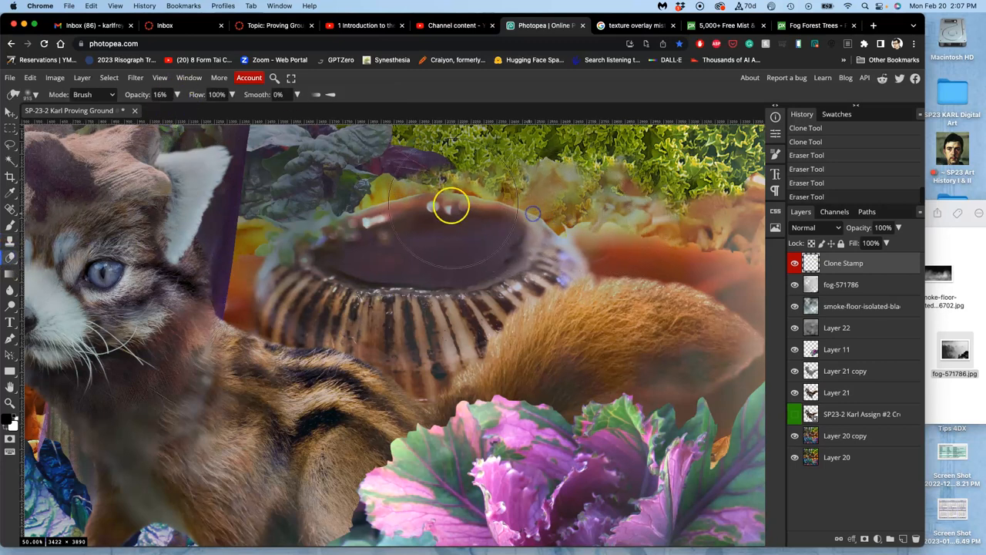
Step: Erase excess cloned texture along the bowl rim, then clone texture into the bowl's interior
left_click_drag(450, 206, 649, 226)
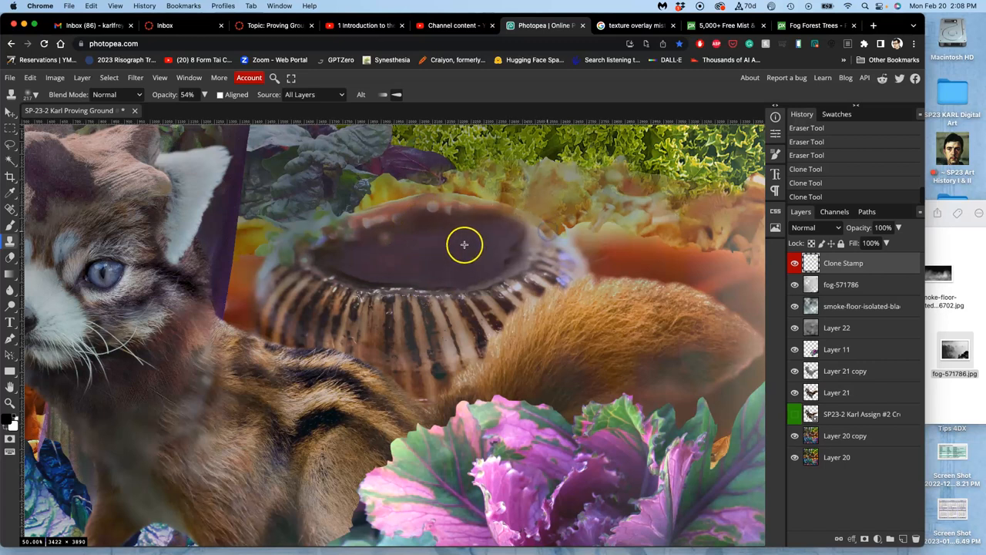
mouse_move(412, 193)
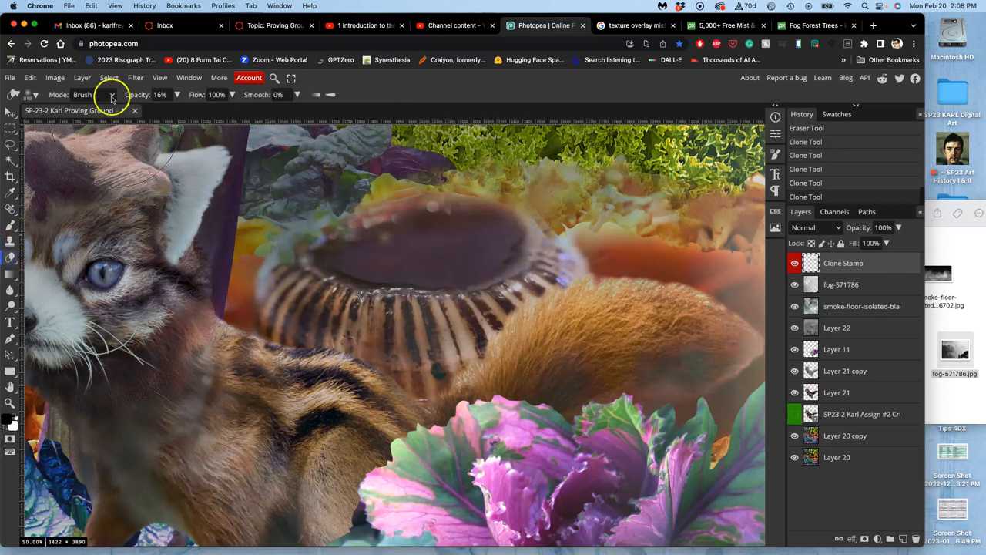
left_click(112, 94)
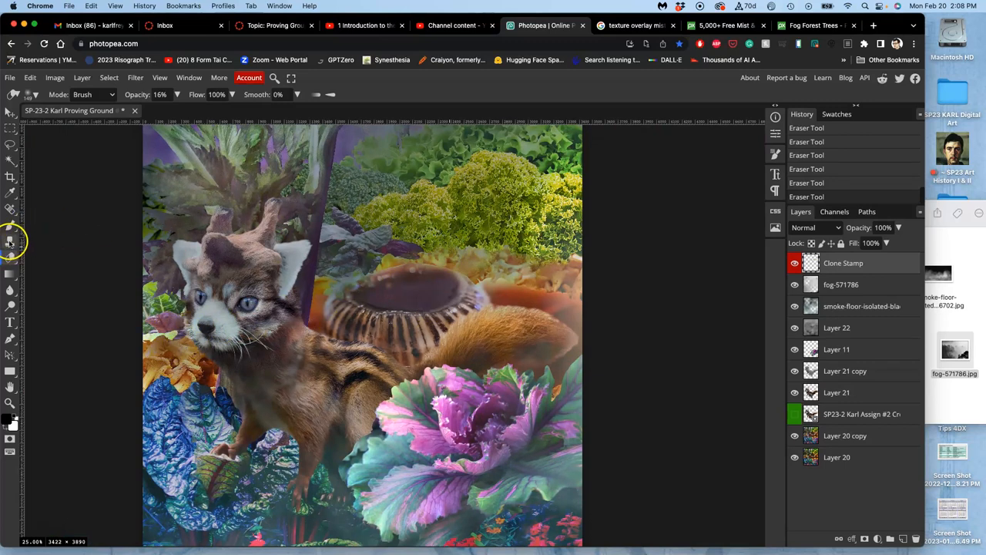
Step: Clone background over the seam by the purple stalk, then move the view up to the greenery
left_click(10, 241)
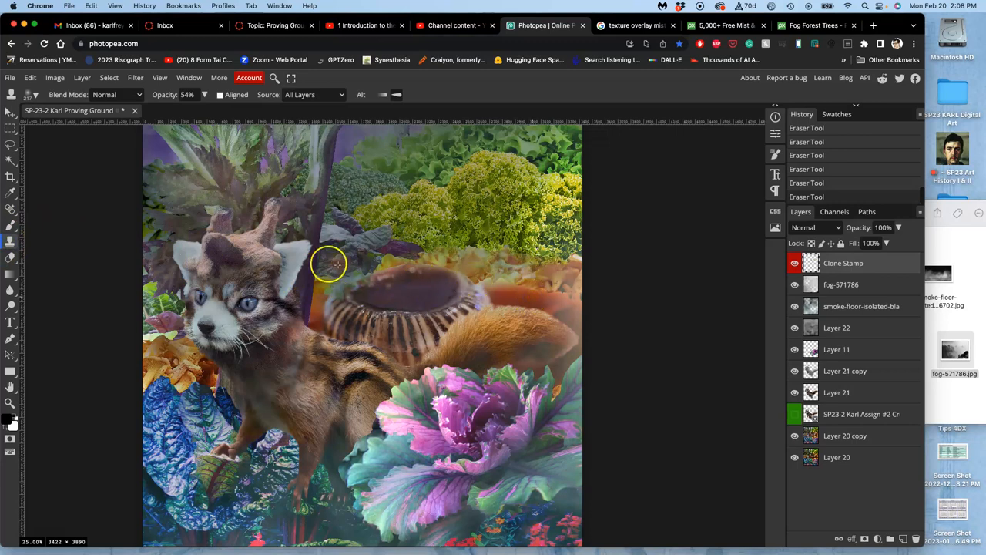
left_click_drag(329, 264, 172, 330)
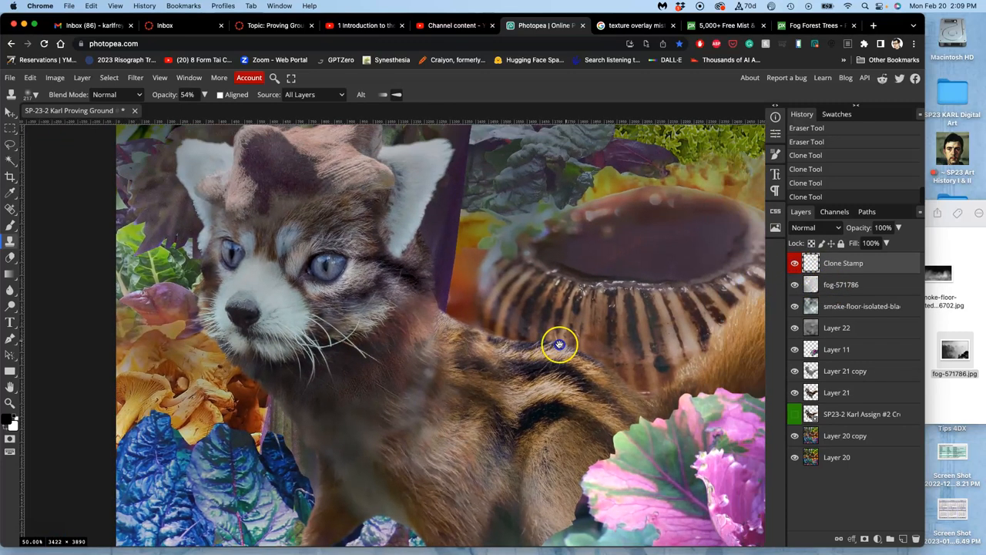
left_click_drag(560, 344, 393, 360)
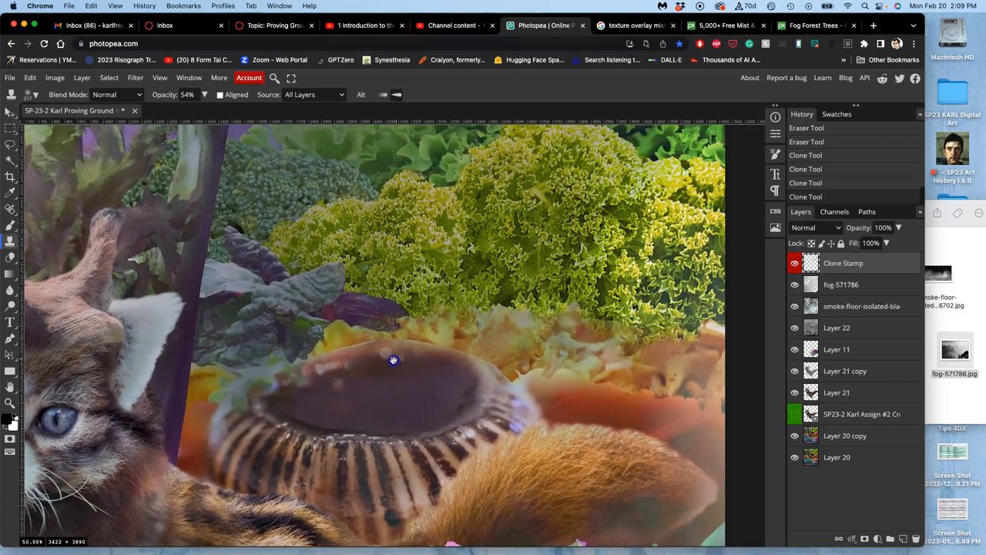
scroll("down", 3)
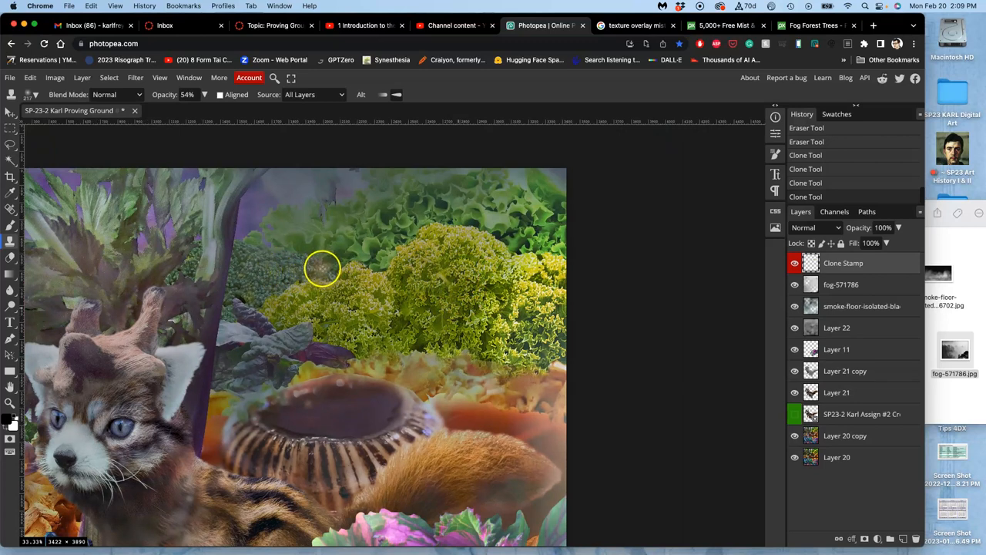
mouse_move(197, 111)
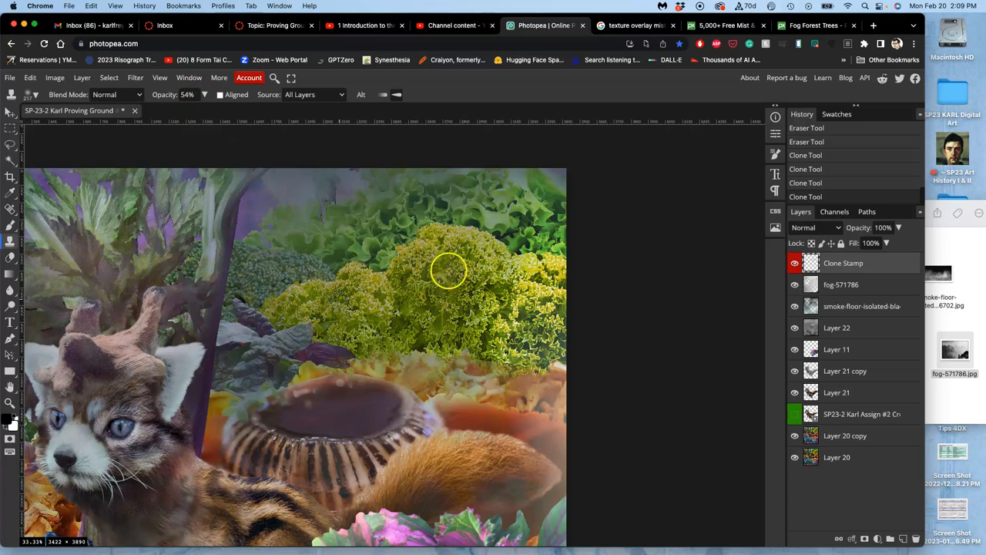
Step: Clone-stamp texture across the yellow-green foliage clump to smooth its patchy areas
left_click_drag(449, 271, 517, 295)
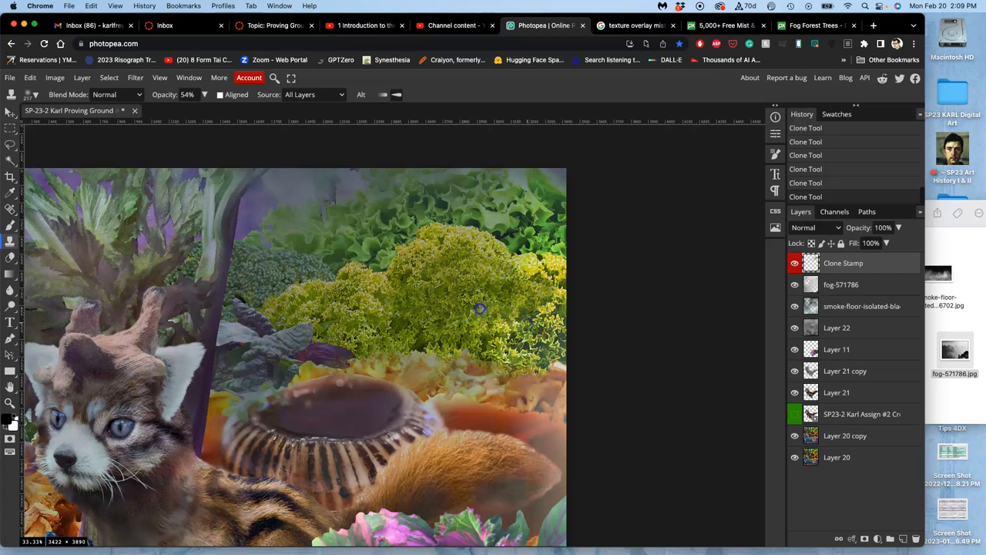
left_click_drag(477, 308, 412, 292)
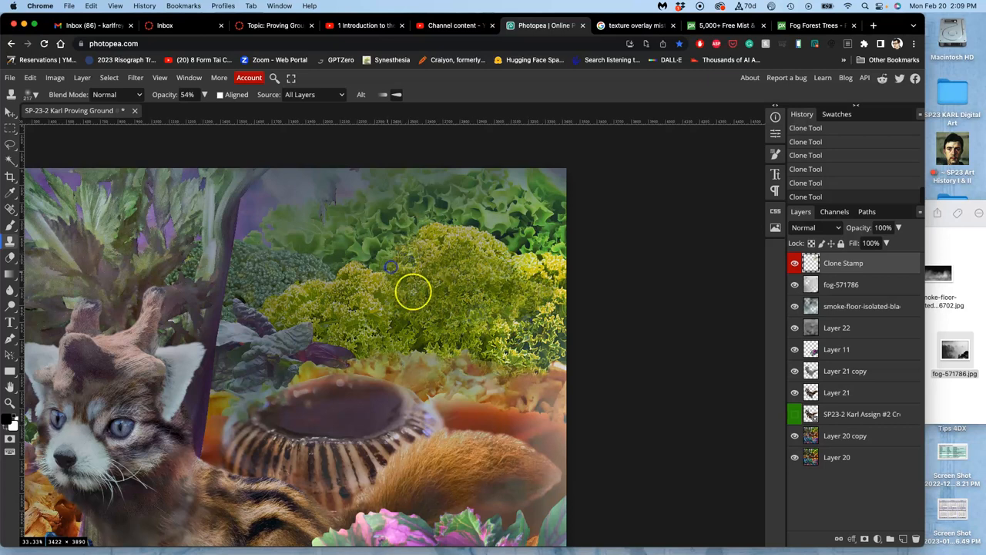
left_click_drag(412, 291, 347, 276)
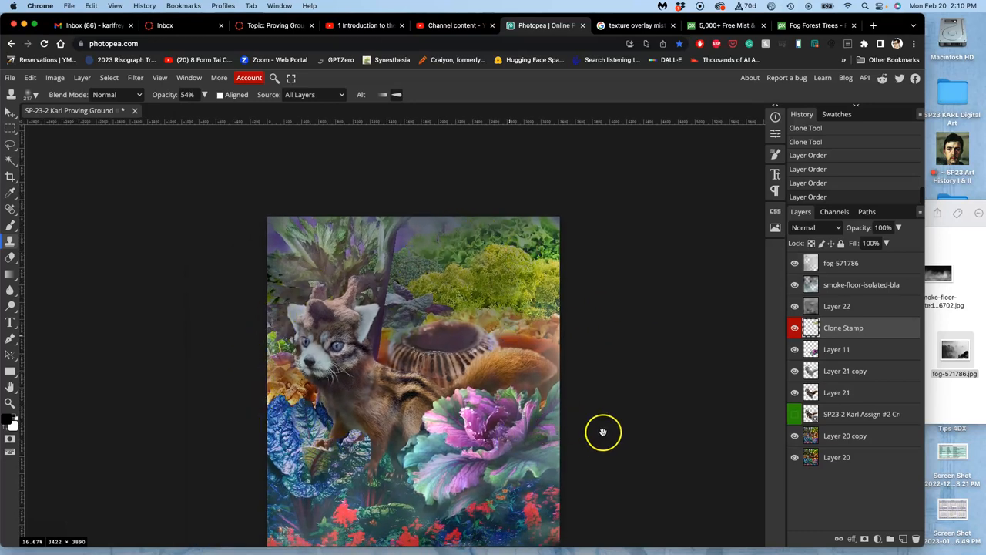
mouse_move(840, 277)
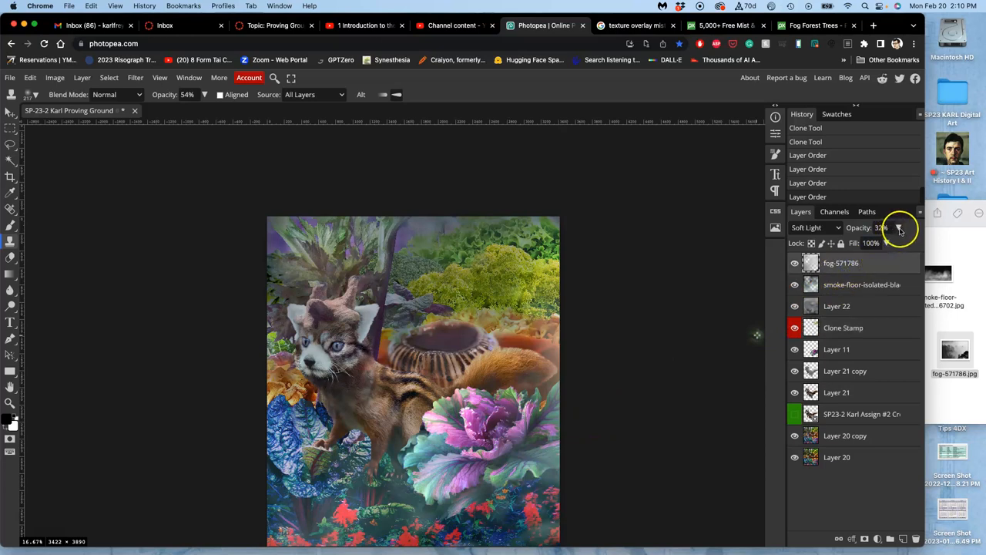
Step: Lower the fog-571786 layer's opacity to 15%
left_click_drag(893, 243, 855, 243)
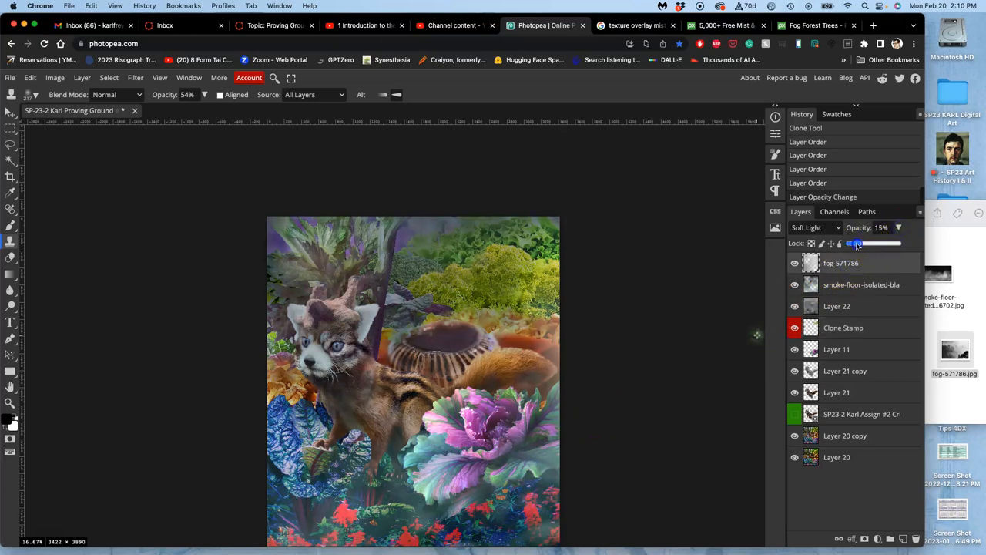